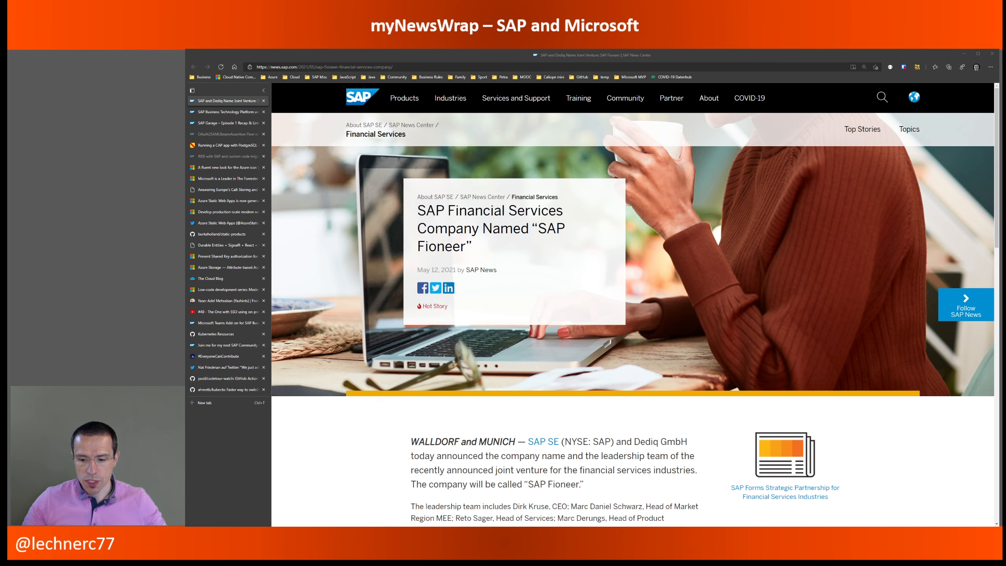
Scroll through the BTP and RISE with SAP blog's session topics and May 2021 registration details
scroll("down", 3)
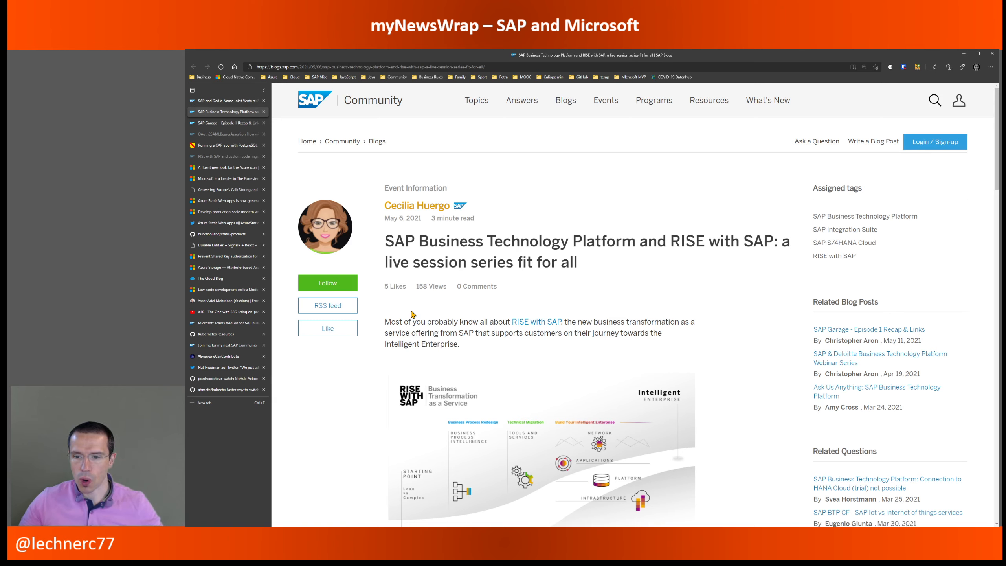
mouse_move(415, 320)
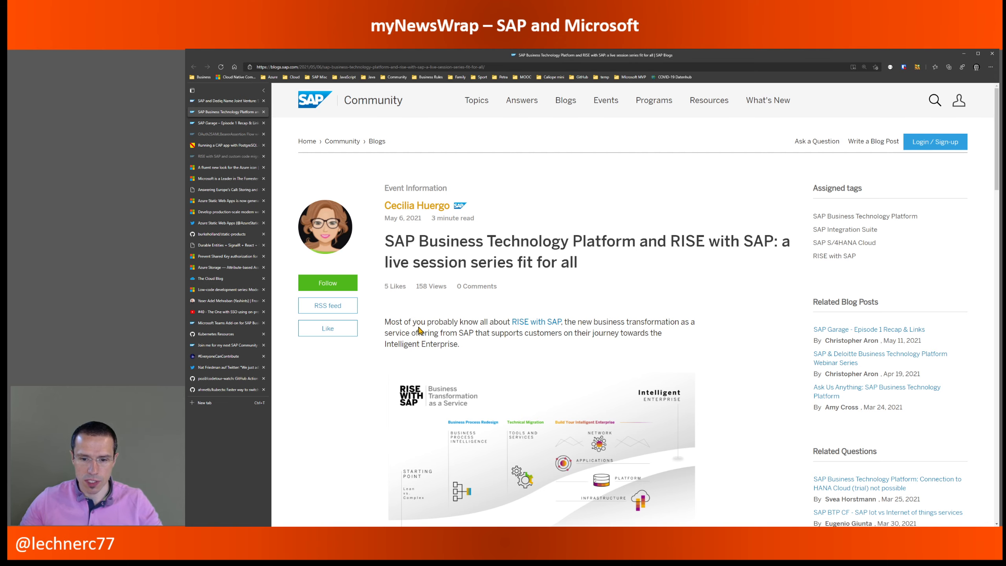
scroll("down", 3)
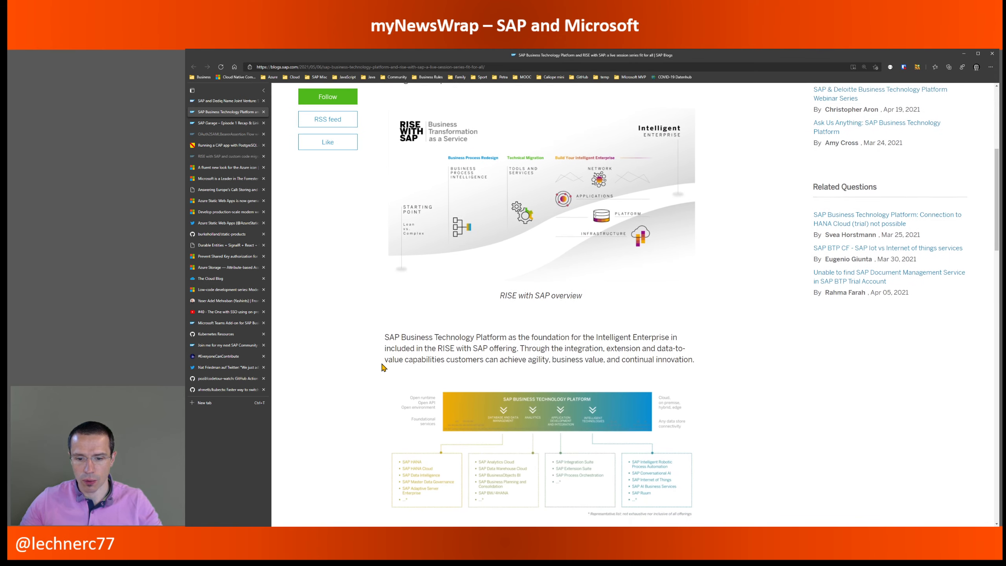
scroll("down", 3)
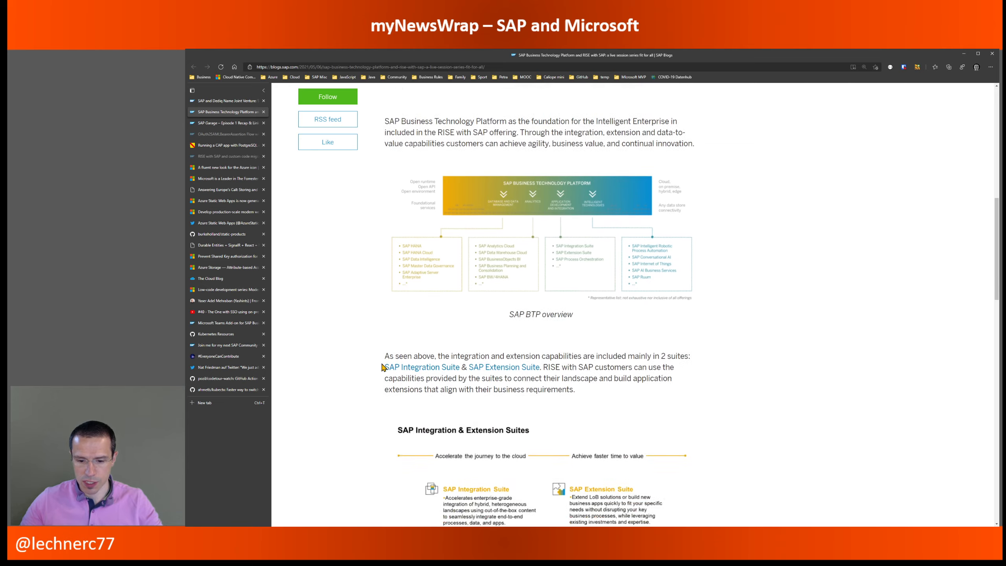
scroll("down", 3)
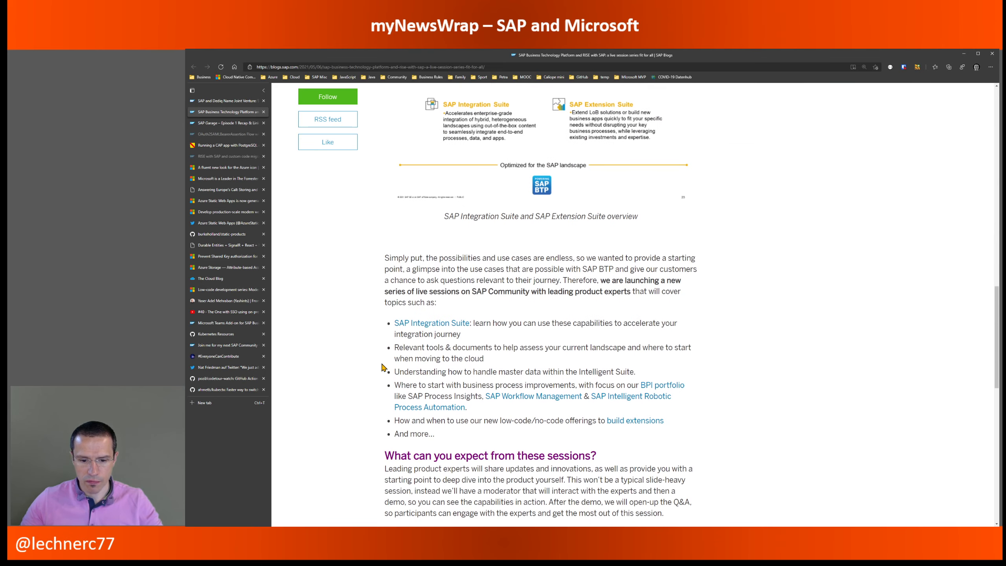
mouse_move(456, 360)
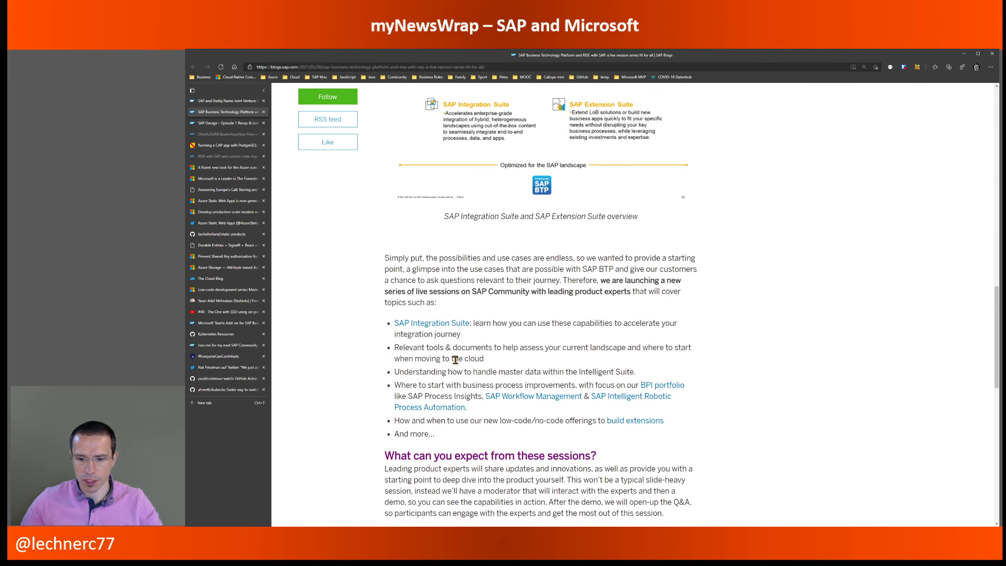
scroll("down", 3)
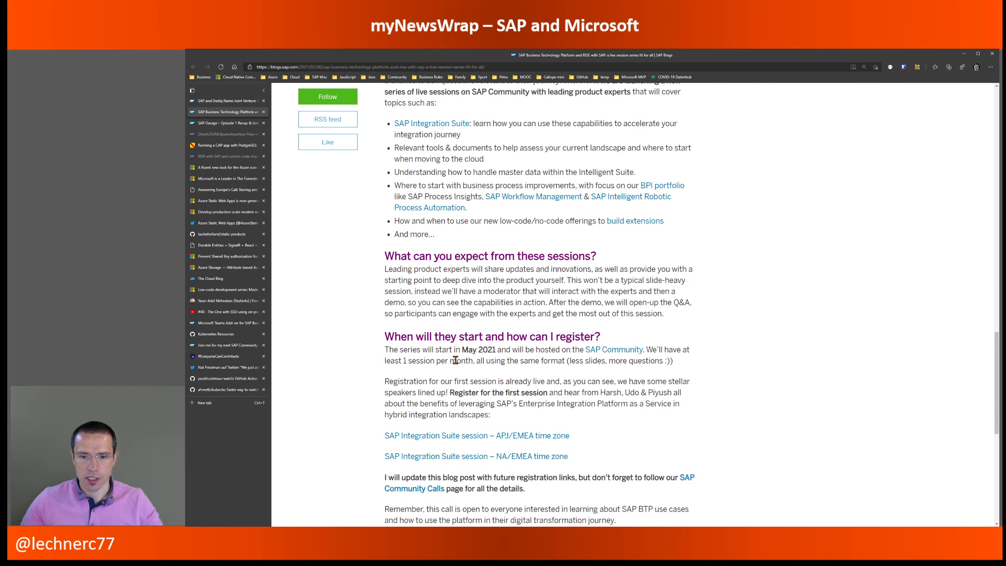
mouse_move(446, 378)
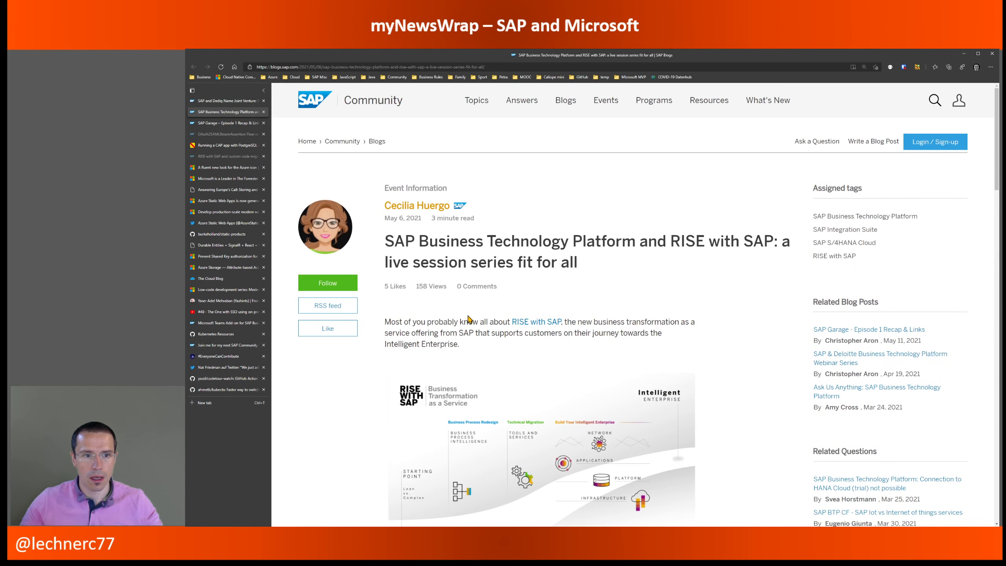
mouse_move(430, 305)
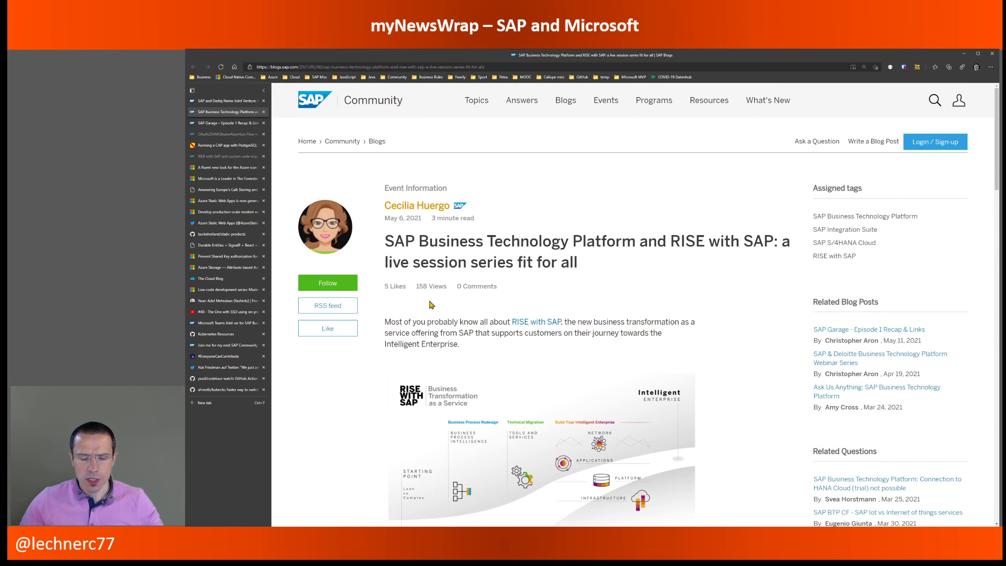
mouse_move(392, 186)
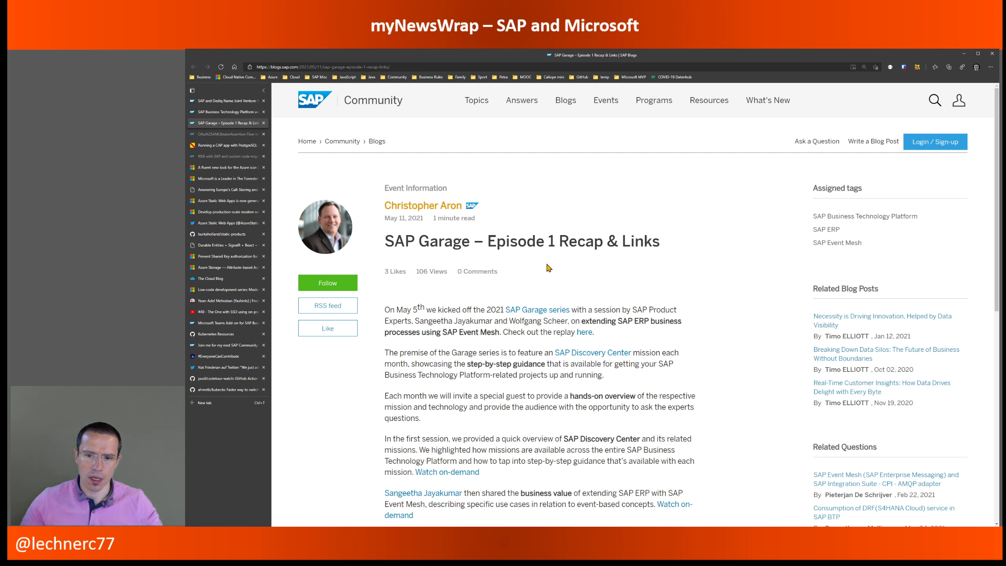
mouse_move(525, 393)
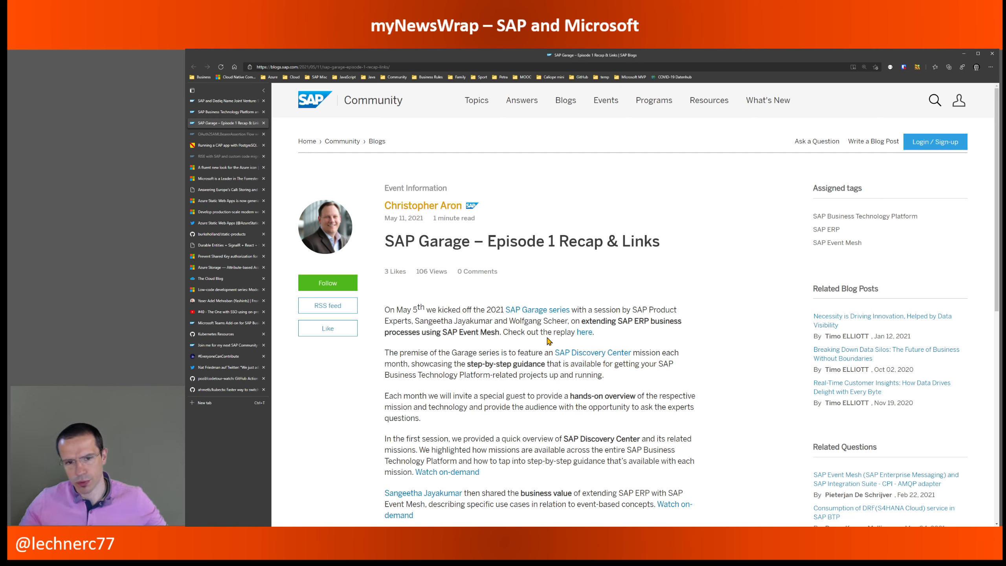
mouse_move(472, 373)
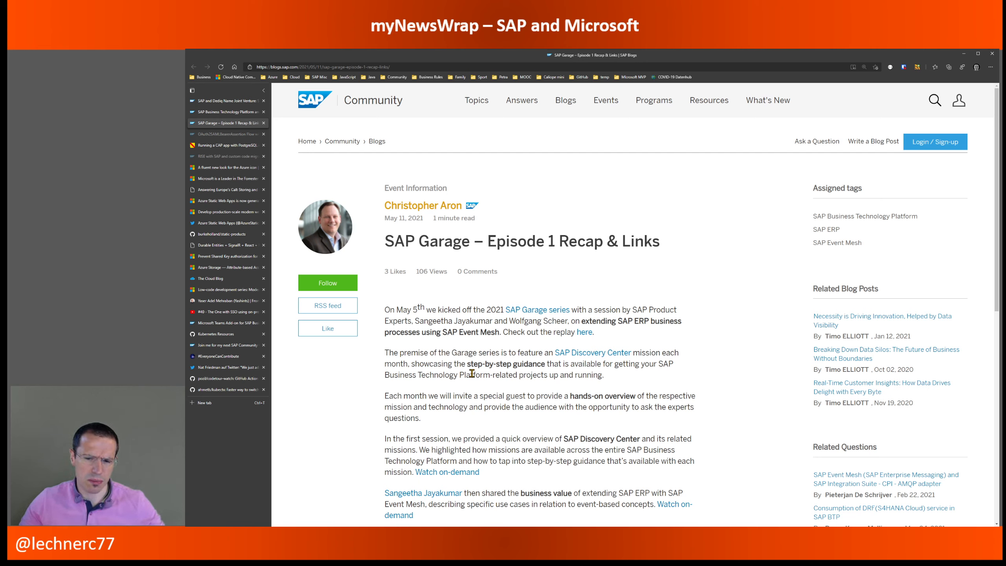
mouse_move(510, 375)
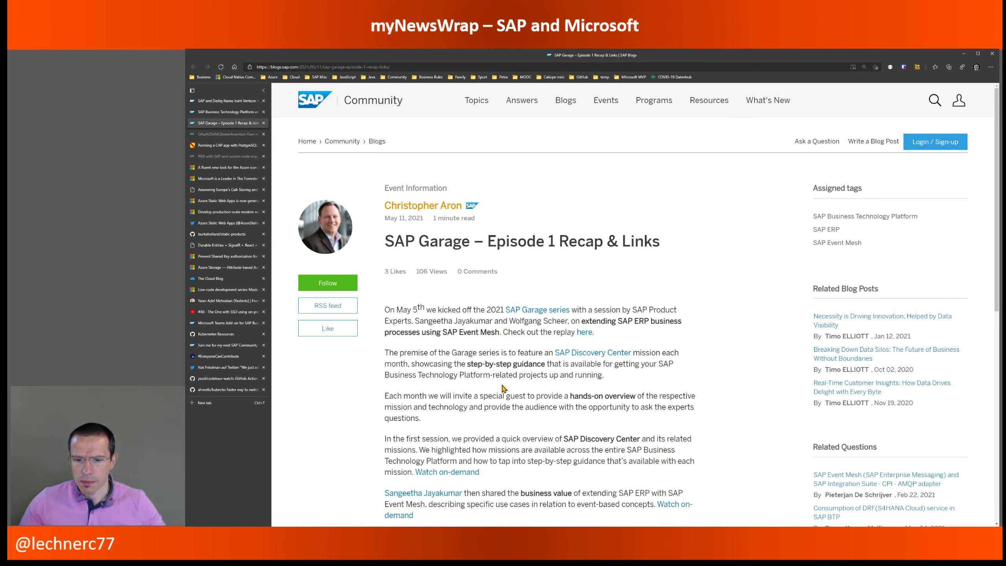
Scroll through the SAP Garage Episode 1 recap's episode summary
scroll("down", 3)
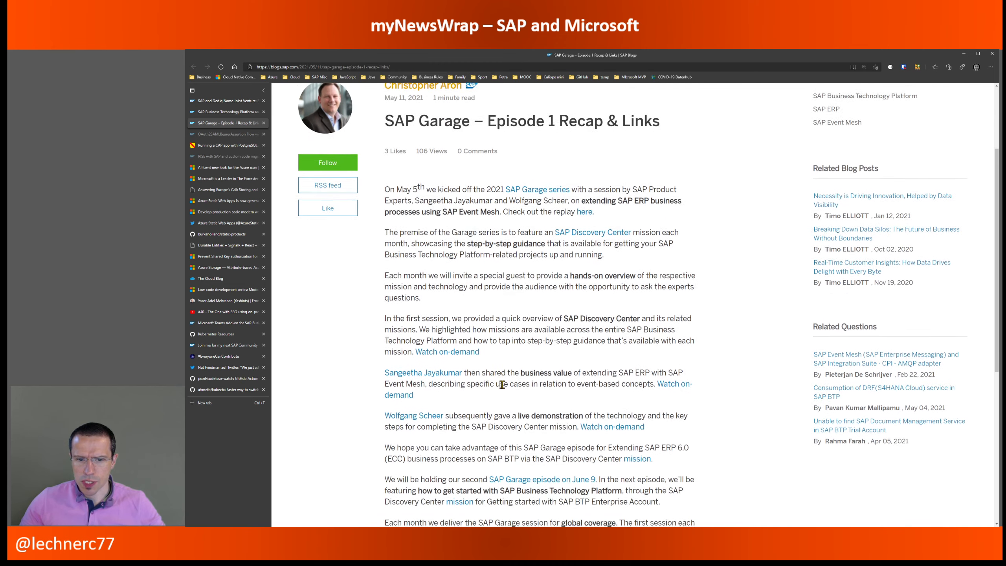
scroll("down", 3)
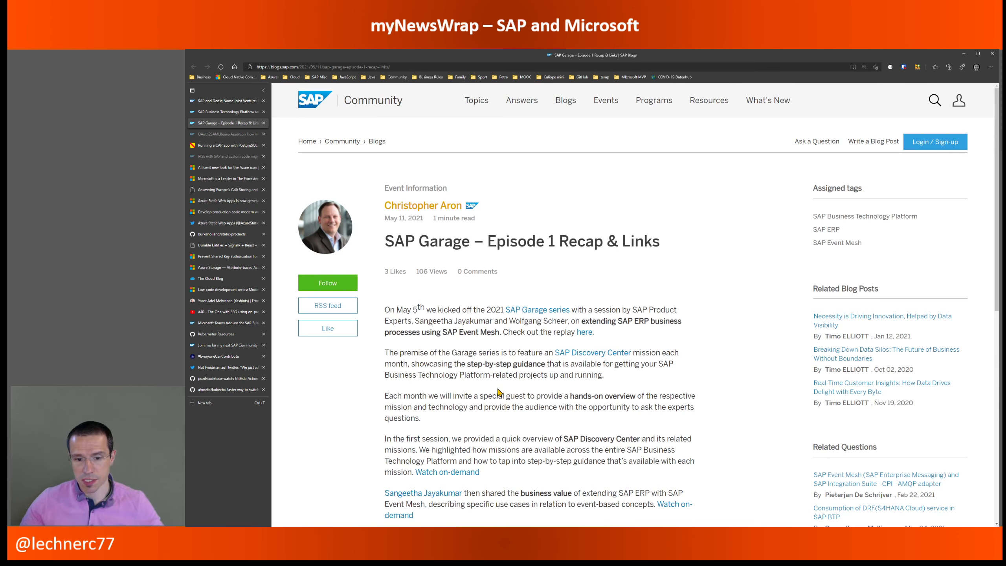
mouse_move(502, 390)
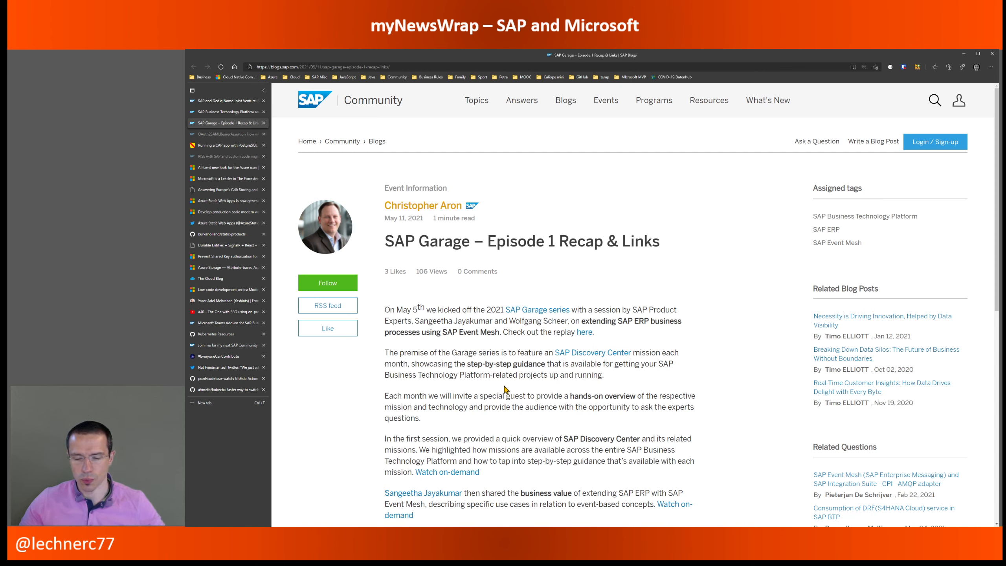
mouse_move(492, 363)
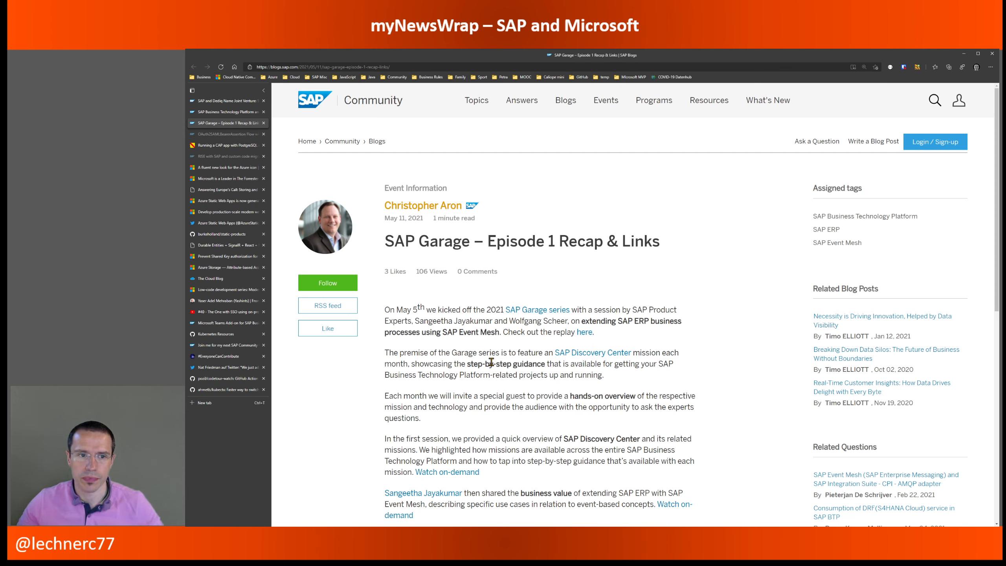
mouse_move(446, 289)
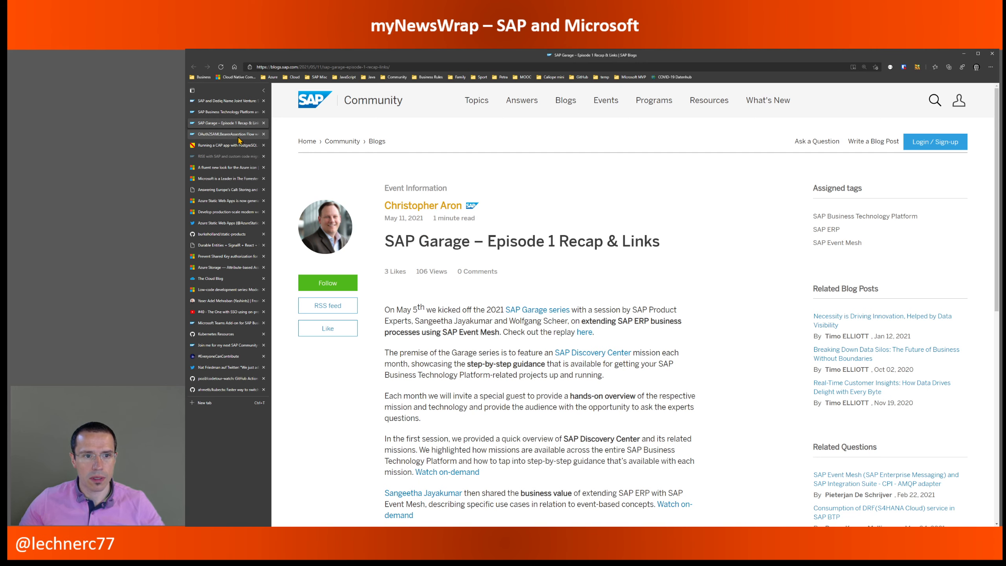
Read the OAuth2SAMLBearerAssertion blog down to its configuration tasks, then scroll back up
left_click(224, 134)
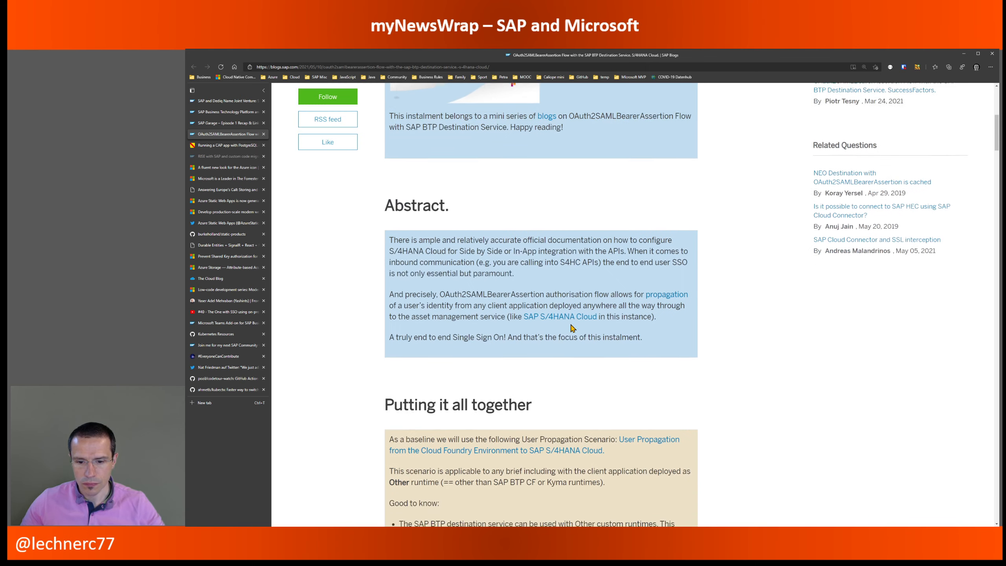
scroll("down", 3)
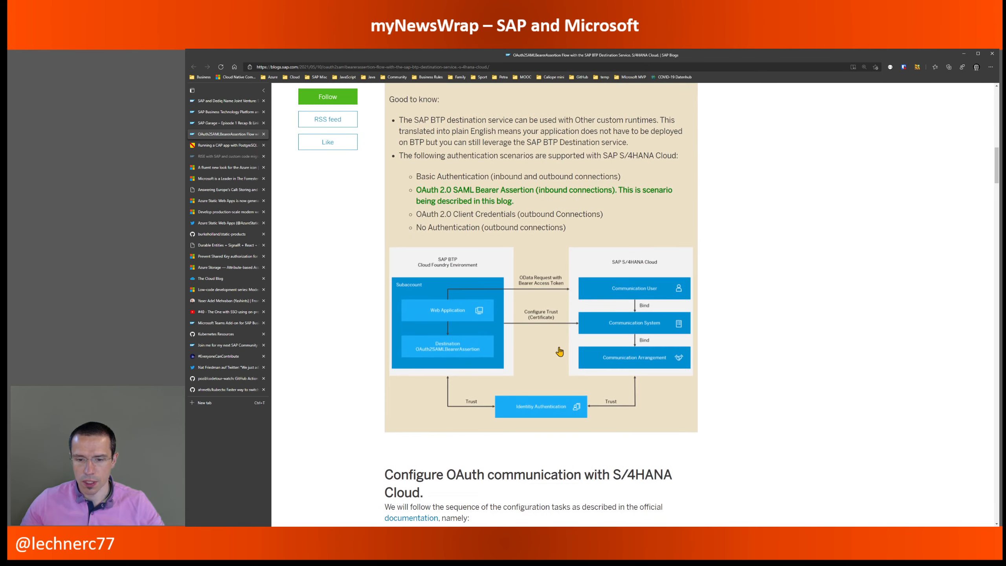
scroll("down", 3)
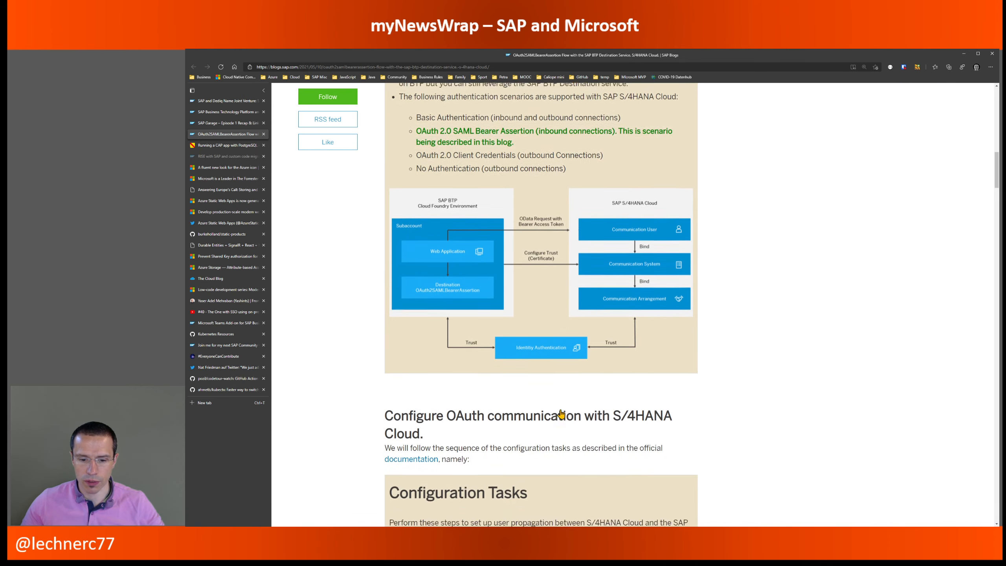
scroll("down", 3)
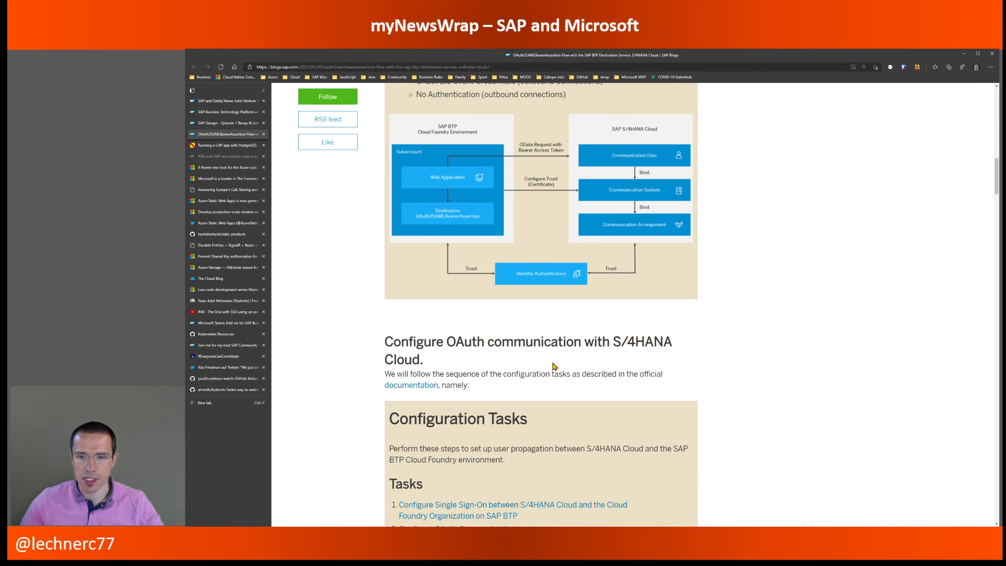
scroll("up", 3)
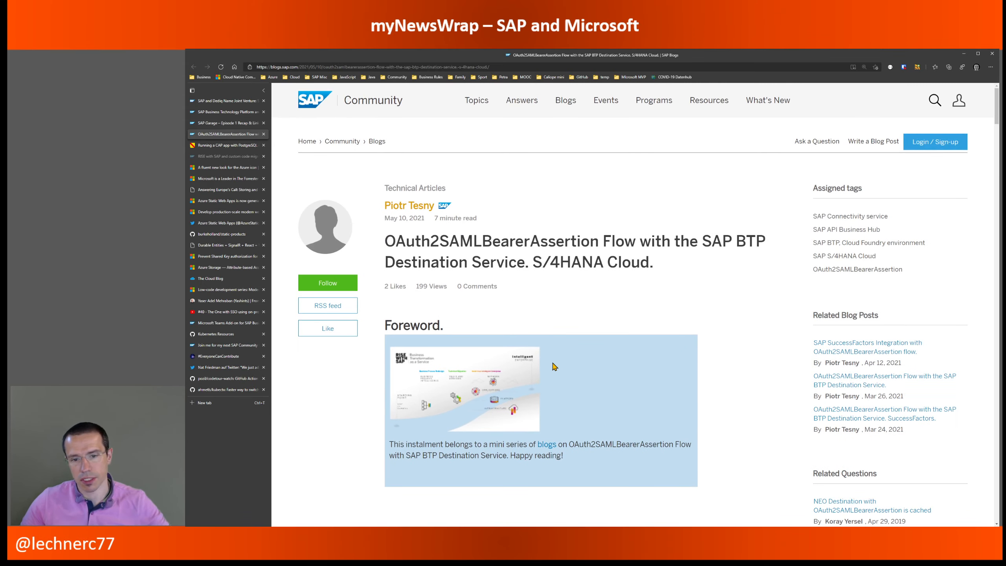
mouse_move(558, 349)
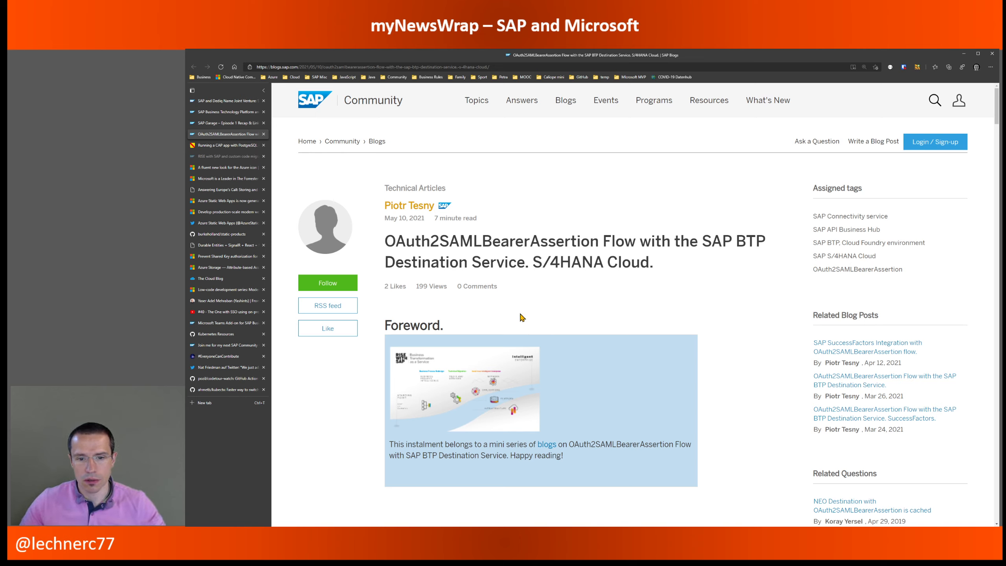
mouse_move(396, 276)
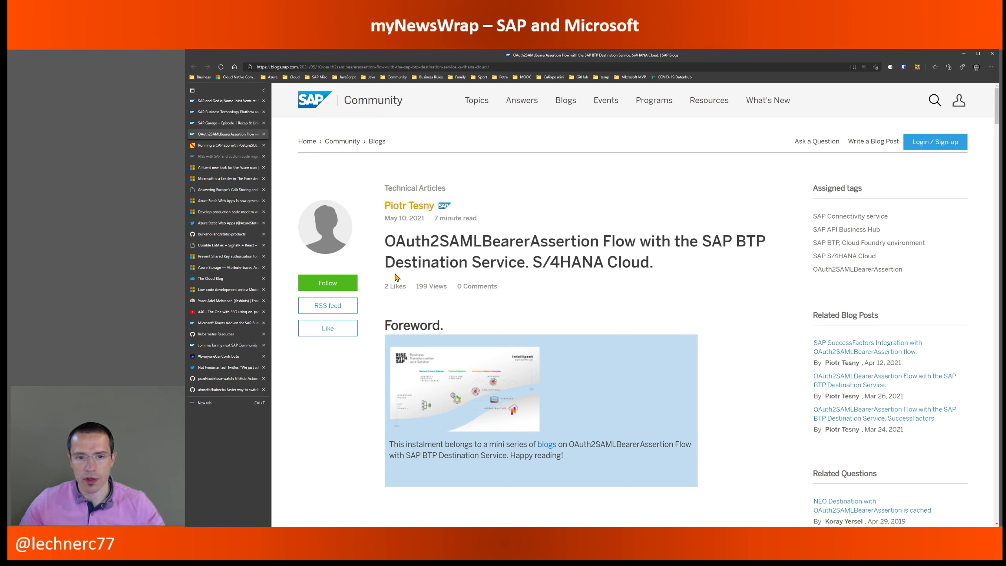
mouse_move(296, 155)
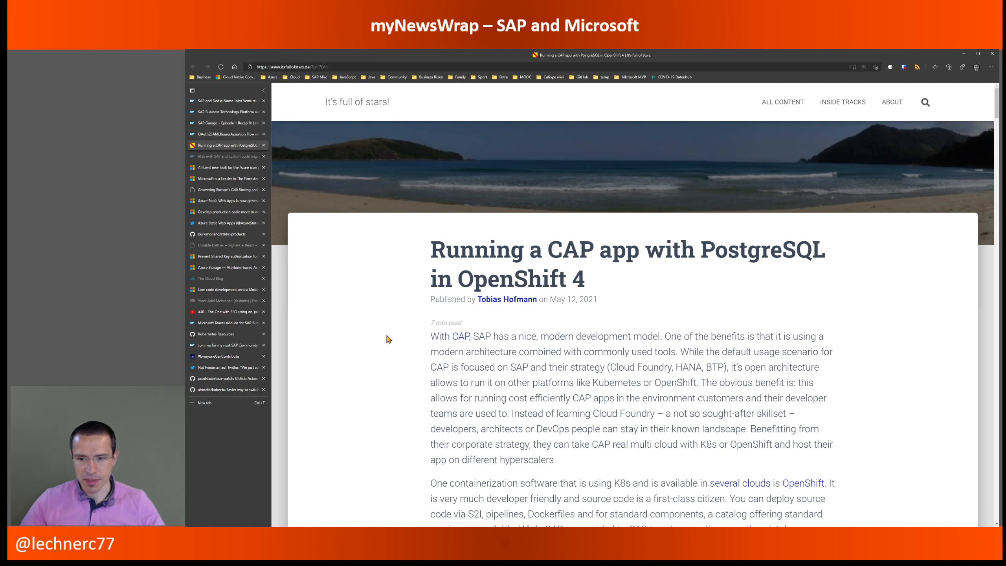
mouse_move(423, 362)
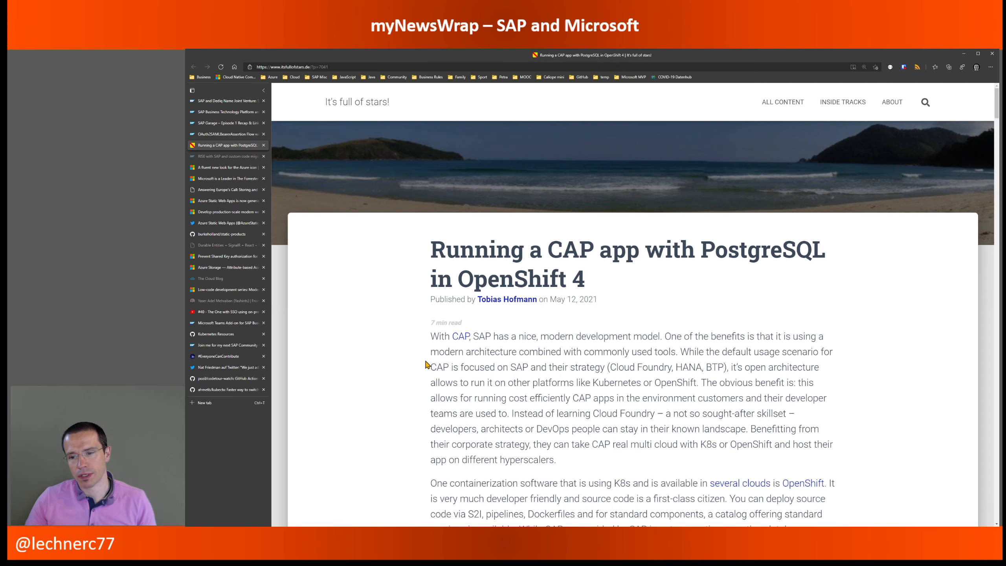
mouse_move(504, 409)
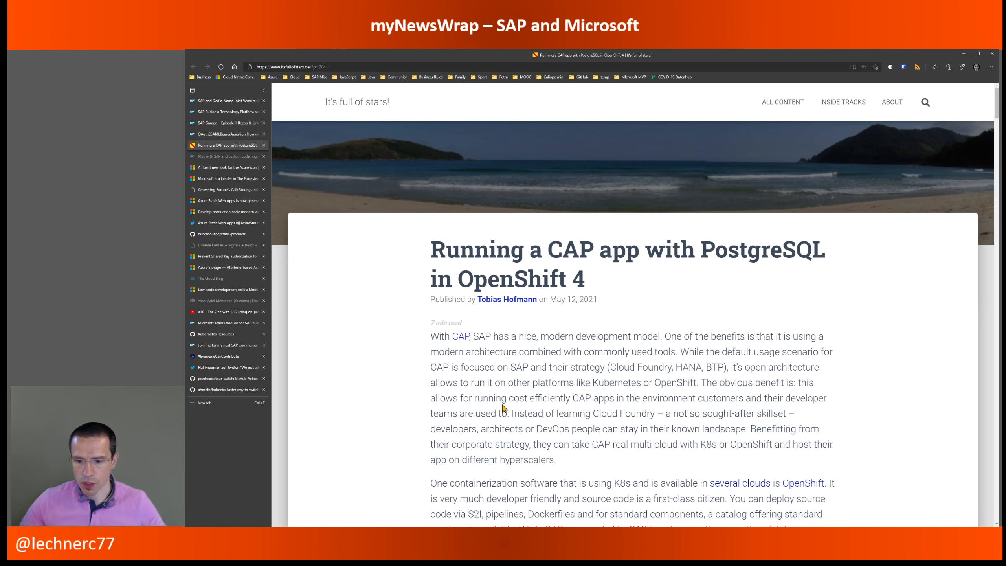
scroll("down", 3)
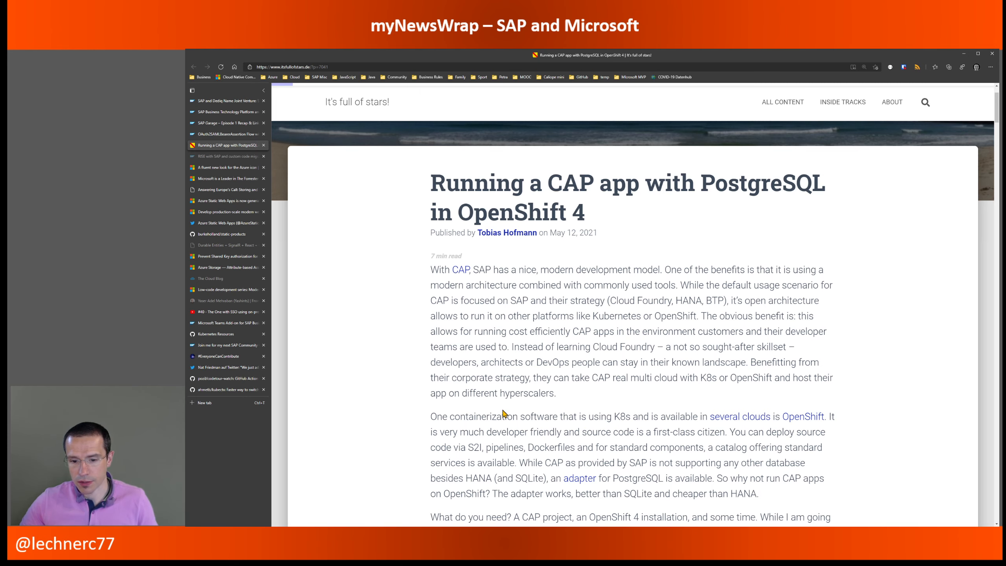
scroll("down", 3)
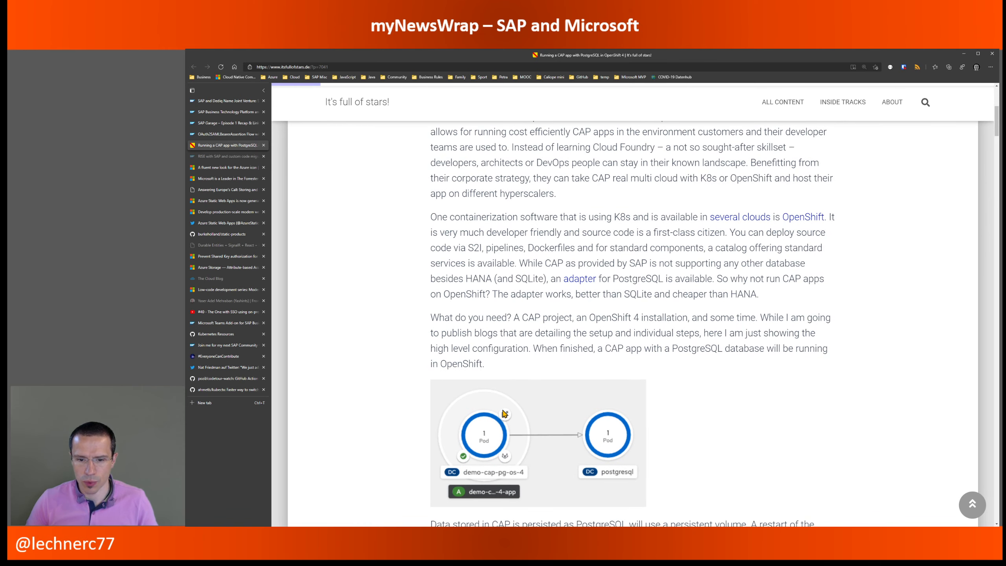
mouse_move(516, 366)
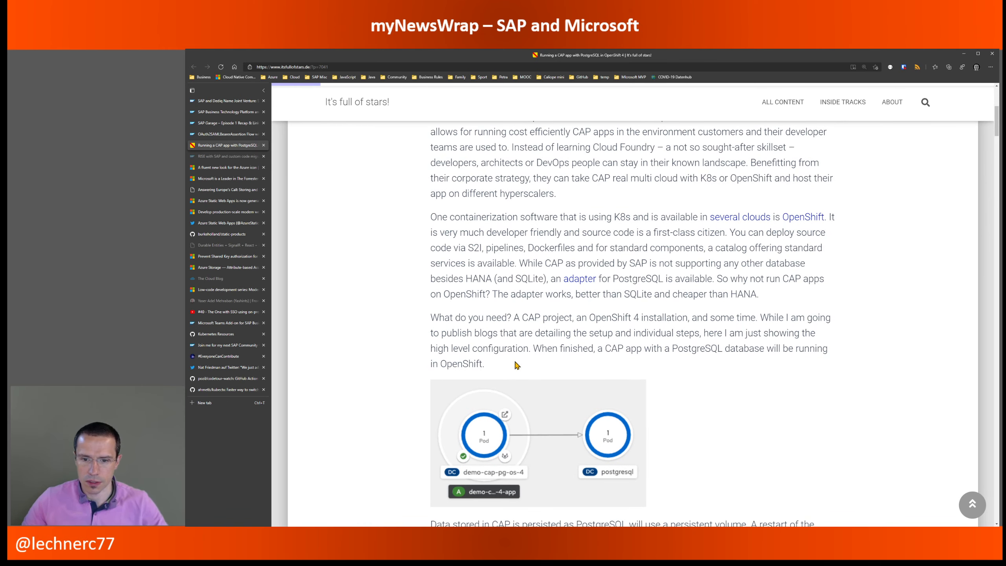
scroll("down", 3)
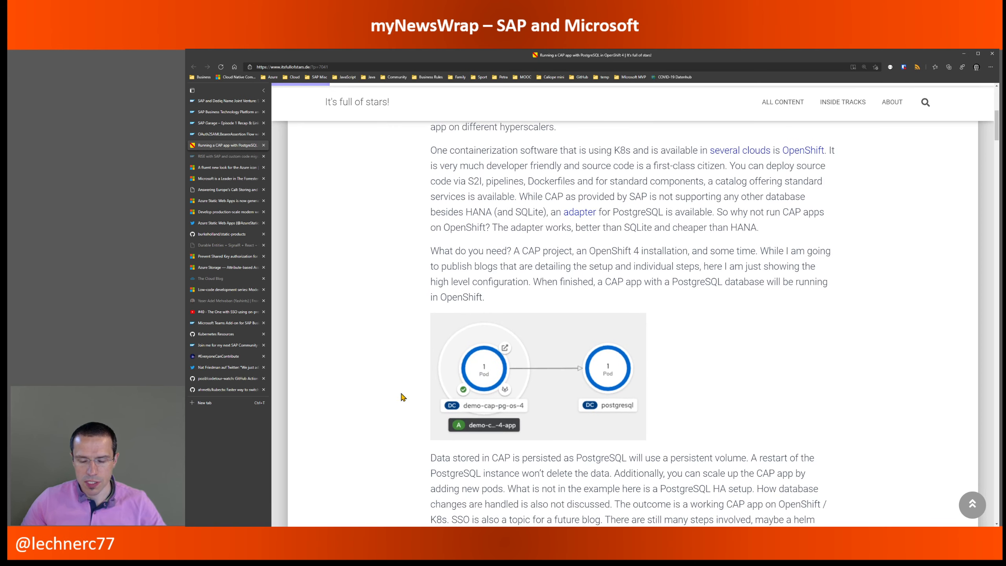
mouse_move(415, 431)
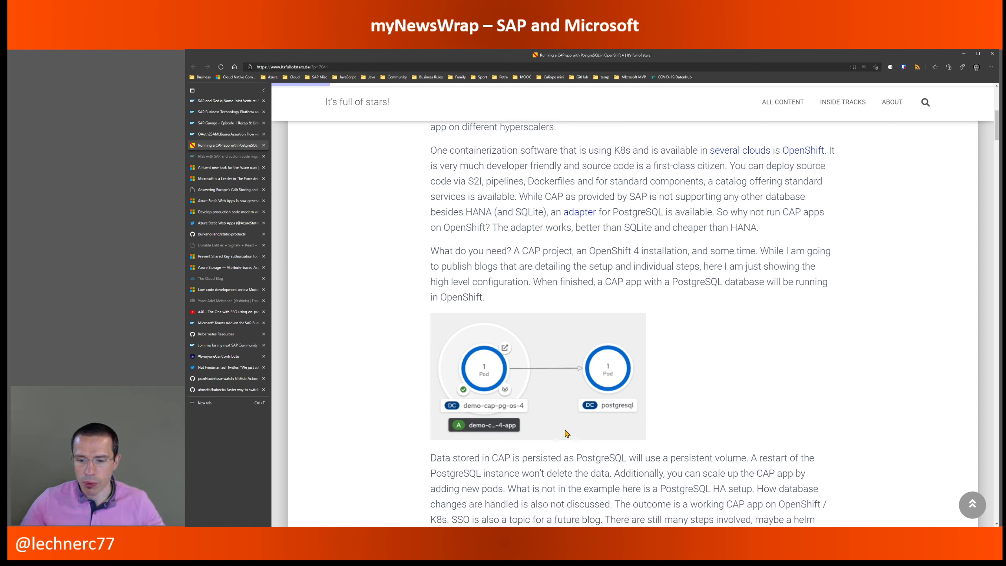
mouse_move(557, 448)
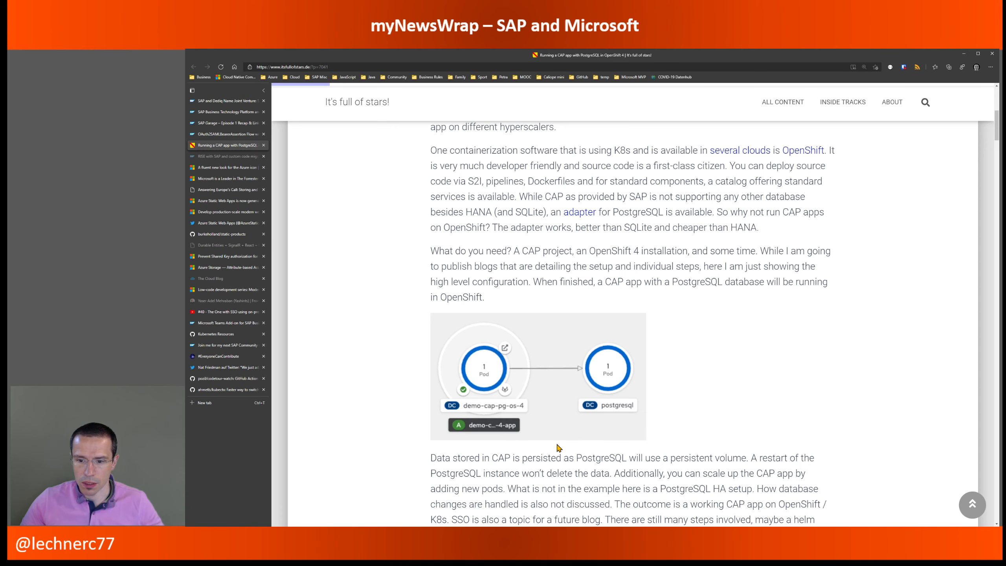
scroll("down", 3)
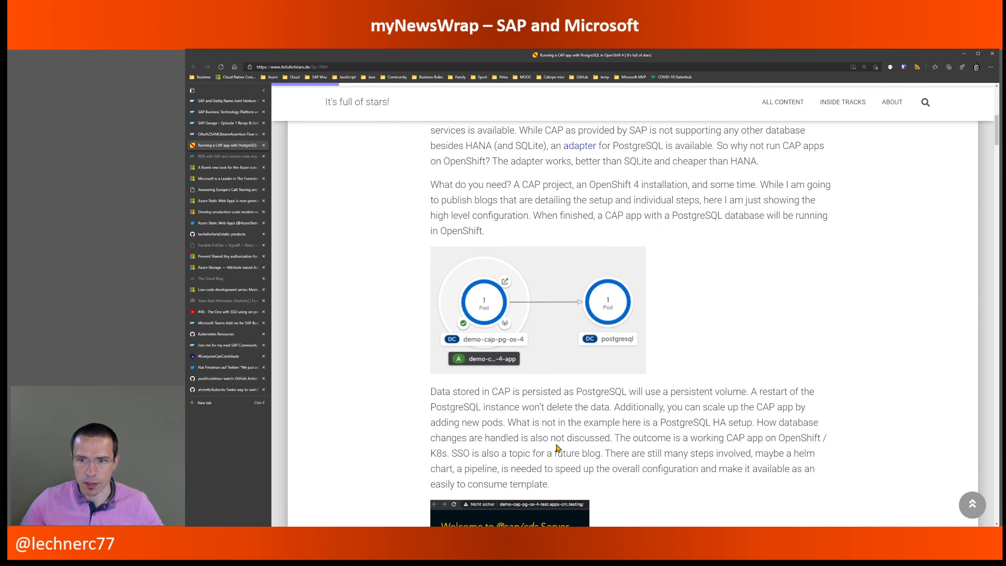
scroll("down", 3)
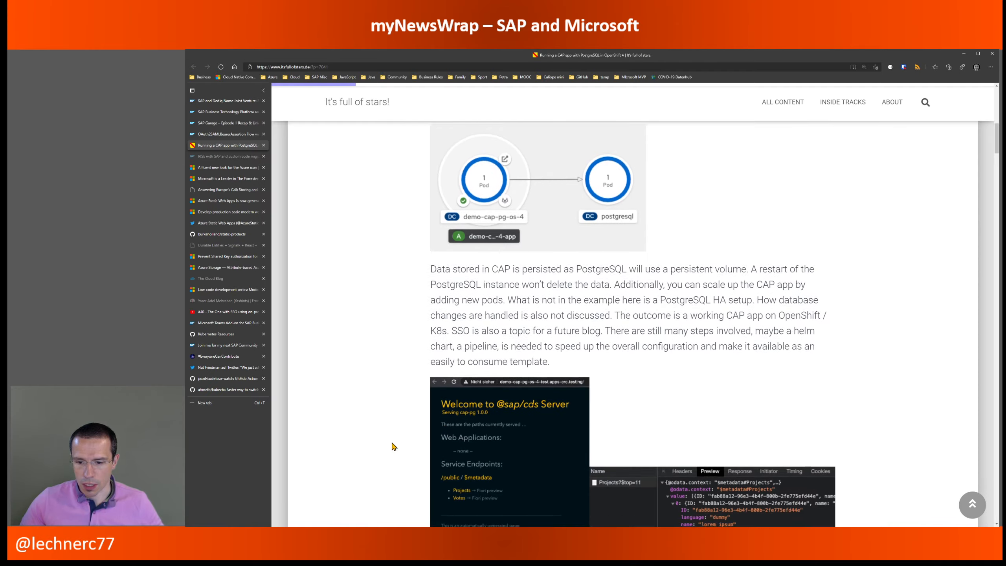
scroll("down", 3)
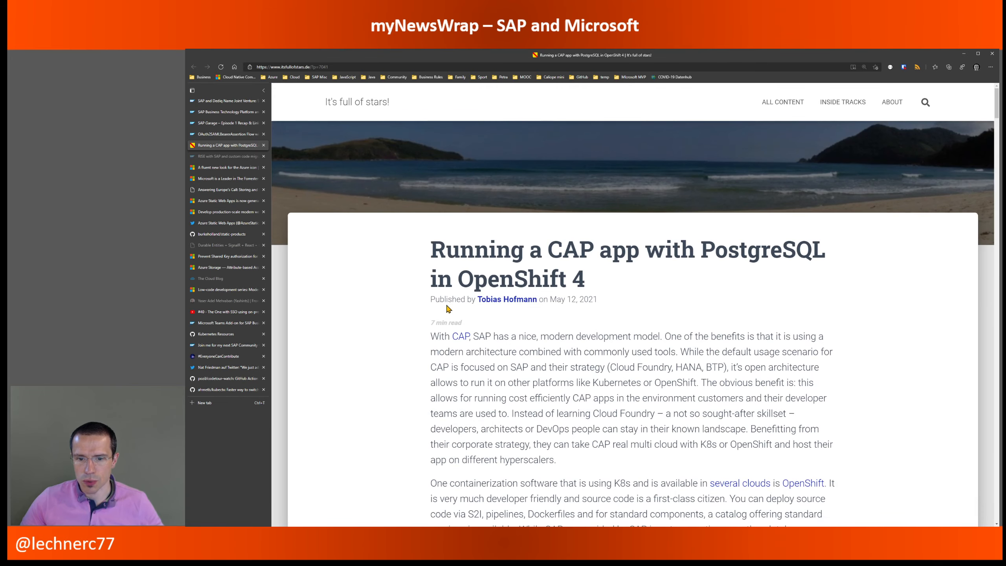
mouse_move(530, 408)
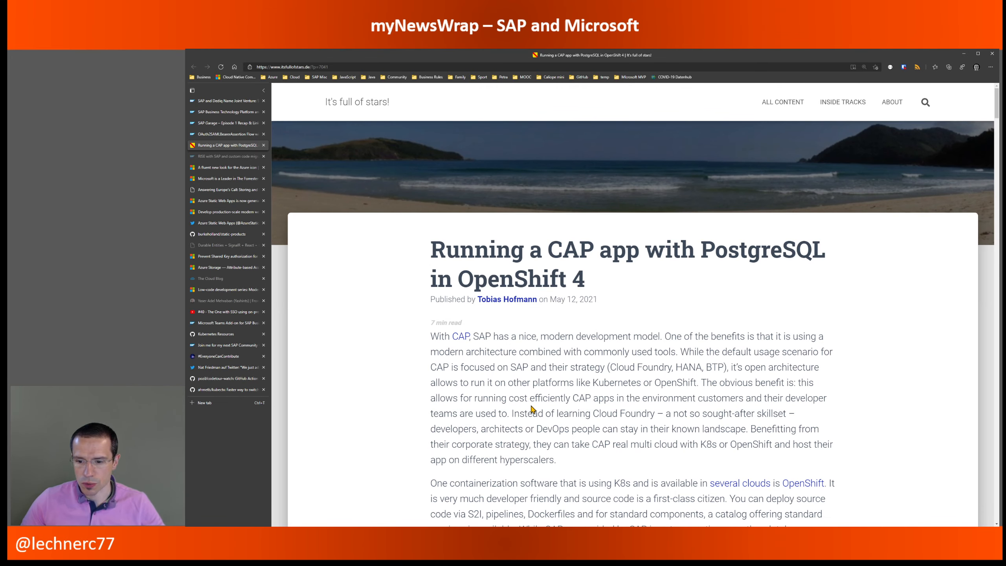
mouse_move(565, 449)
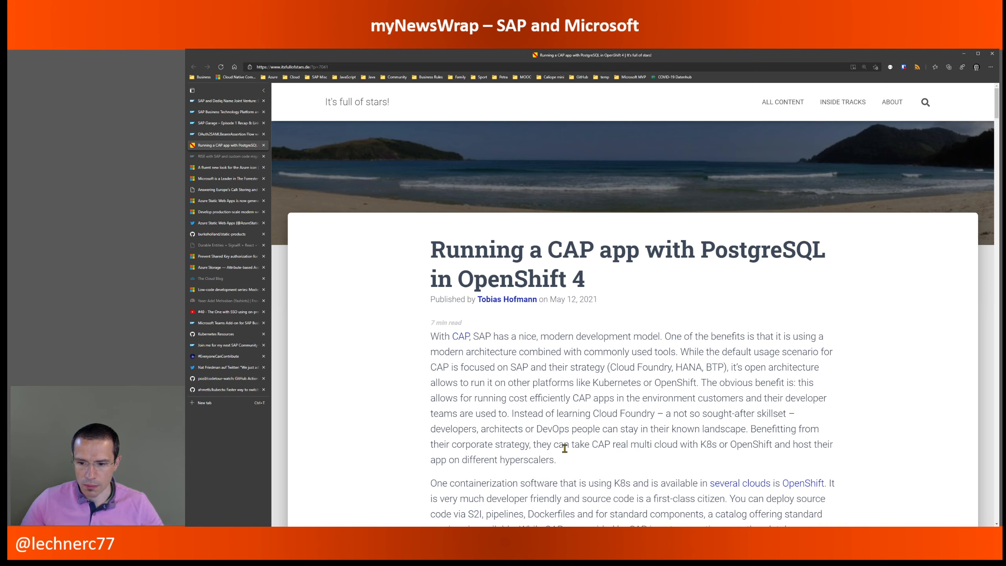
scroll("down", 3)
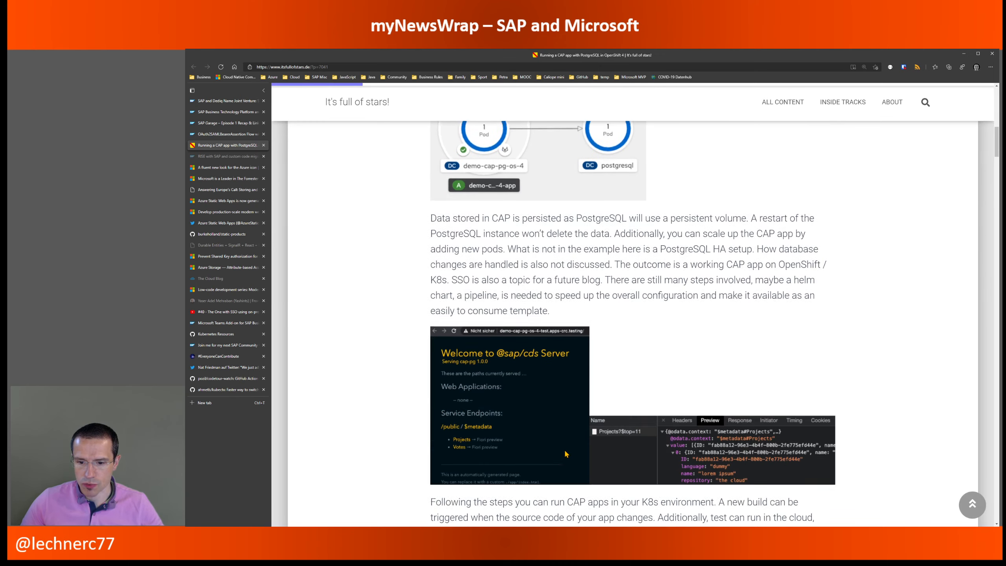
scroll("down", 3)
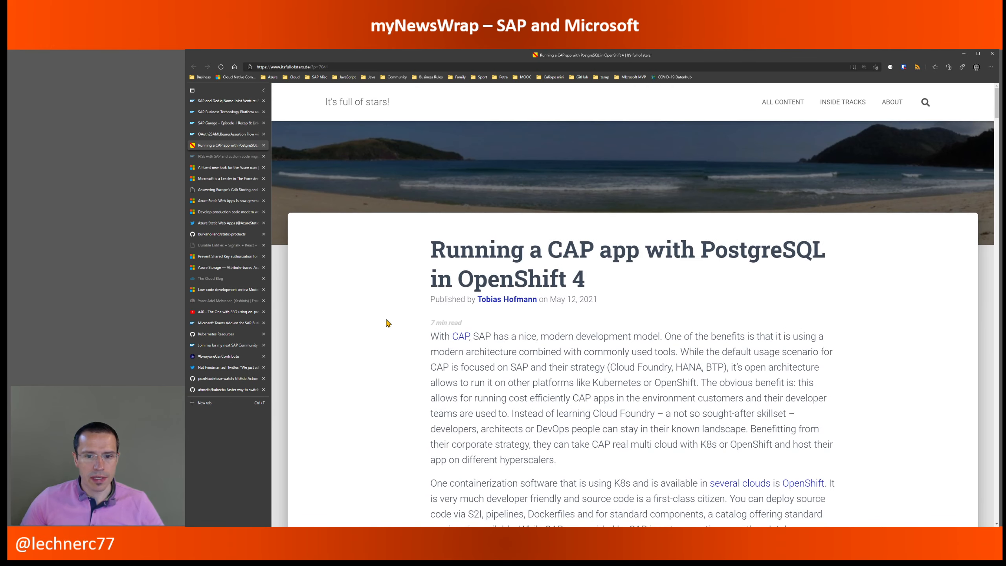
mouse_move(238, 156)
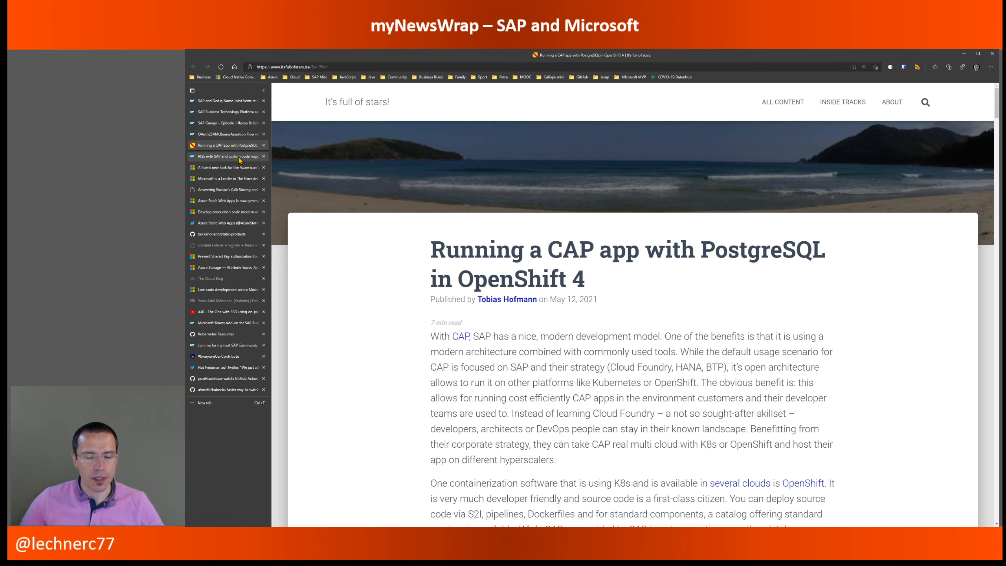
Switch to the RISE with SAP custom code migration article and read through its custom code scope section
left_click(226, 156)
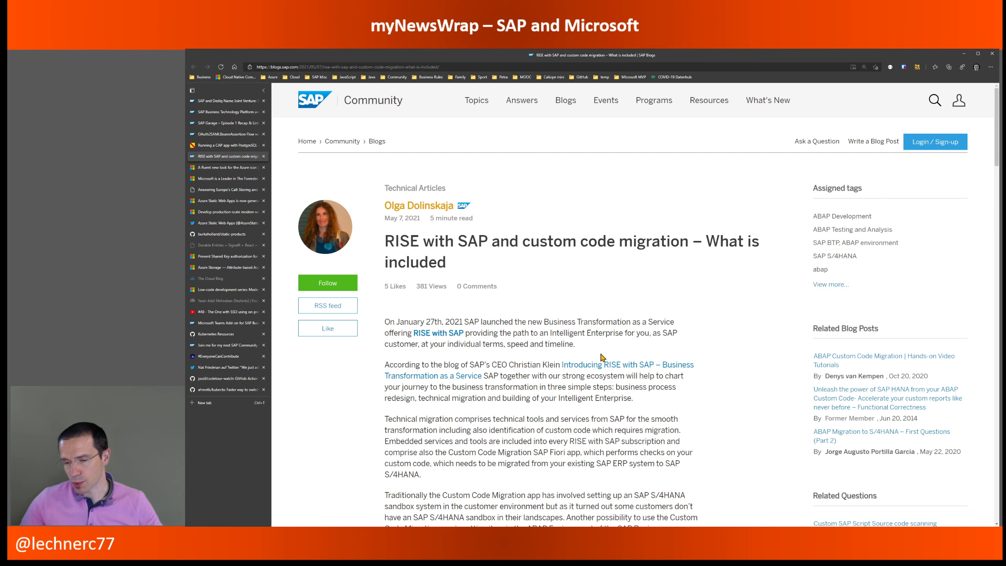
mouse_move(589, 357)
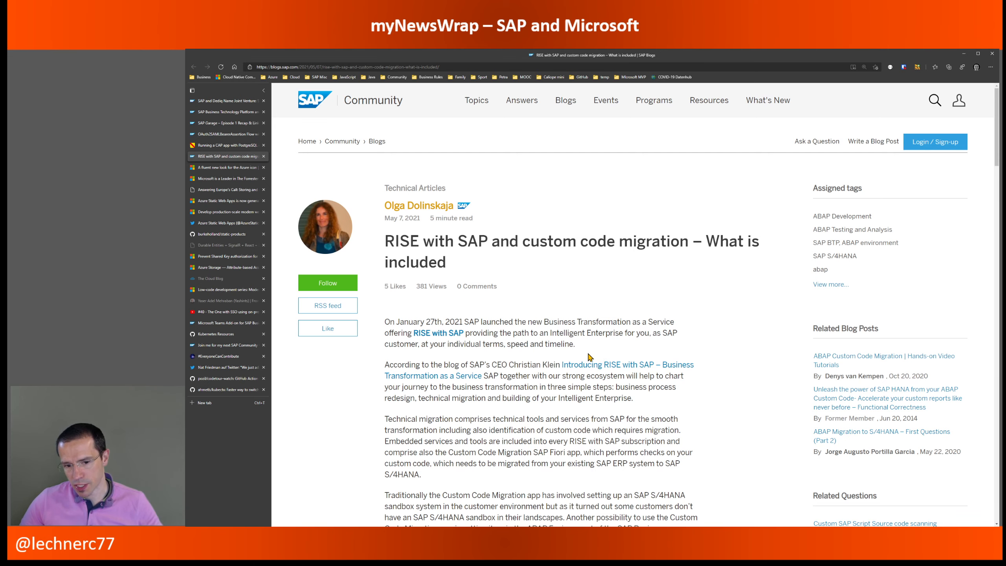
scroll("down", 3)
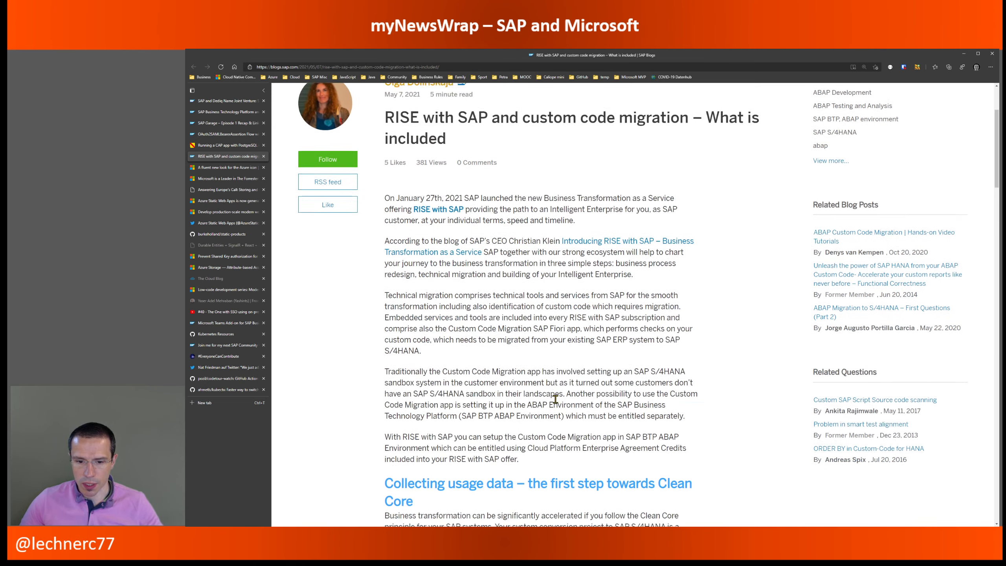
scroll("down", 3)
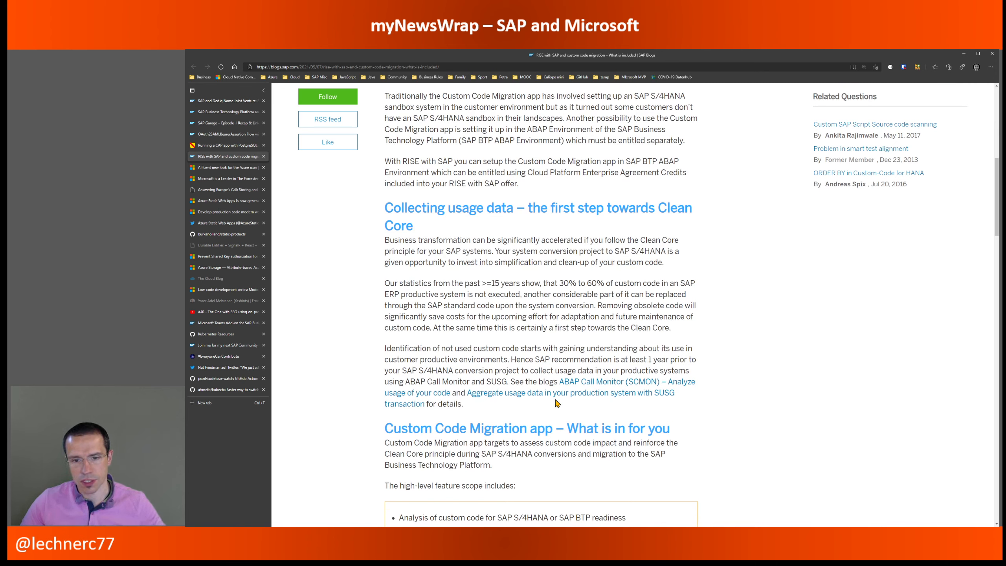
scroll("down", 3)
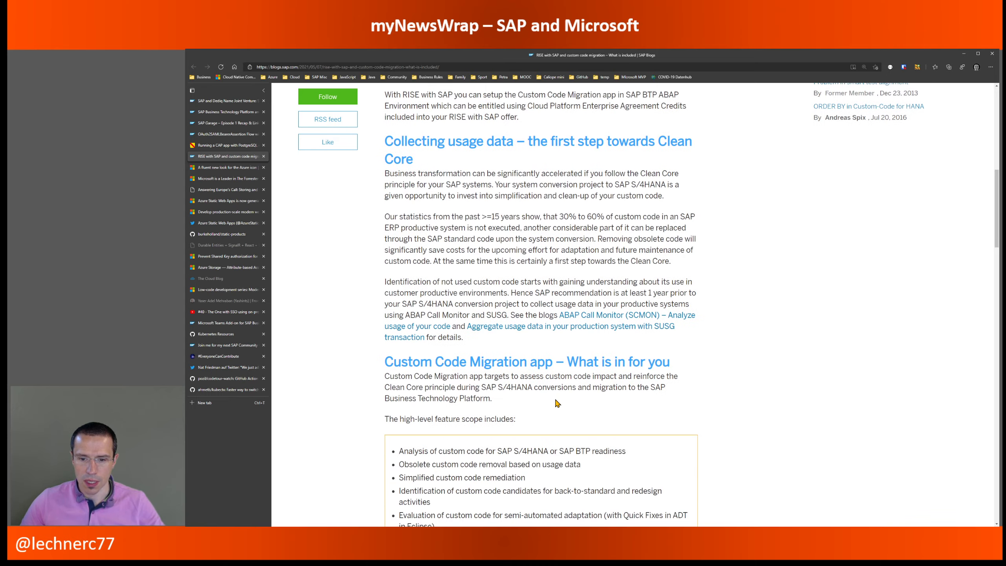
scroll("down", 3)
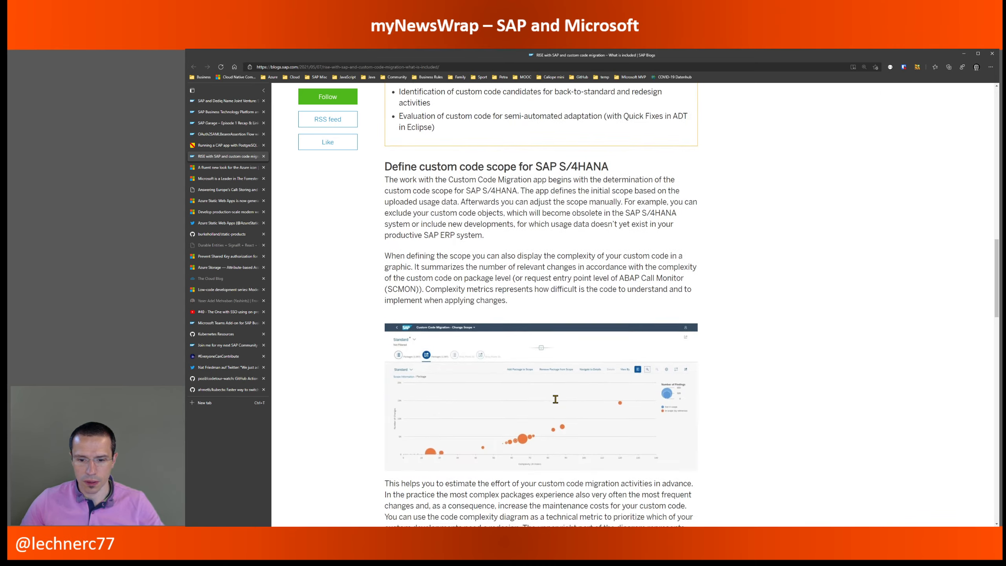
scroll("down", 3)
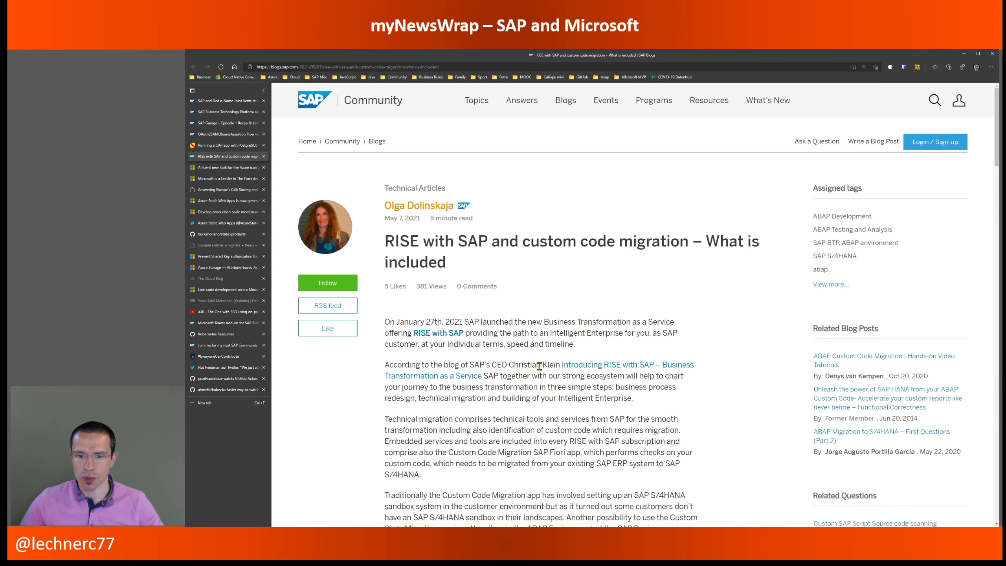
mouse_move(541, 315)
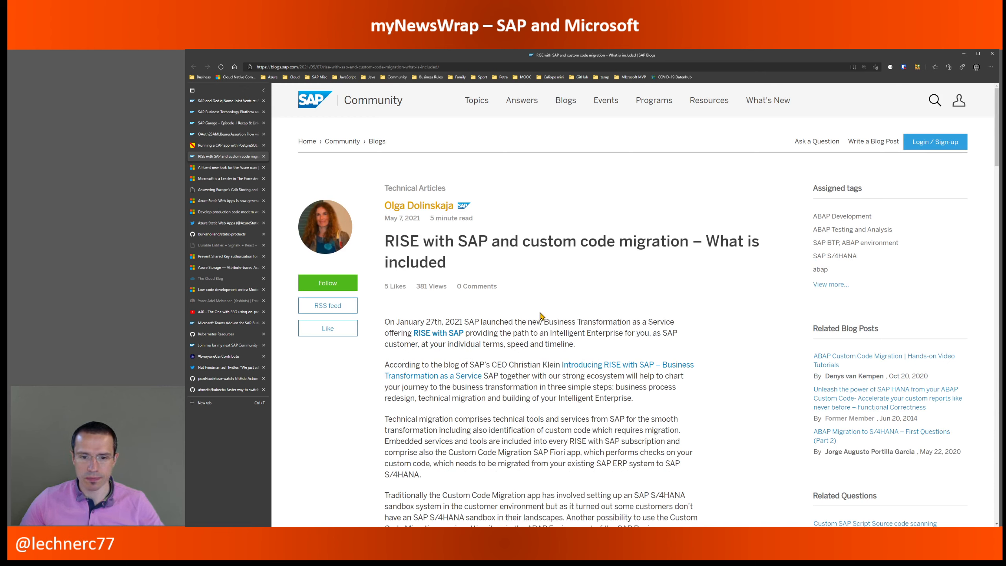
mouse_move(379, 303)
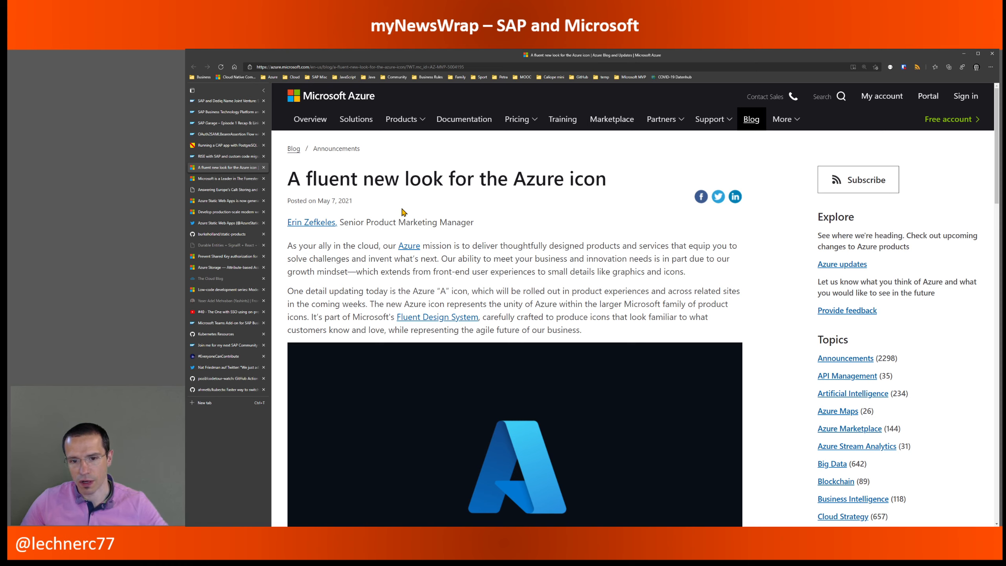
mouse_move(433, 305)
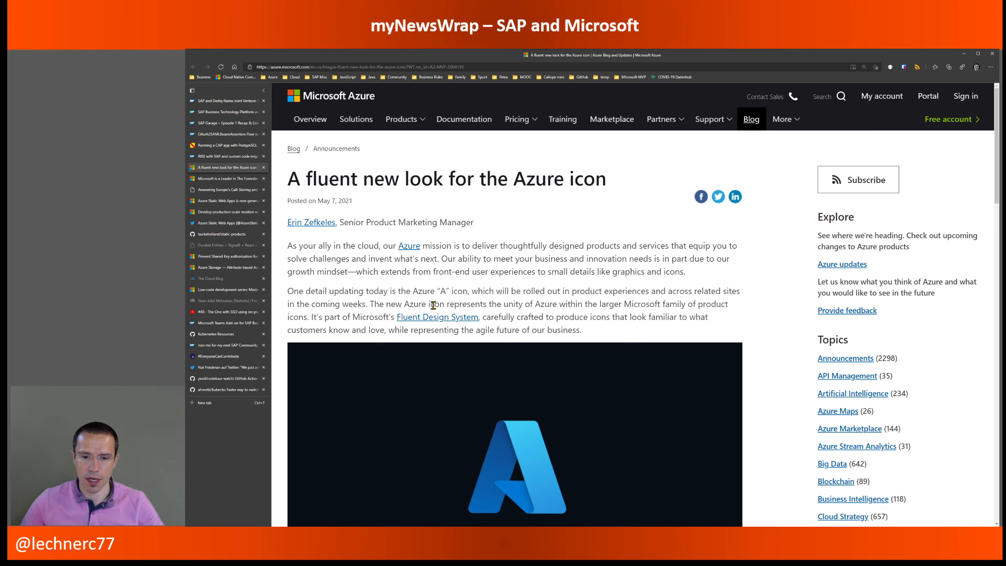
mouse_move(467, 298)
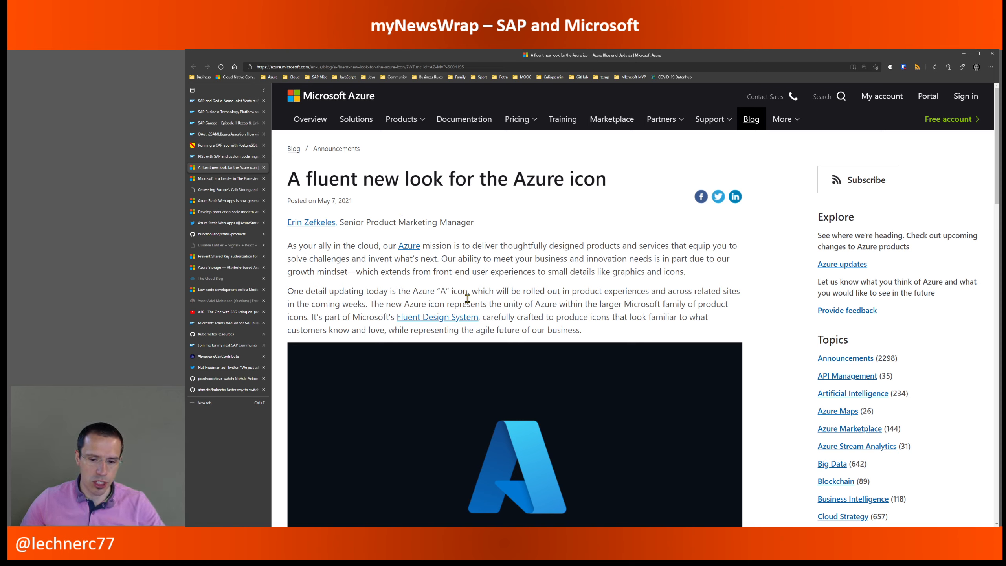
Scroll the Azure icon blog post past the new Azure product family icon image
scroll("down", 3)
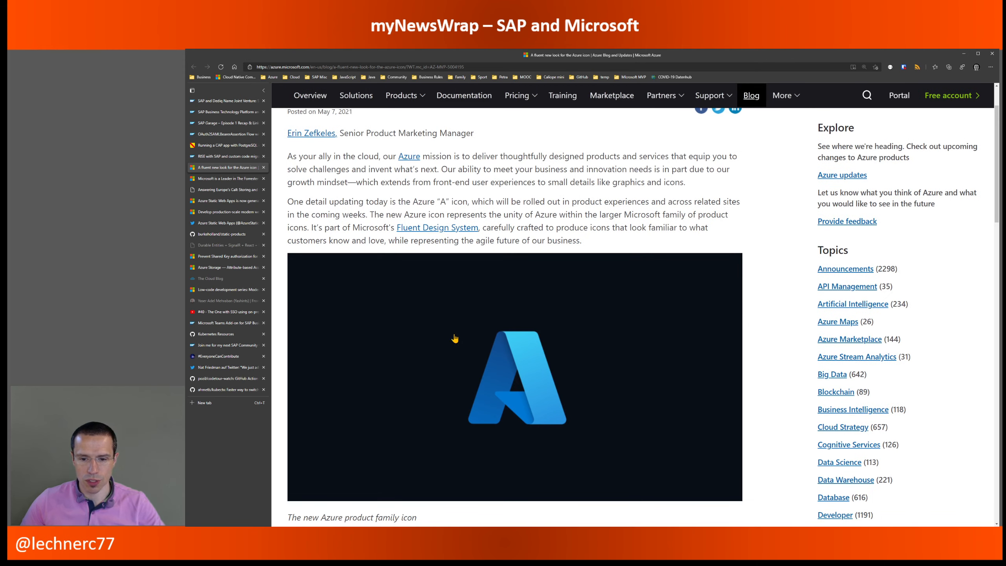
scroll("down", 3)
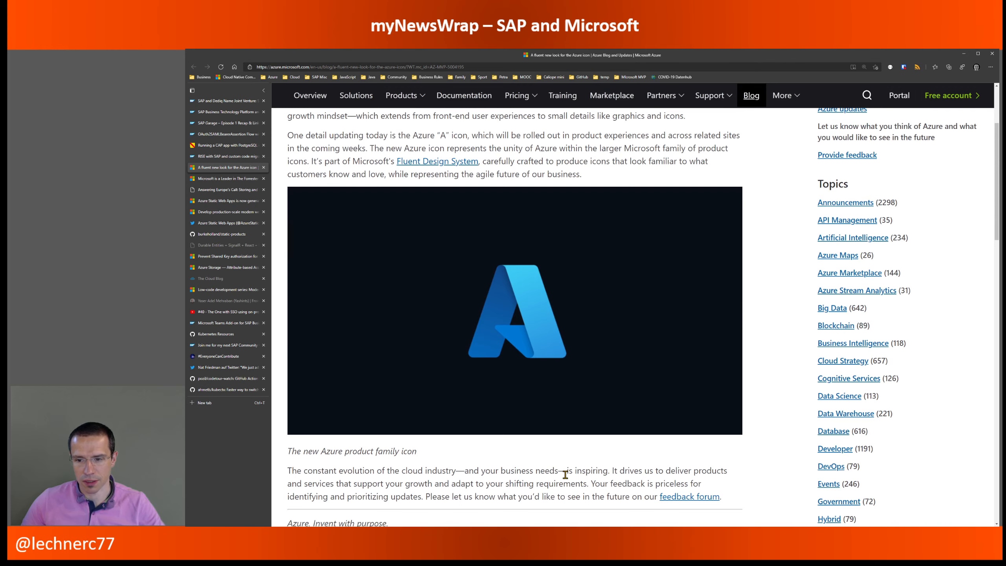
mouse_move(355, 272)
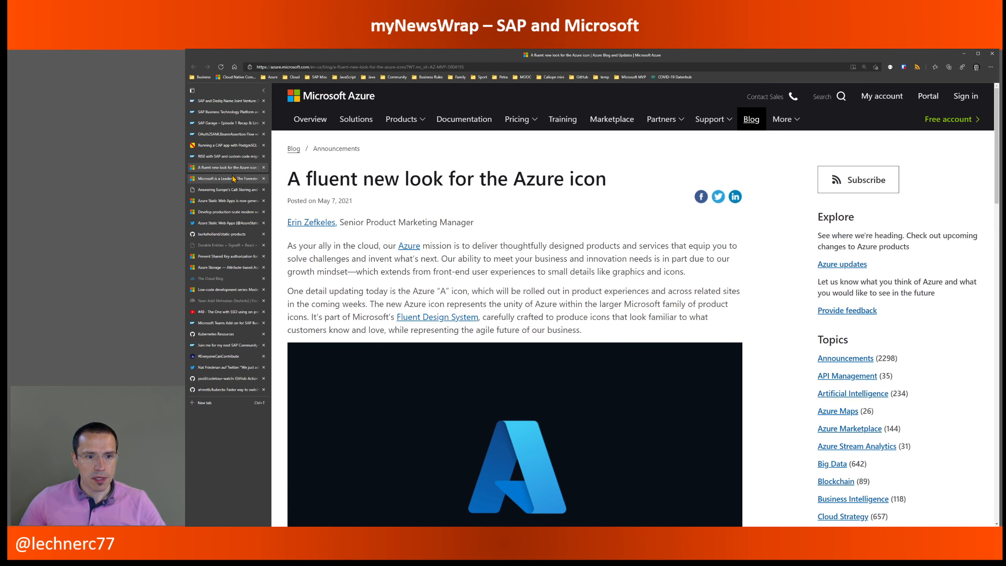
Open the Forrester Wave Q2 2021 Power Apps article, scroll its chart, then return upward
left_click(228, 178)
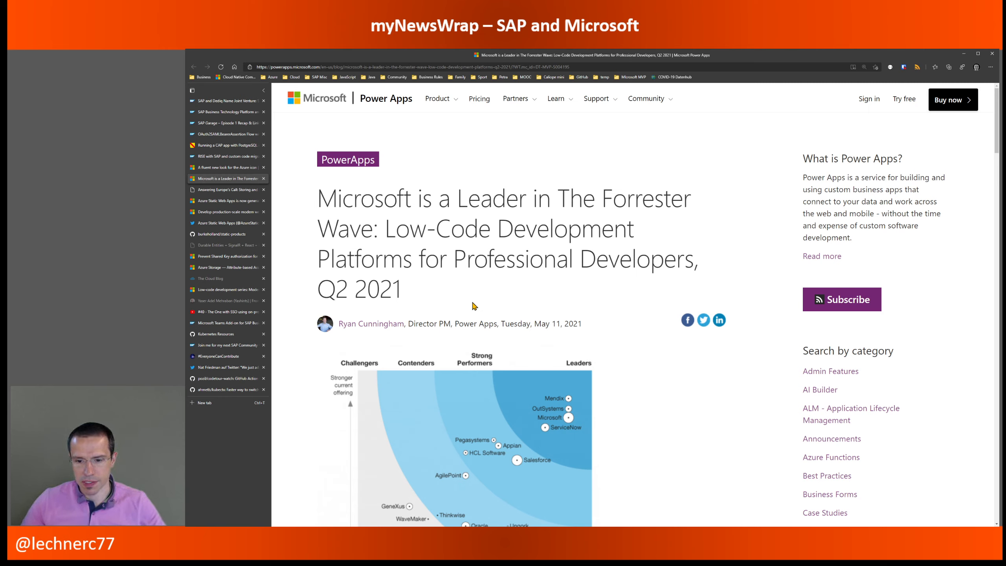
mouse_move(618, 303)
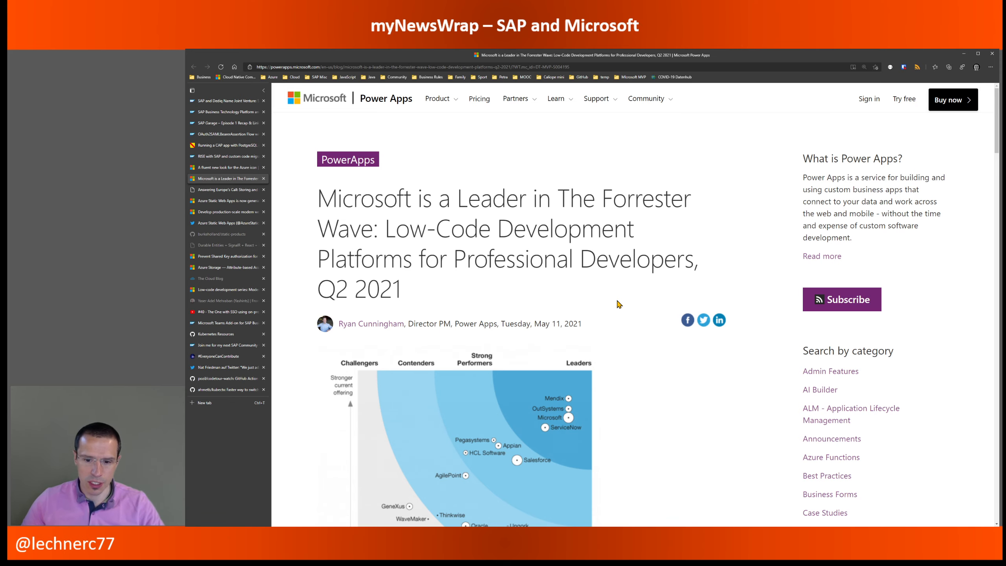
scroll("down", 3)
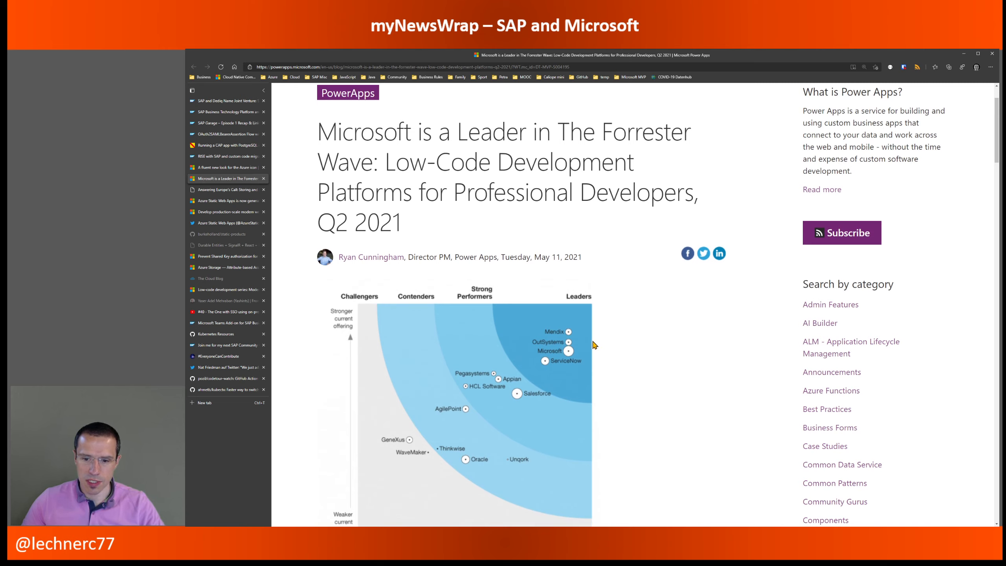
mouse_move(606, 370)
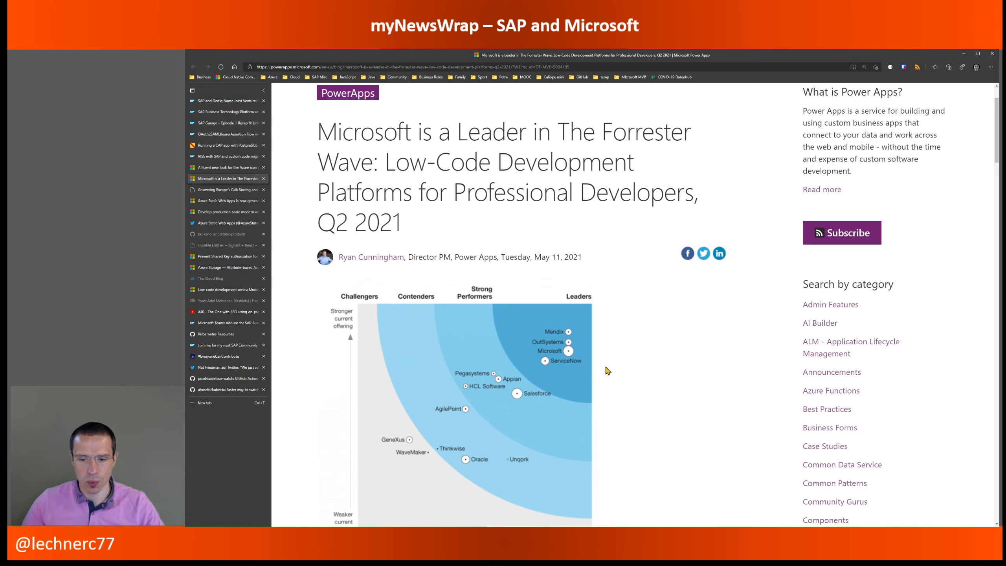
mouse_move(584, 334)
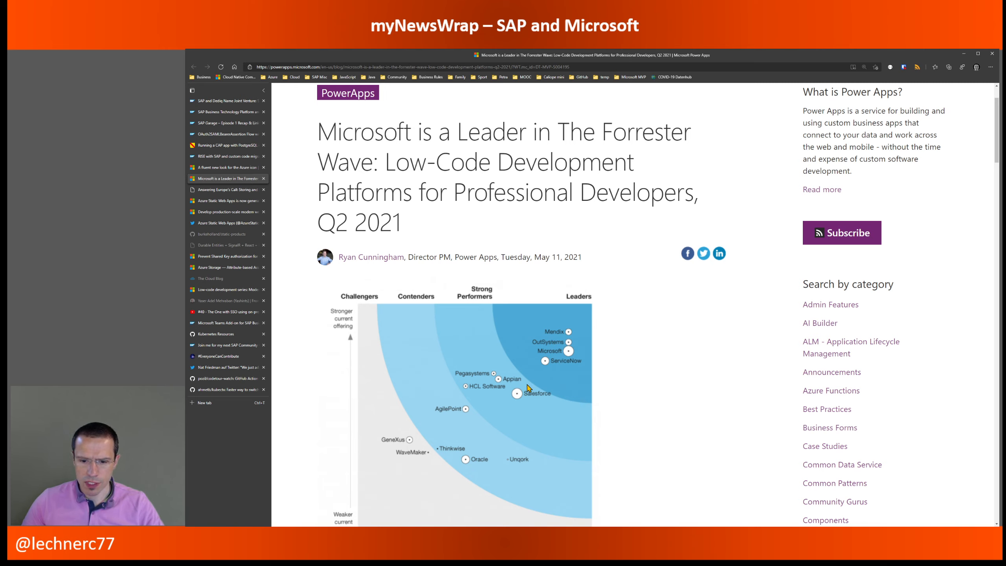
mouse_move(476, 370)
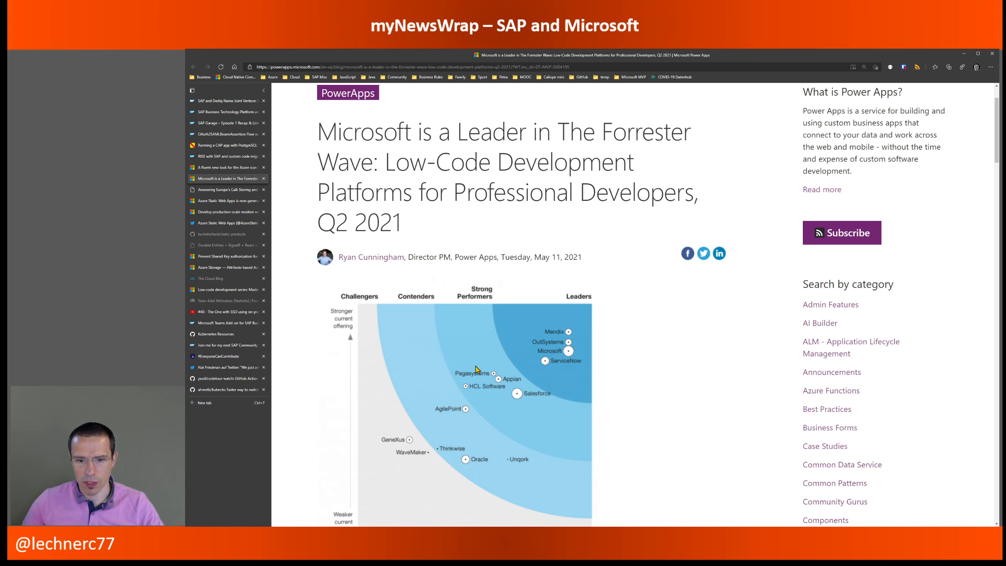
mouse_move(482, 387)
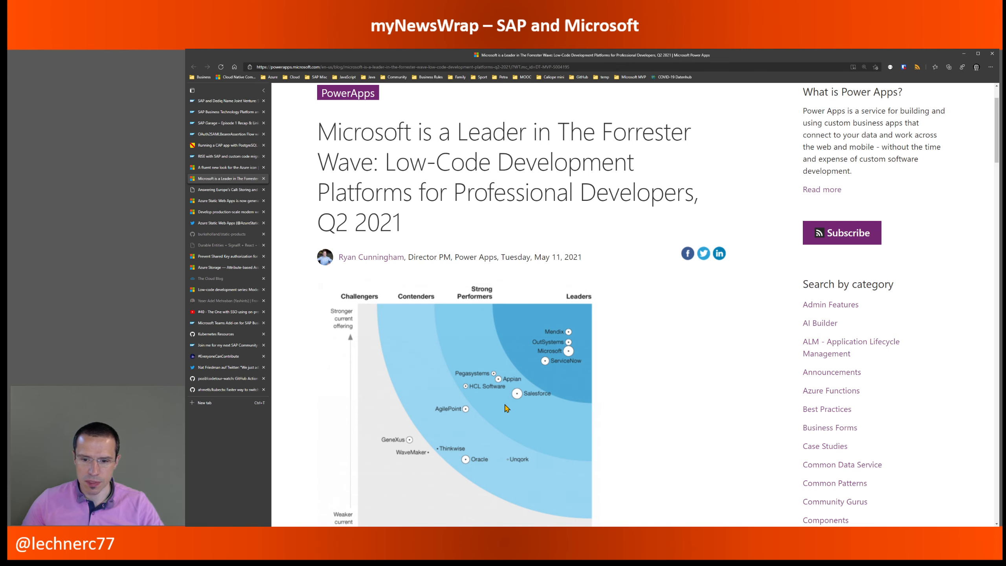
scroll("down", 3)
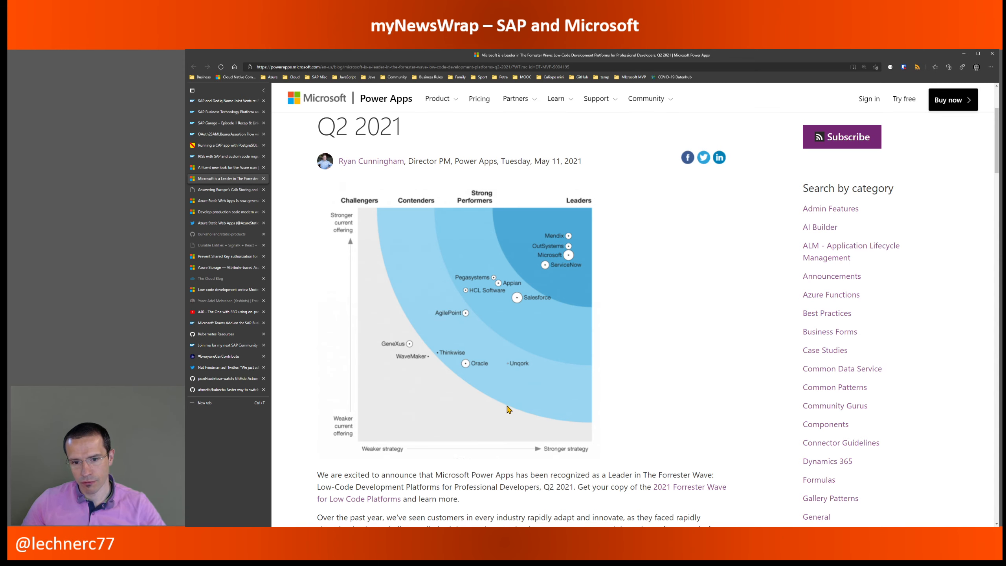
scroll("up", 3)
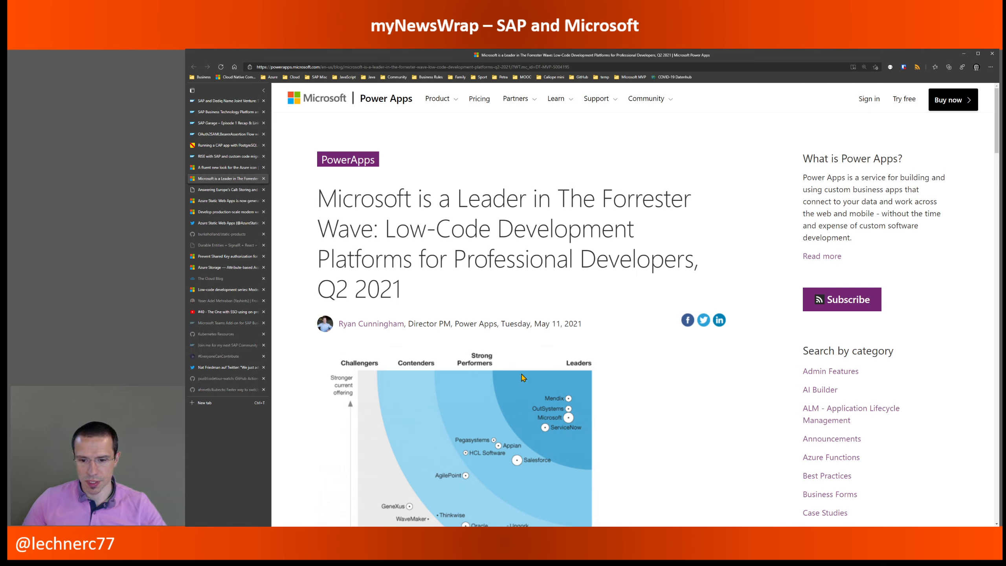
mouse_move(532, 368)
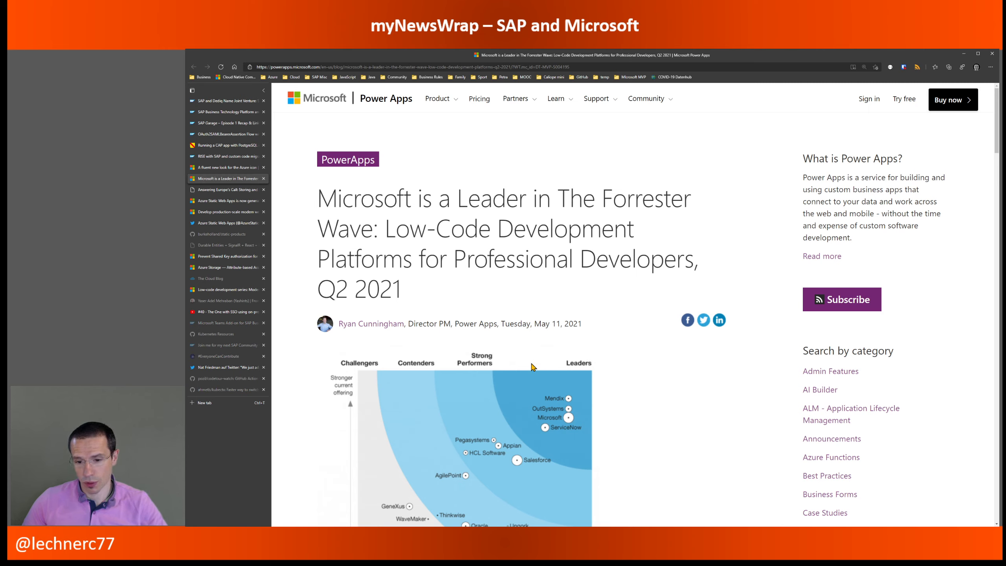
mouse_move(360, 352)
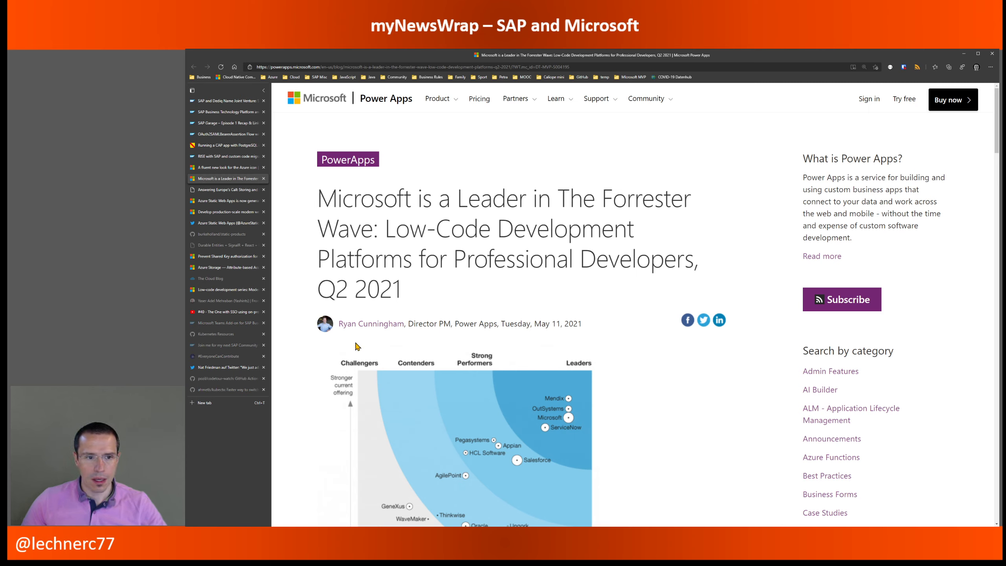
Switch to the 'Answering Europe's Call' EU data article and scroll it
left_click(225, 190)
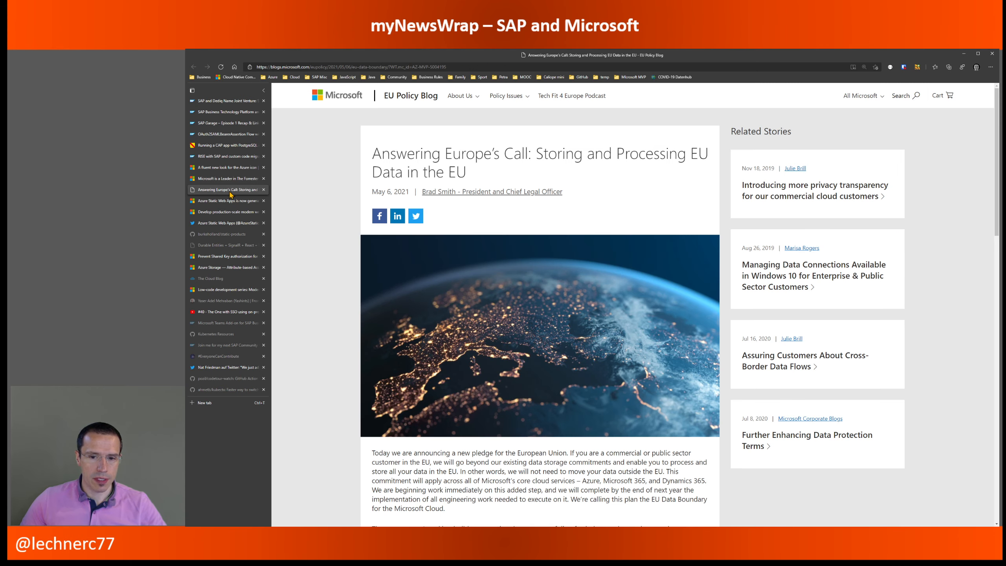
mouse_move(327, 374)
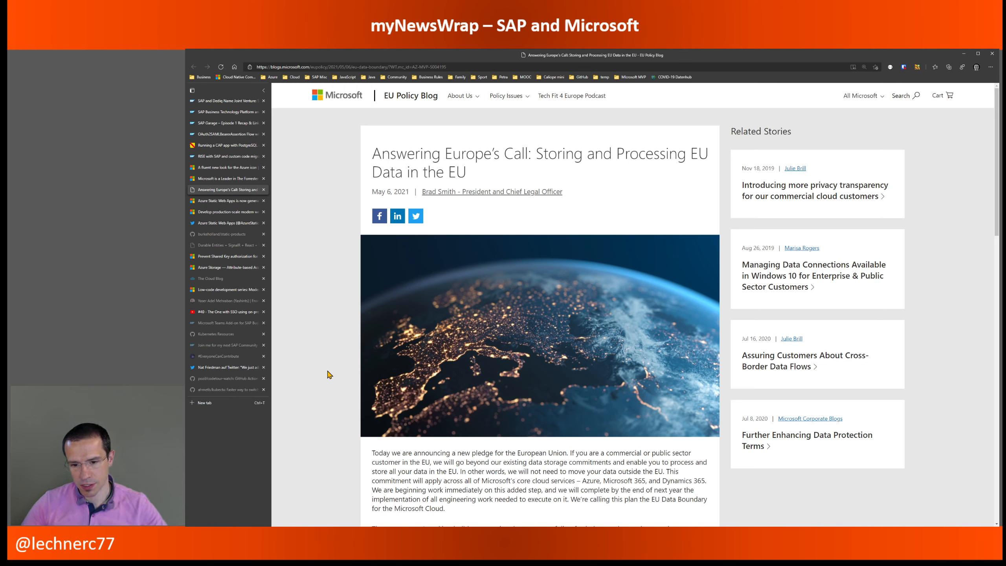
mouse_move(323, 374)
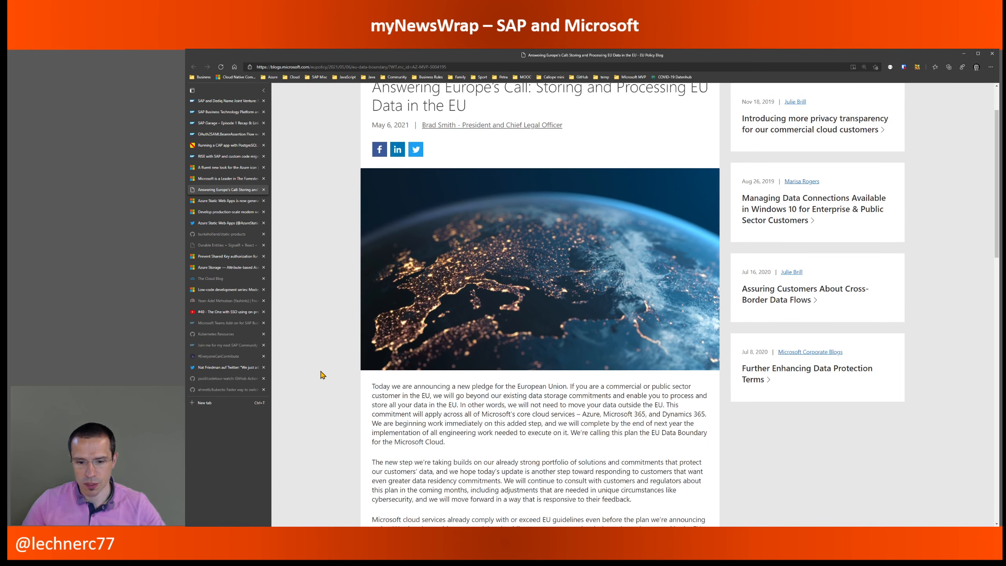
scroll("down", 3)
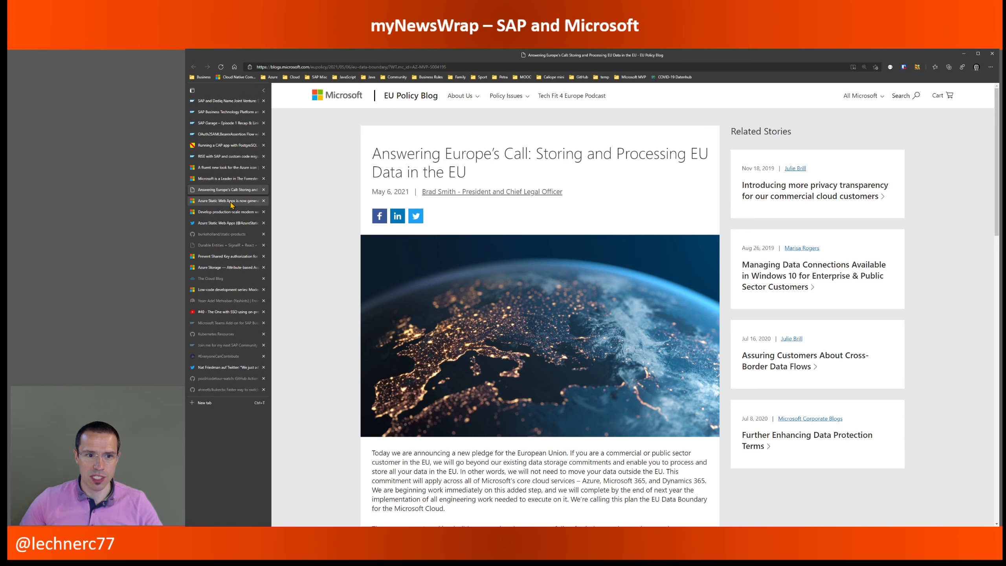
Switch to the Azure Static Web Apps general availability update and scroll the page
left_click(224, 200)
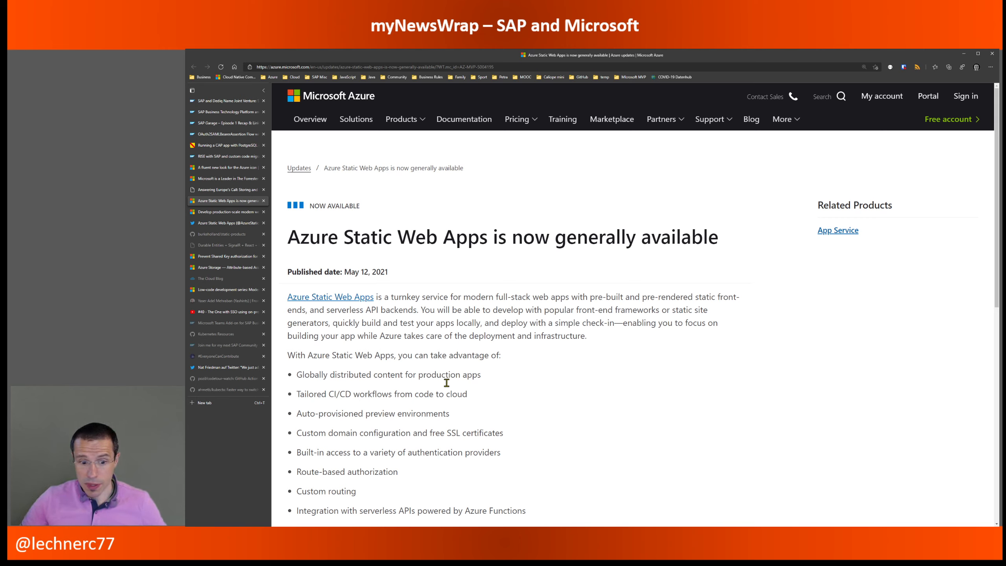
scroll("down", 3)
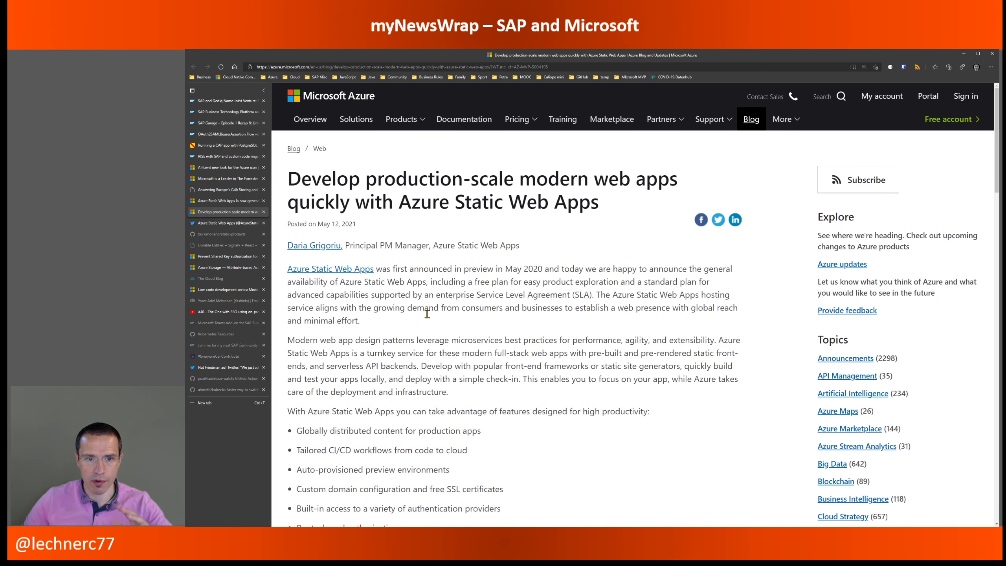
mouse_move(437, 342)
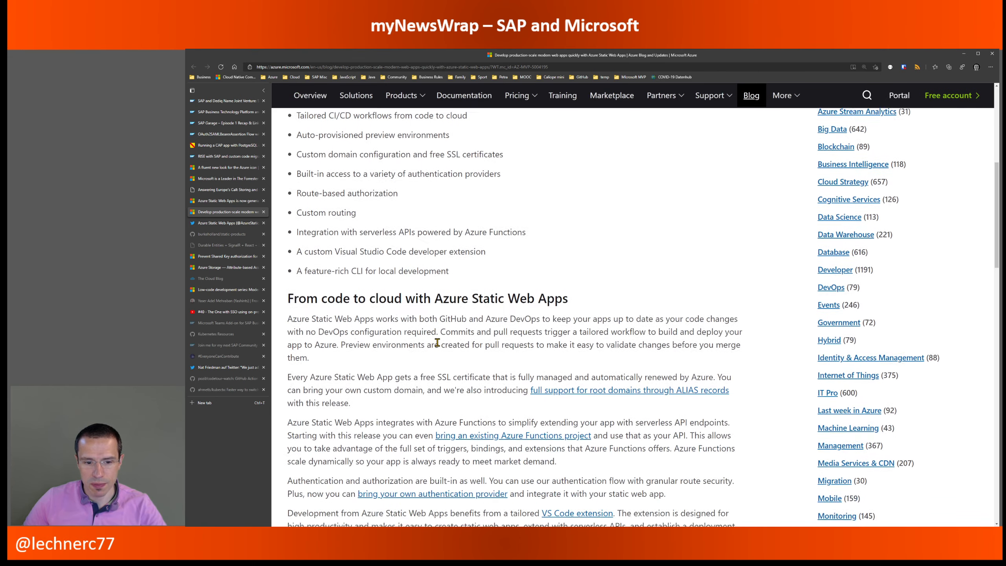
Scroll the Static Web Apps post through its 'From code to cloud' section
scroll("down", 3)
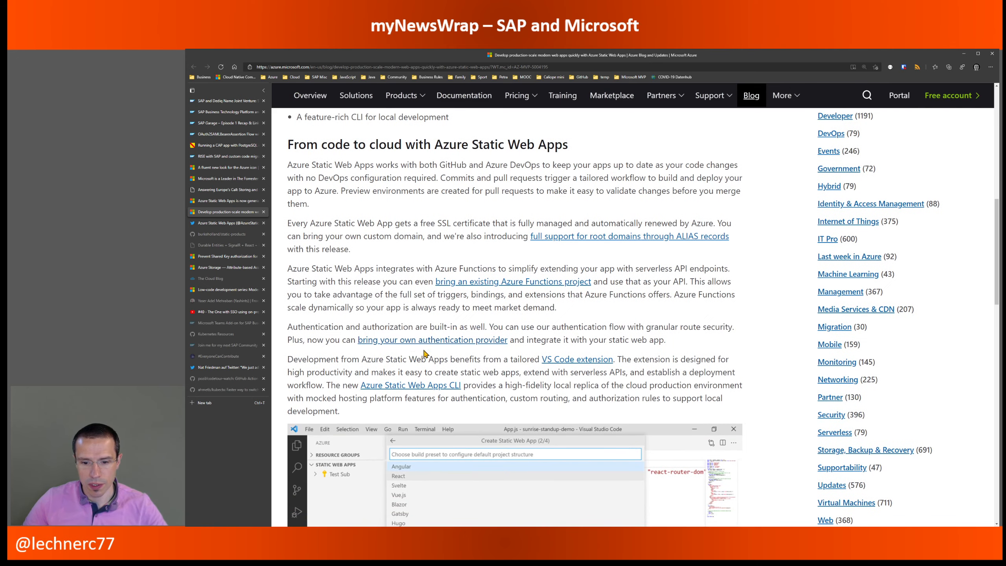
scroll("down", 3)
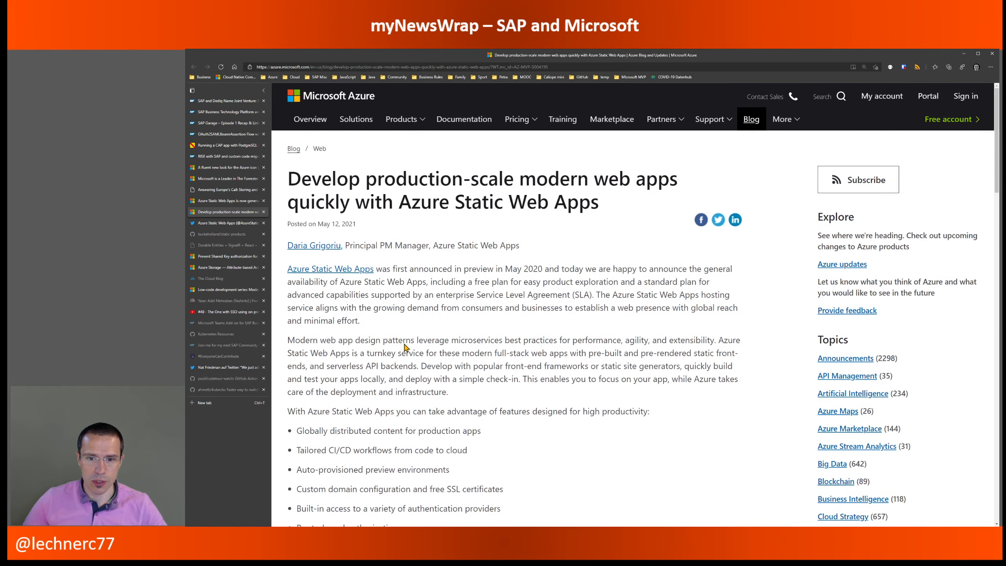
mouse_move(386, 330)
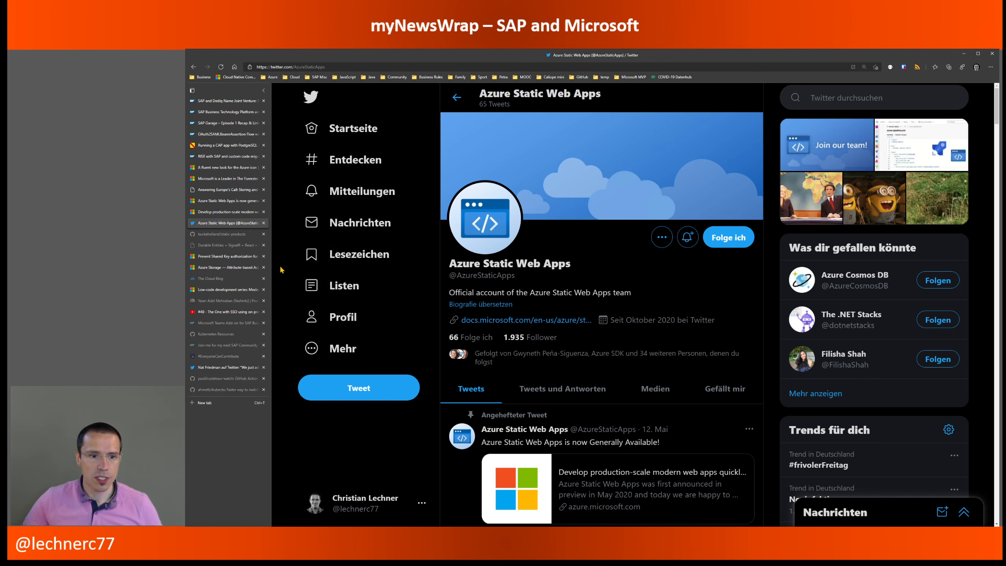
Switch to the burkeholland/static-products GitHub repository tab to show its file listing
left_click(226, 233)
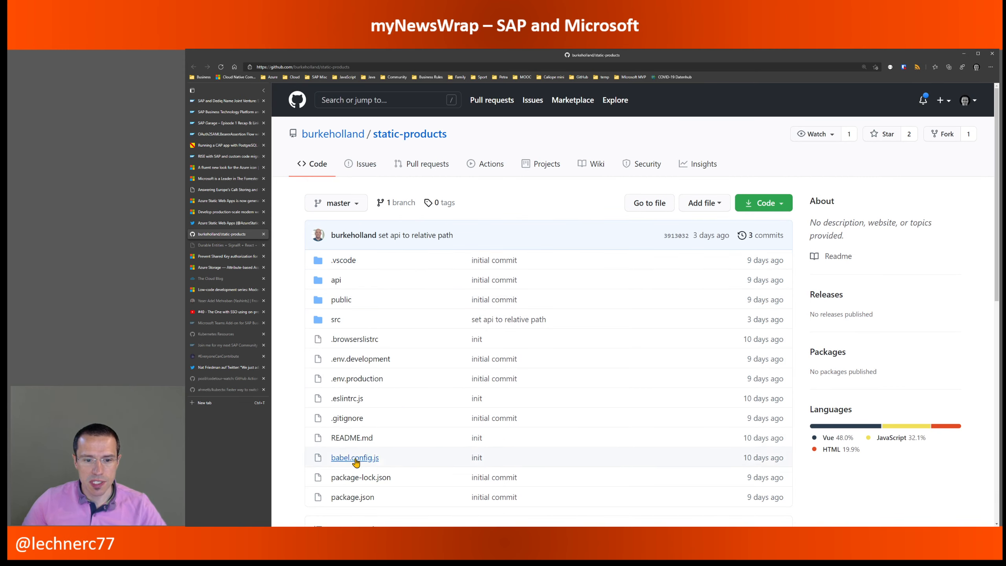
mouse_move(383, 457)
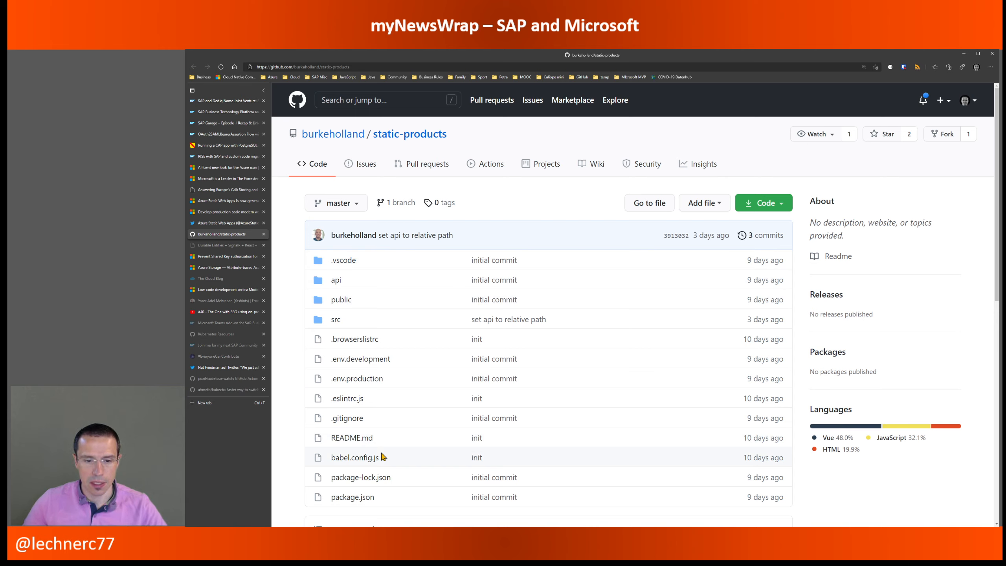
mouse_move(411, 453)
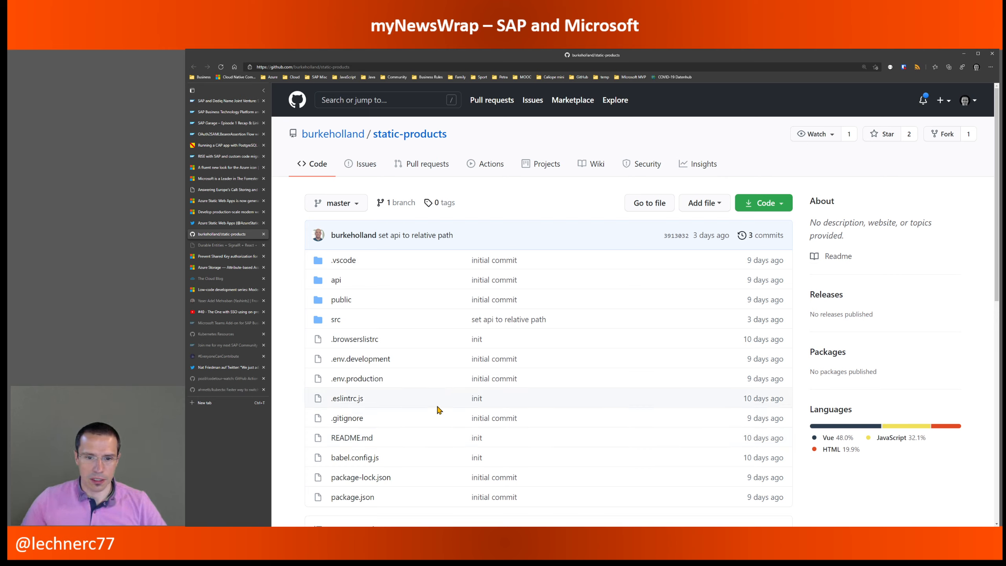
mouse_move(431, 399)
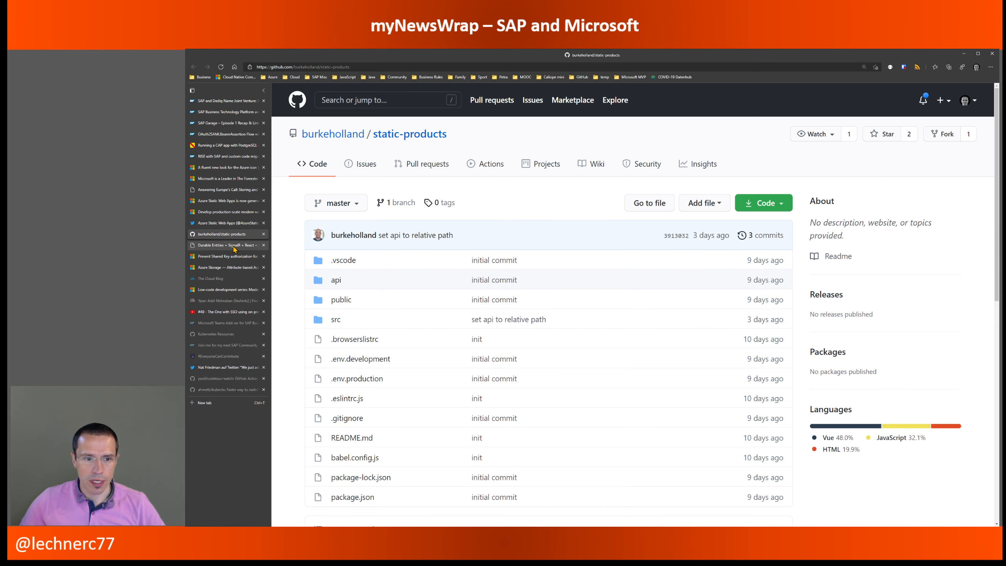
Show the 'Durable Entities + SignalR + React + MobX + TypeScript = Durable MVC' post and scroll its introduction
left_click(225, 245)
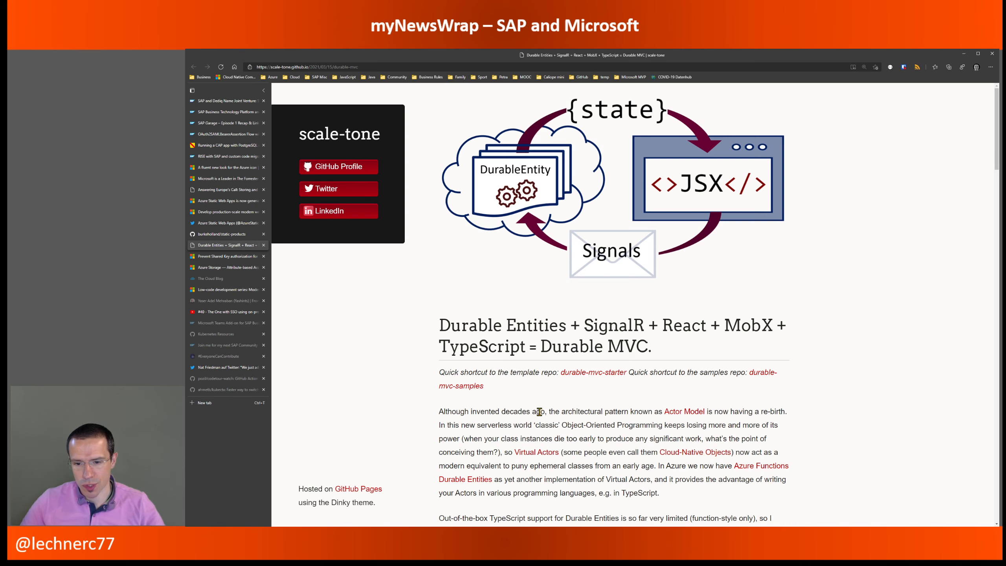
scroll("down", 3)
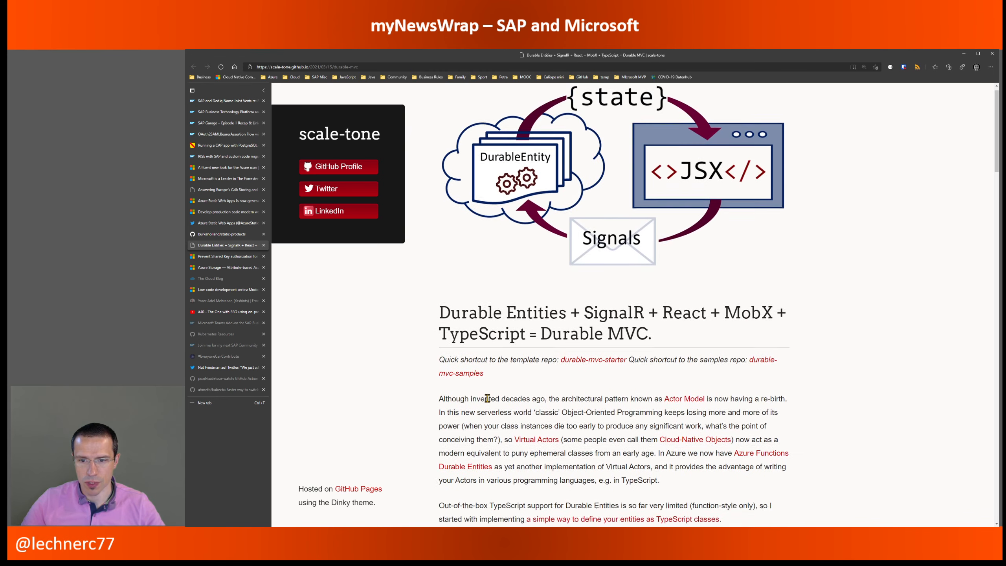
scroll("down", 3)
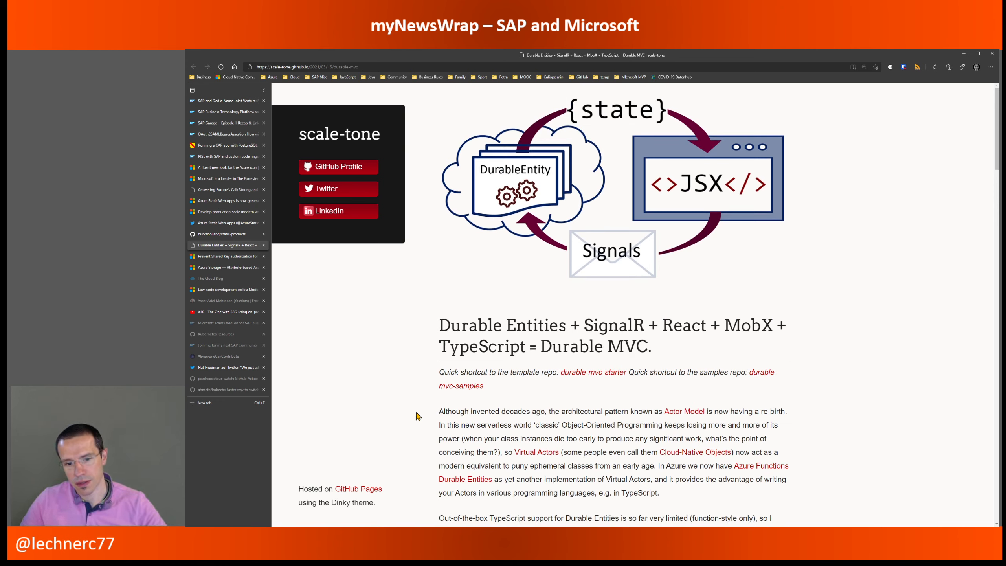
mouse_move(412, 419)
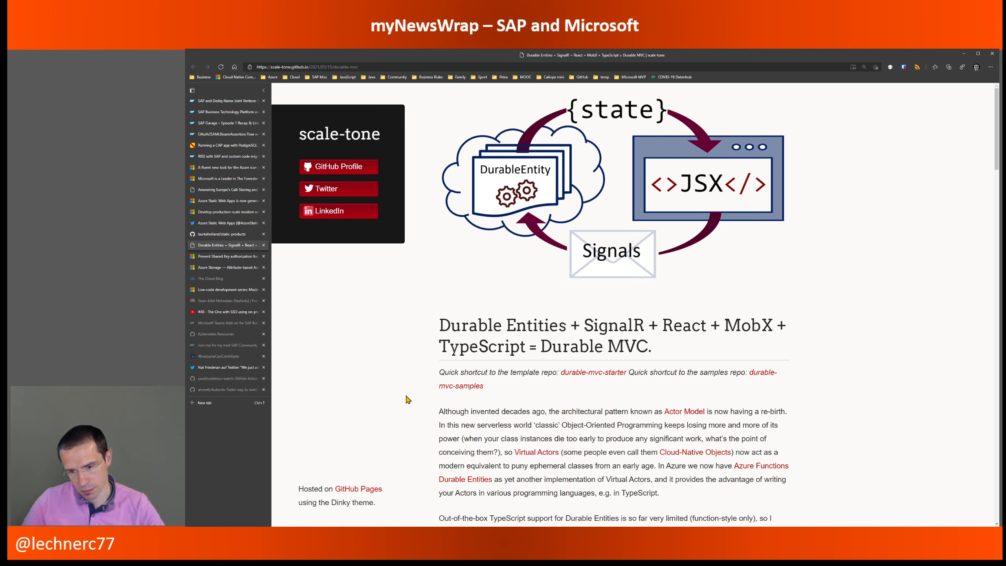
mouse_move(406, 399)
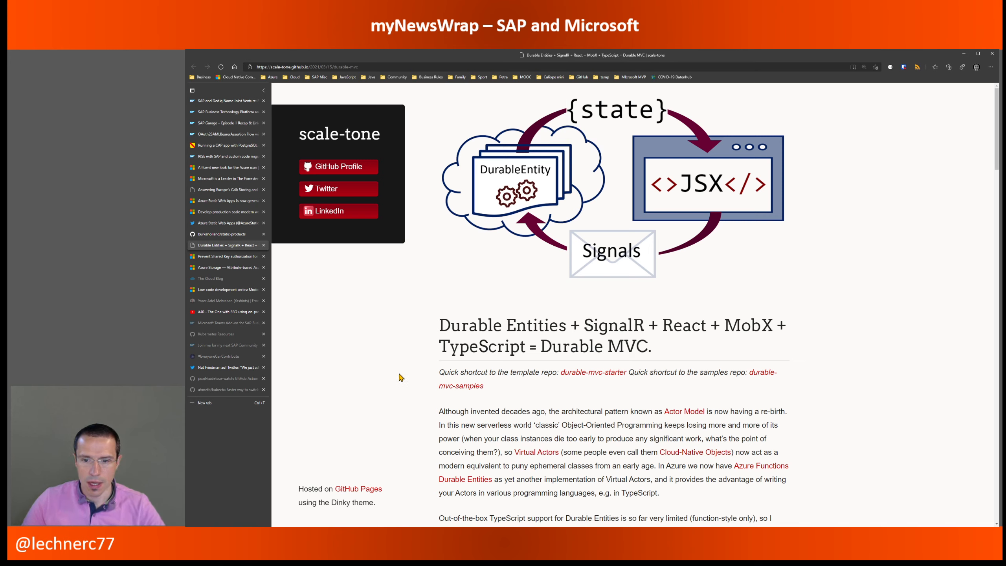
mouse_move(410, 337)
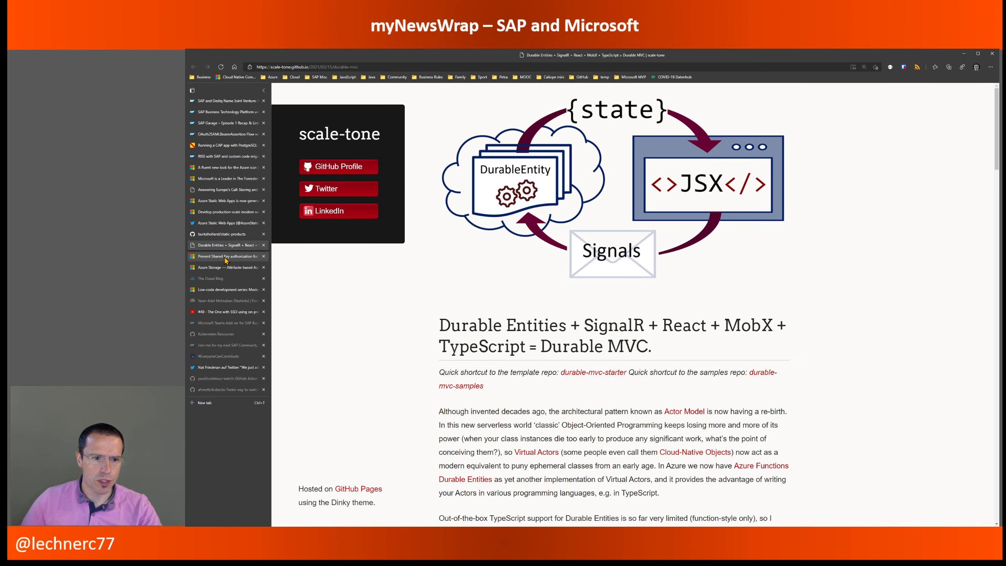
Show the 'Prevent Shared Key authorization for an Azure Storage account' announcement from May 7, 2021
left_click(228, 256)
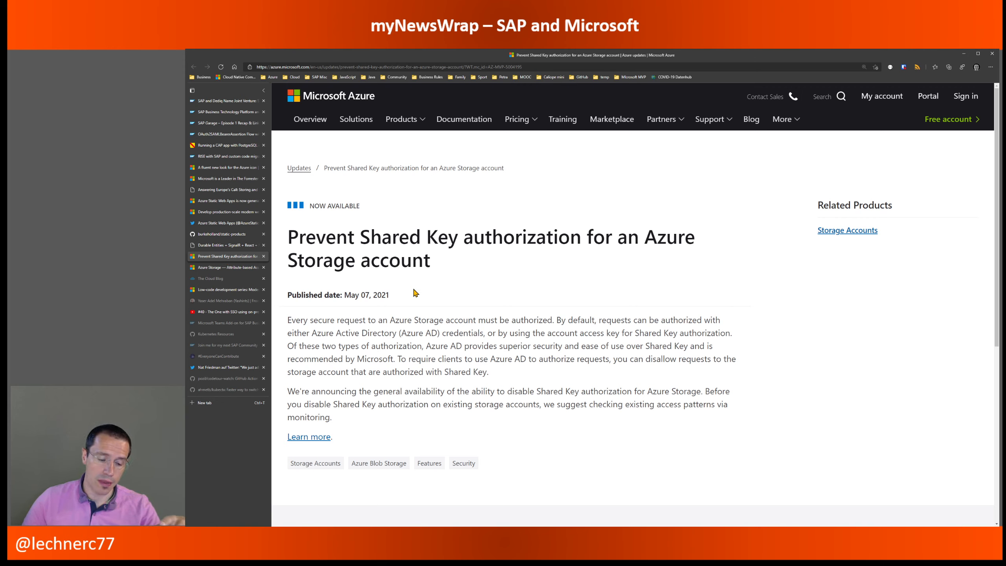
mouse_move(442, 294)
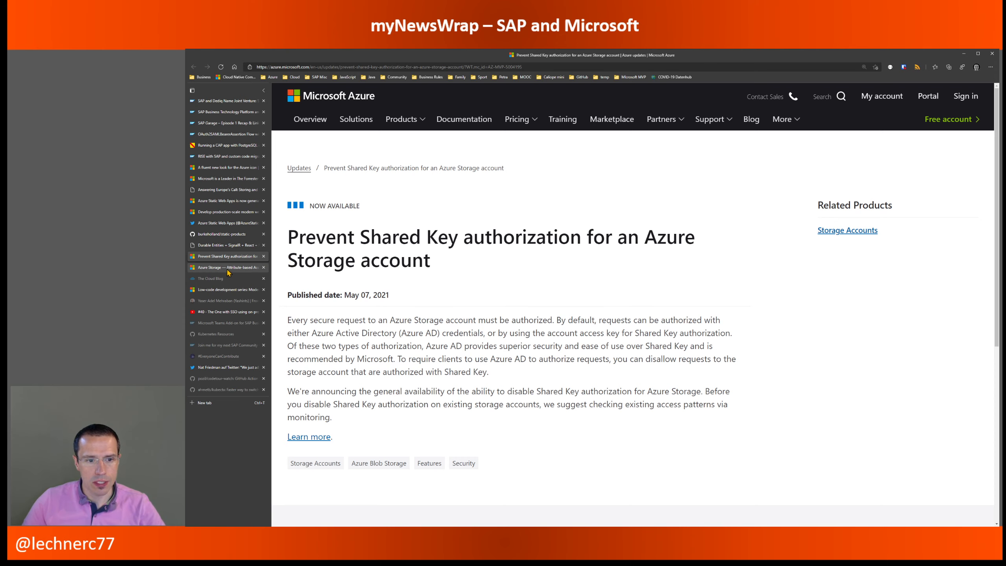
Show the Azure Storage ABAC 'now available for preview' announcement from May 7, 2021
left_click(225, 268)
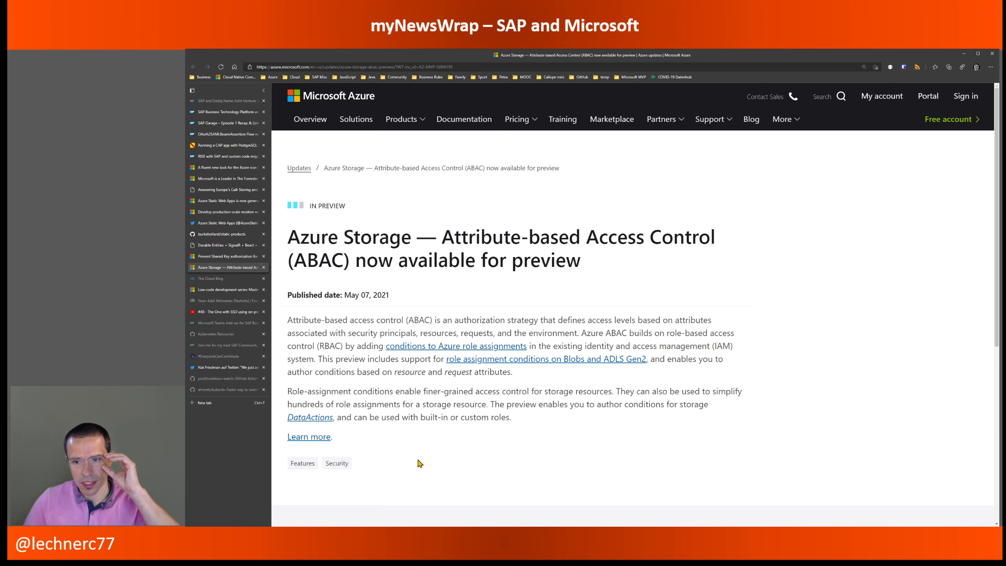
mouse_move(449, 438)
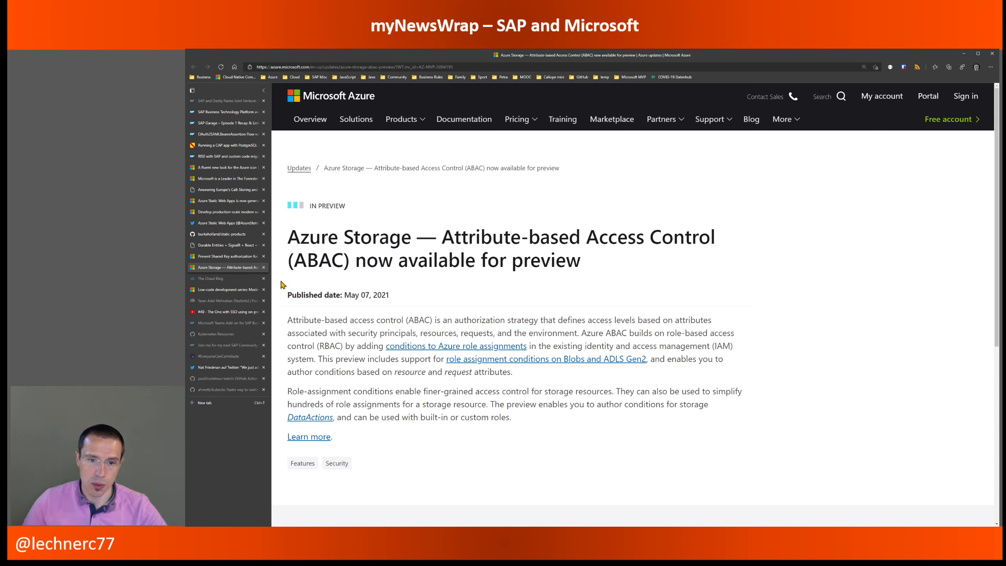
mouse_move(372, 371)
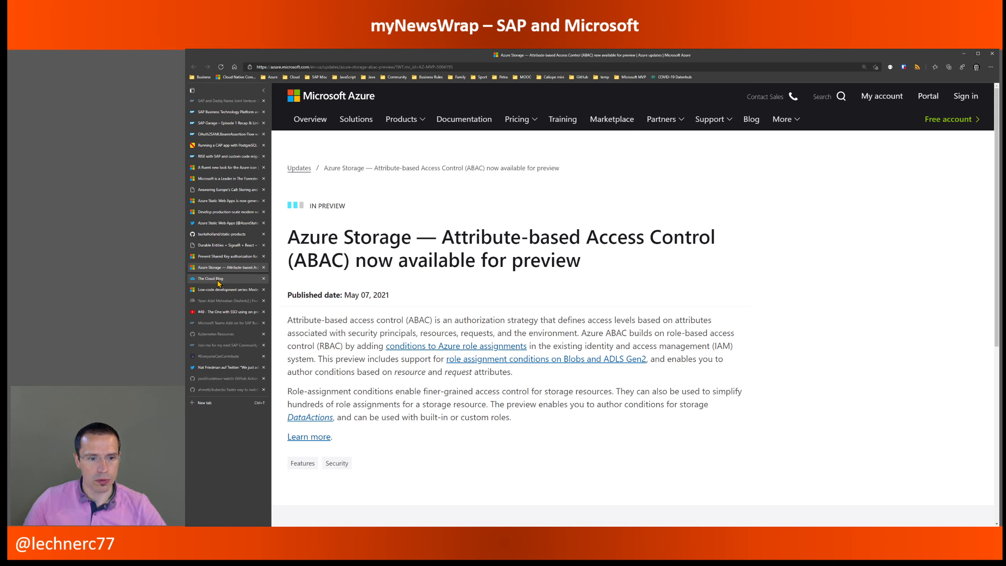
Switch to The Cloud Blog home page topped by the Jaeger and Tye Part 2 post
left_click(211, 278)
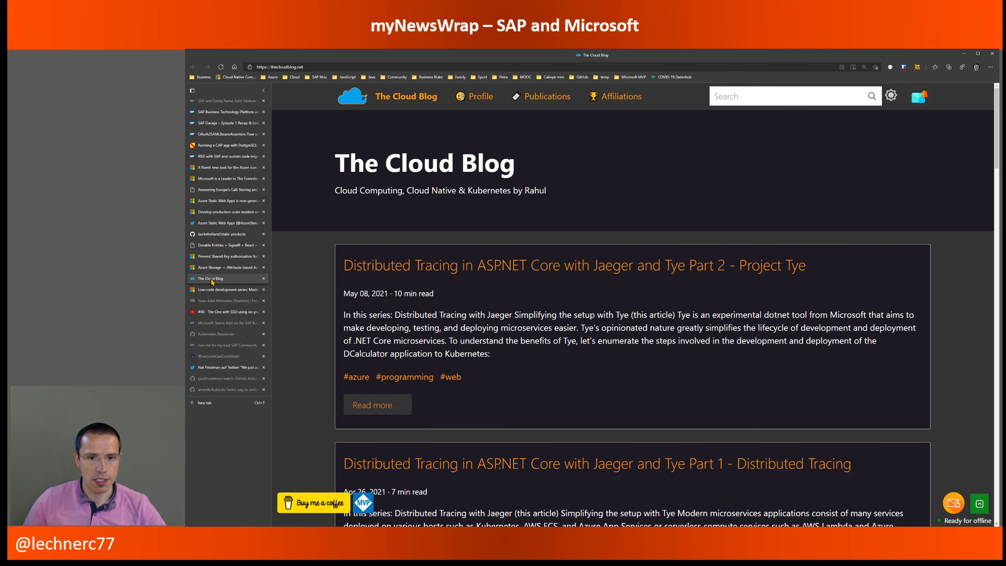
mouse_move(298, 293)
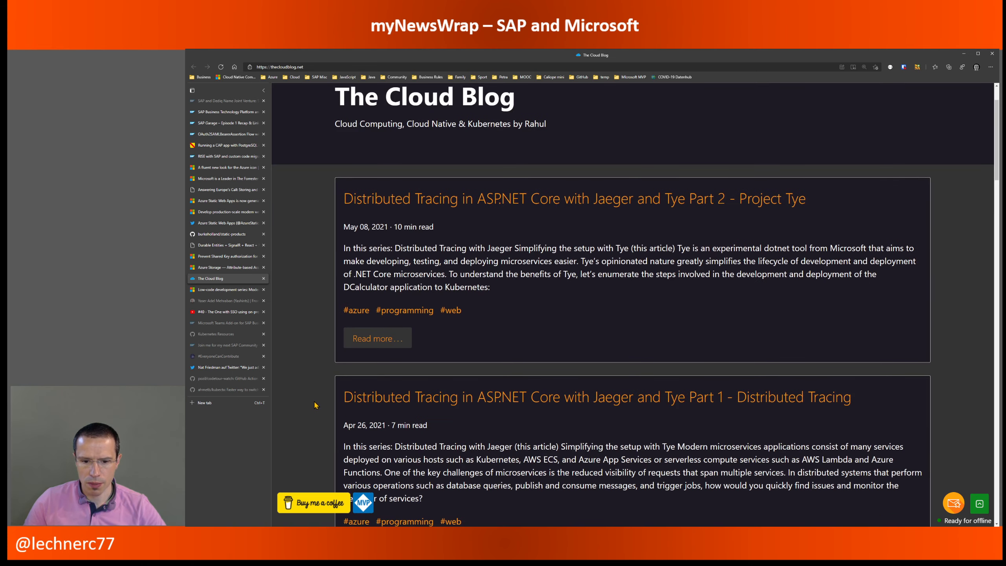
mouse_move(574, 422)
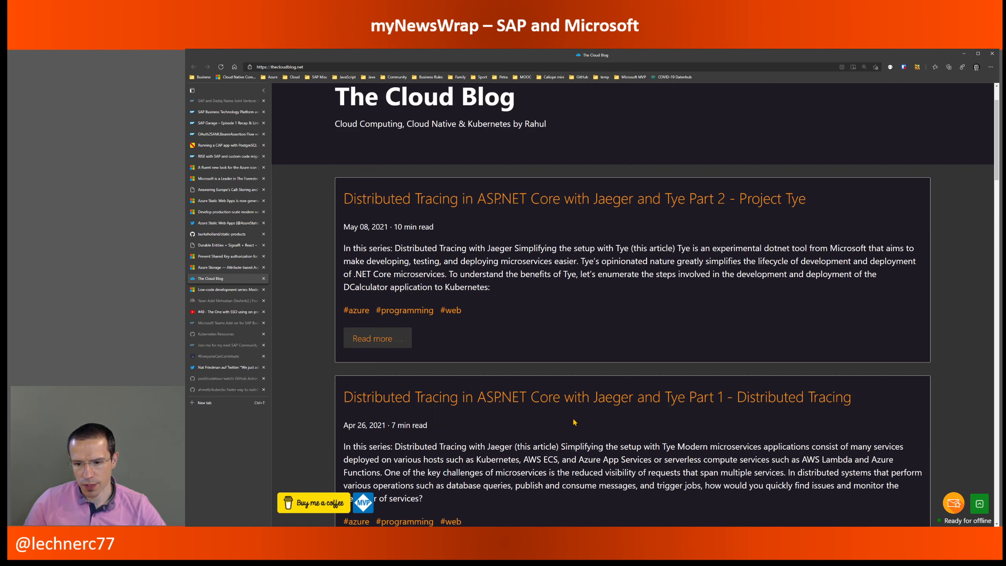
mouse_move(680, 398)
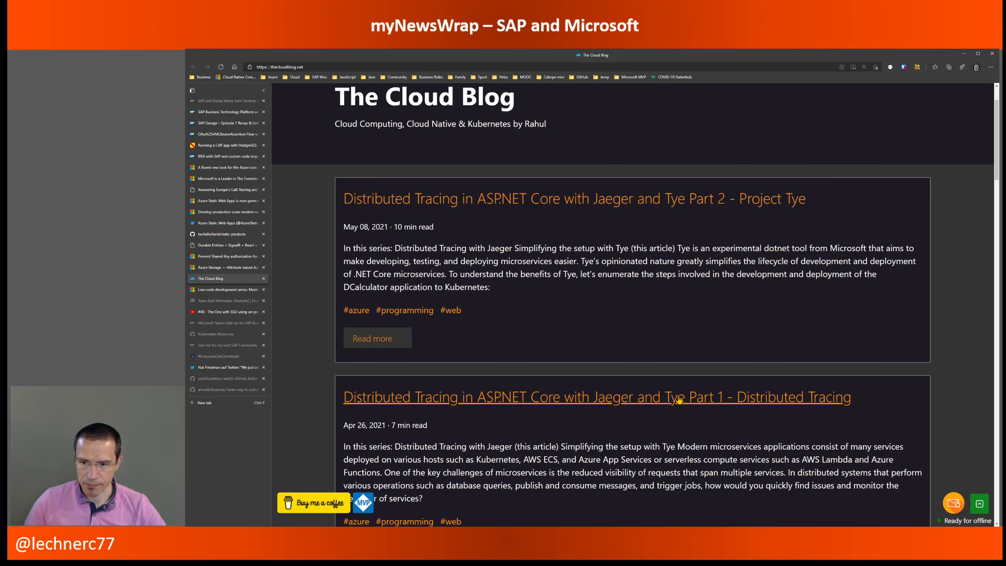
mouse_move(661, 427)
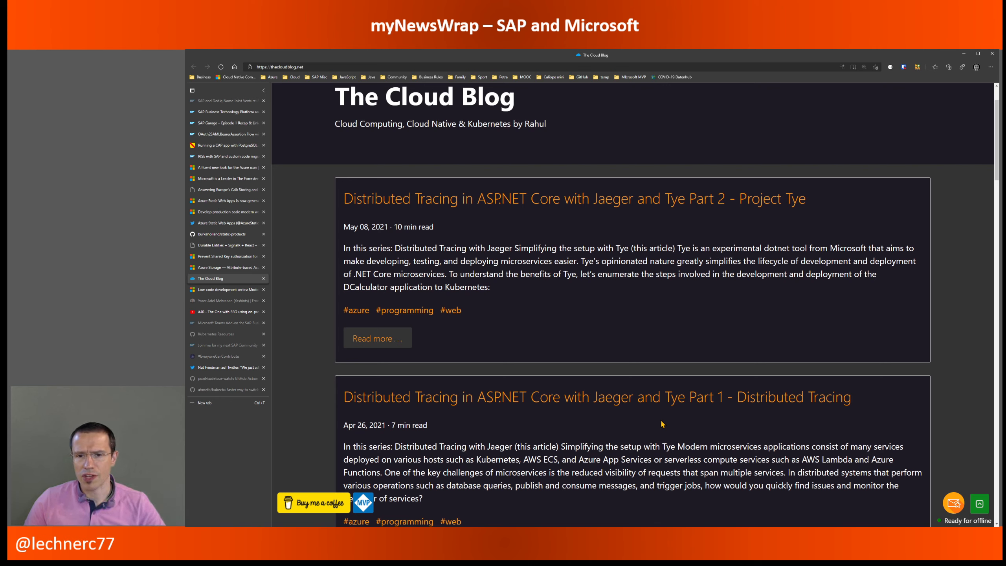
mouse_move(648, 432)
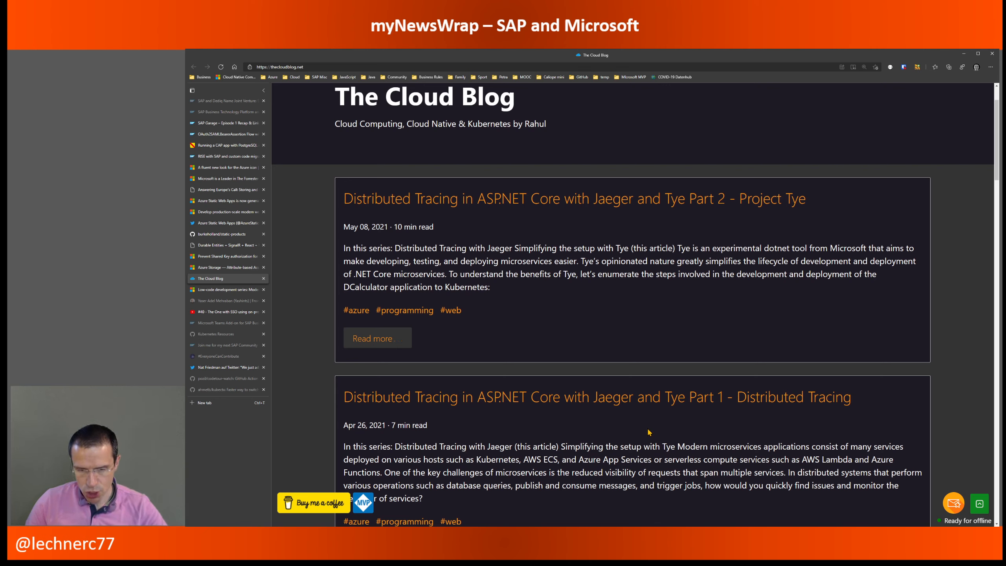
mouse_move(557, 431)
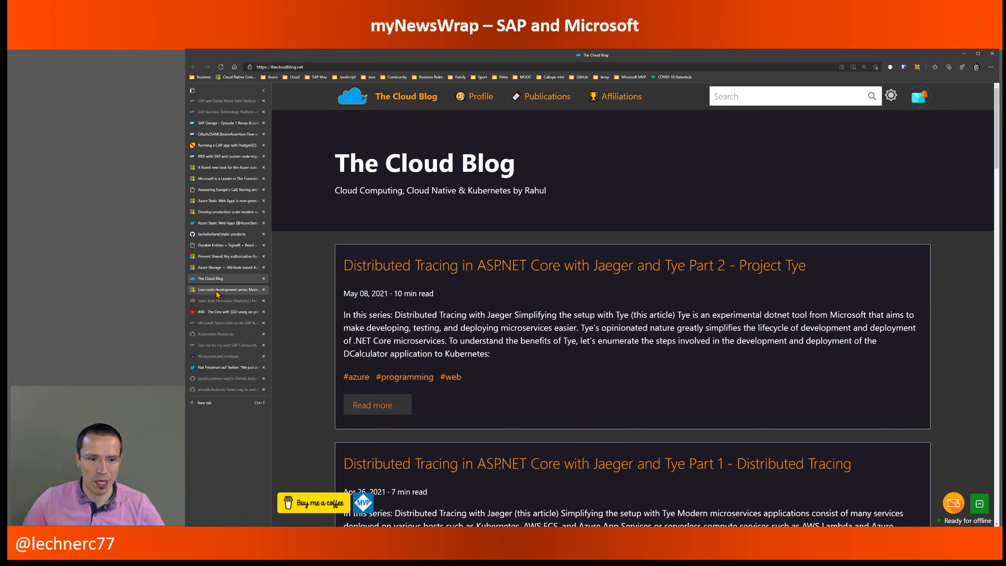
Read the 'Low-code development series: Modernize your IoT future' Azure Blog post down to LCAD on Azure
left_click(226, 290)
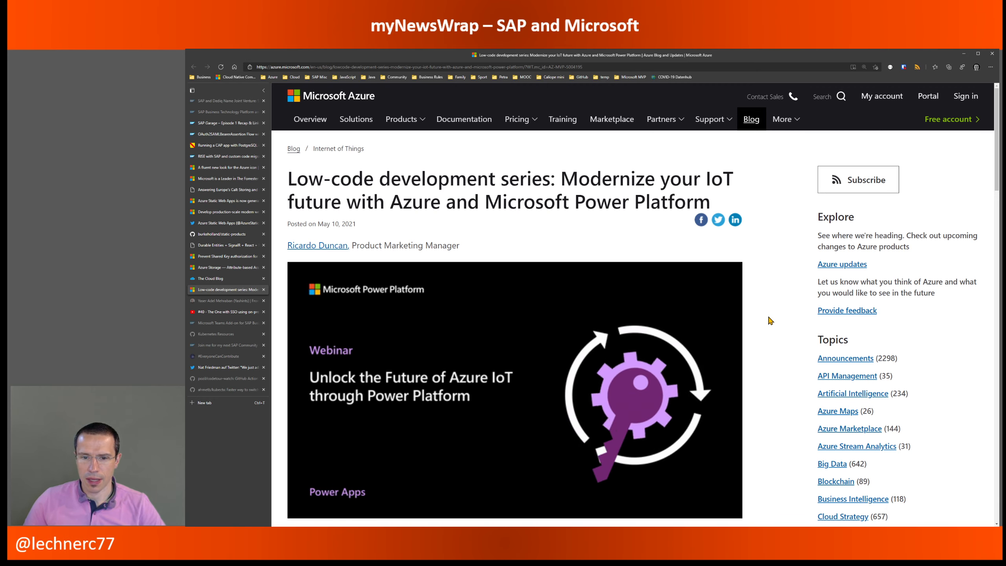
scroll("down", 3)
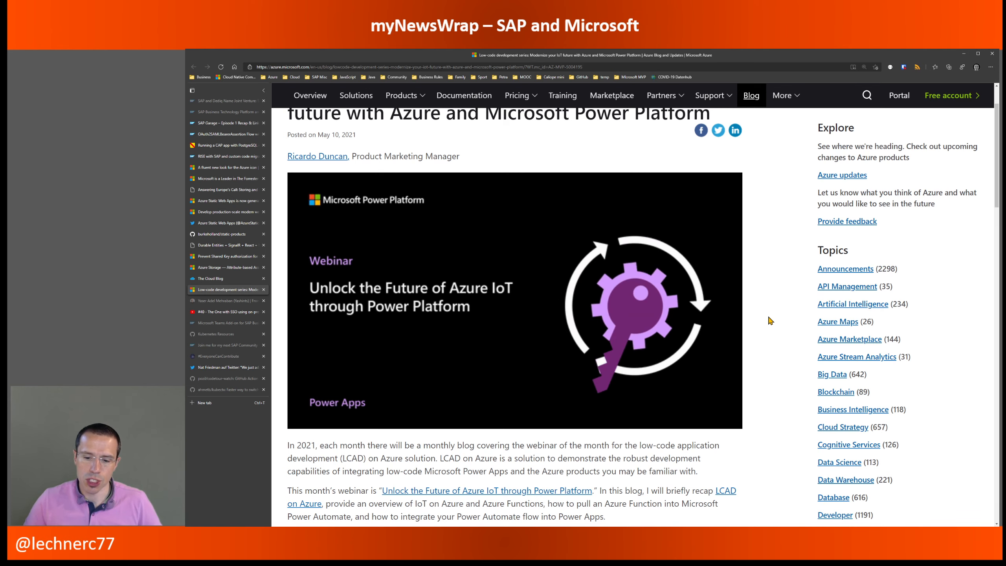
scroll("down", 3)
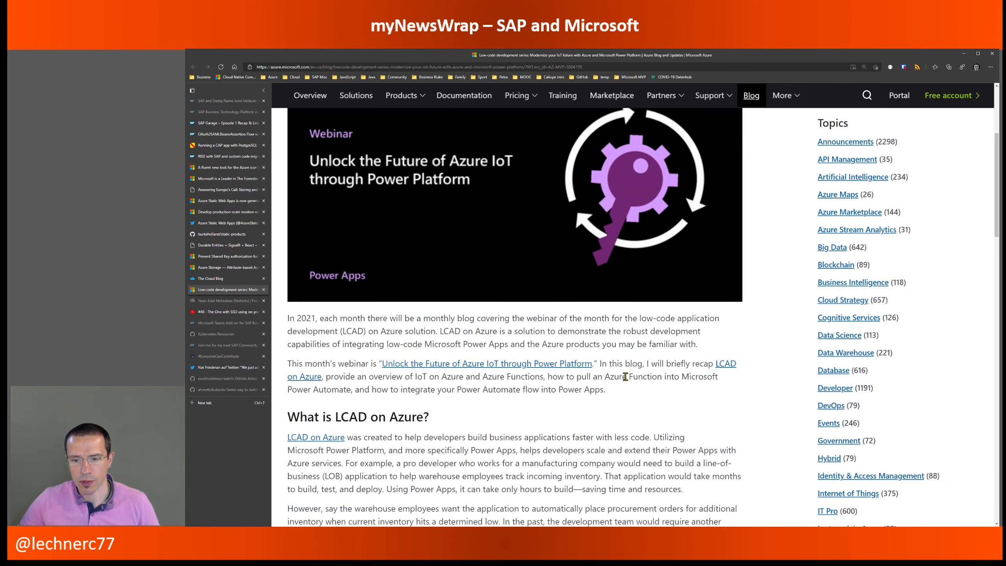
scroll("down", 3)
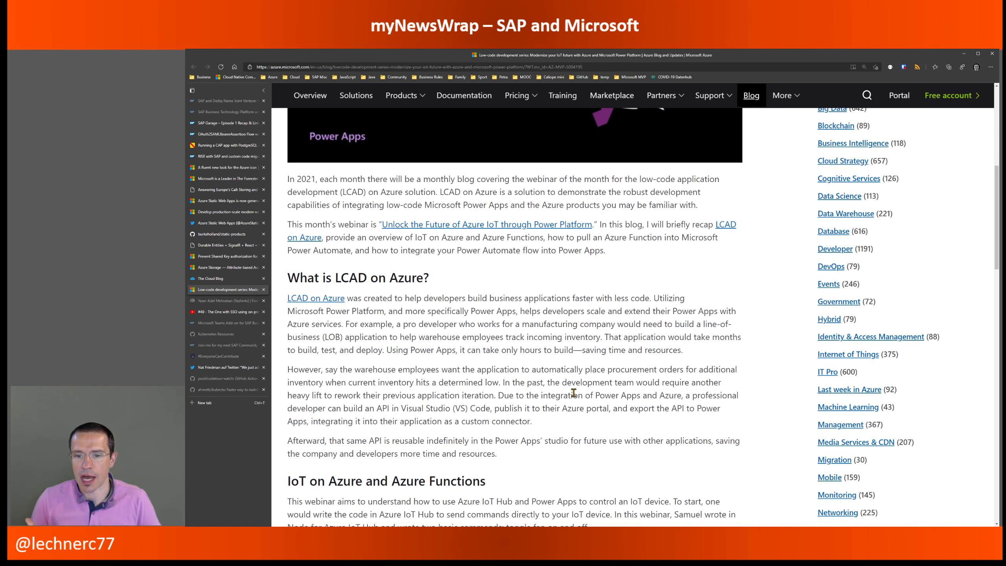
scroll("down", 3)
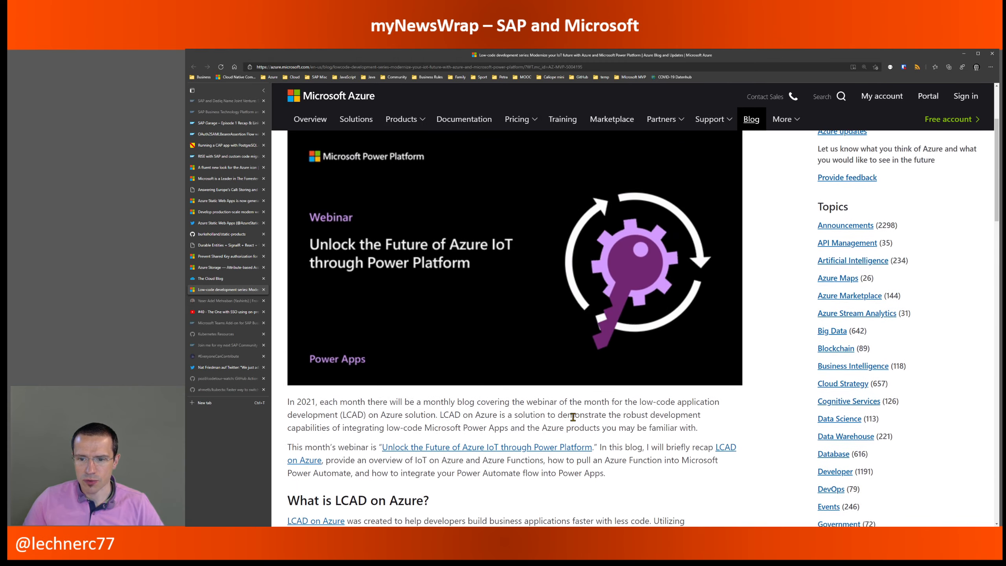
scroll("up", 3)
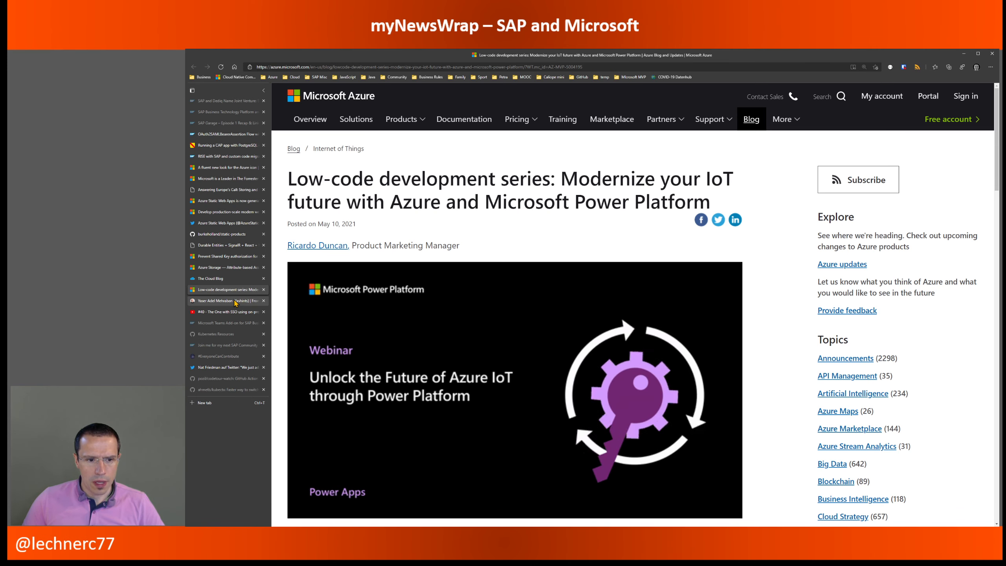
Open Yashints' 'From ARM to Bicep' post and scroll past the code comparison to Benefits
left_click(228, 301)
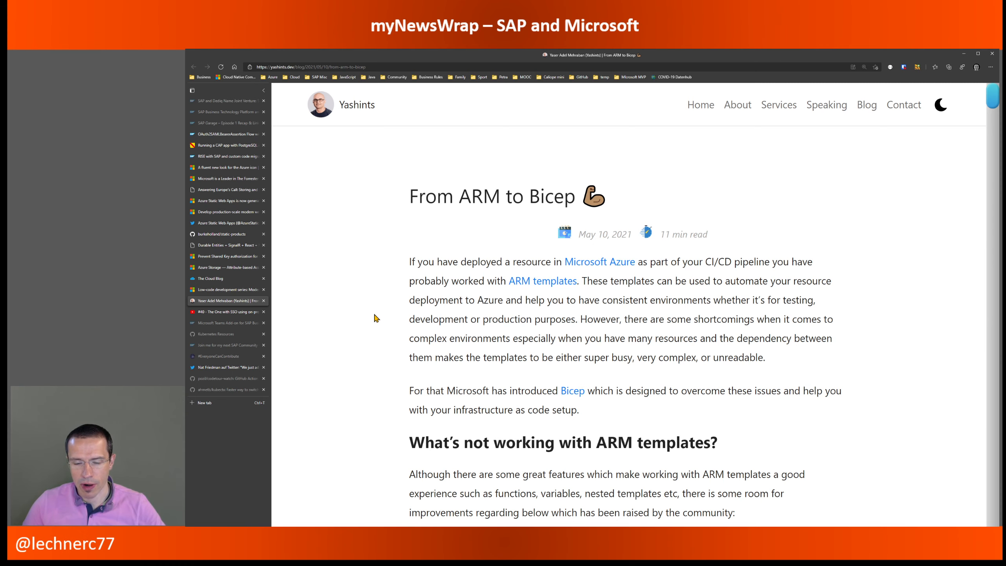
scroll("down", 3)
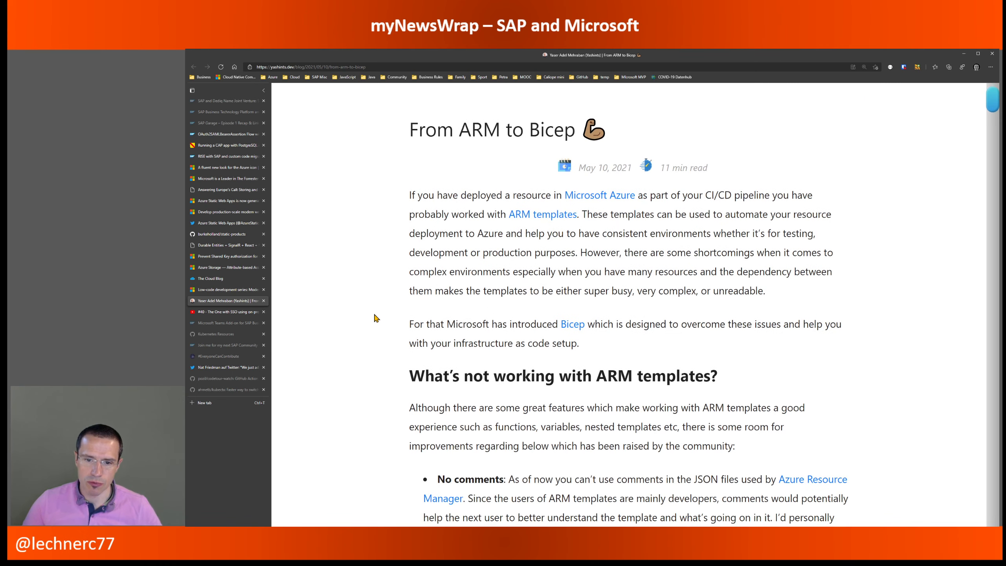
scroll("down", 3)
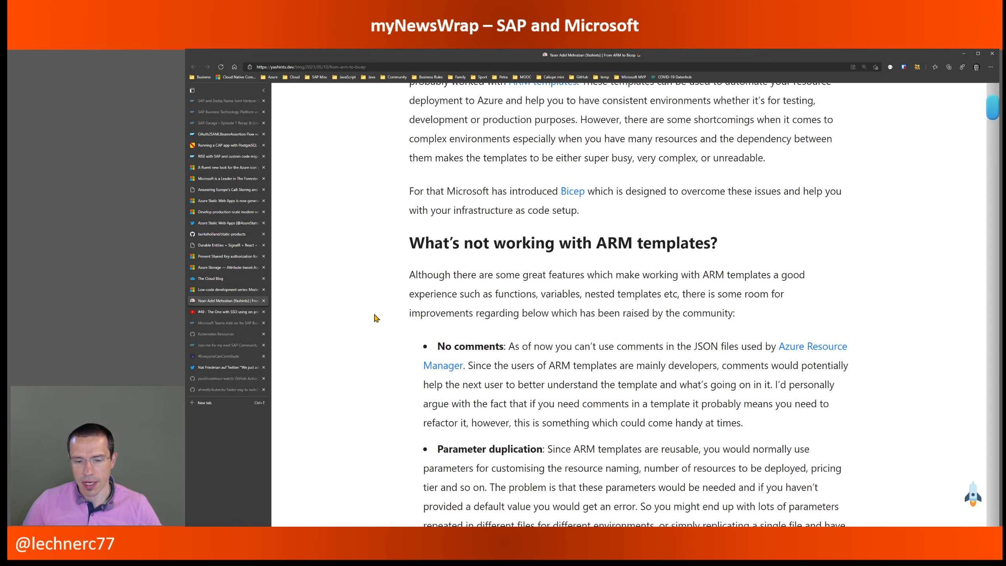
scroll("down", 3)
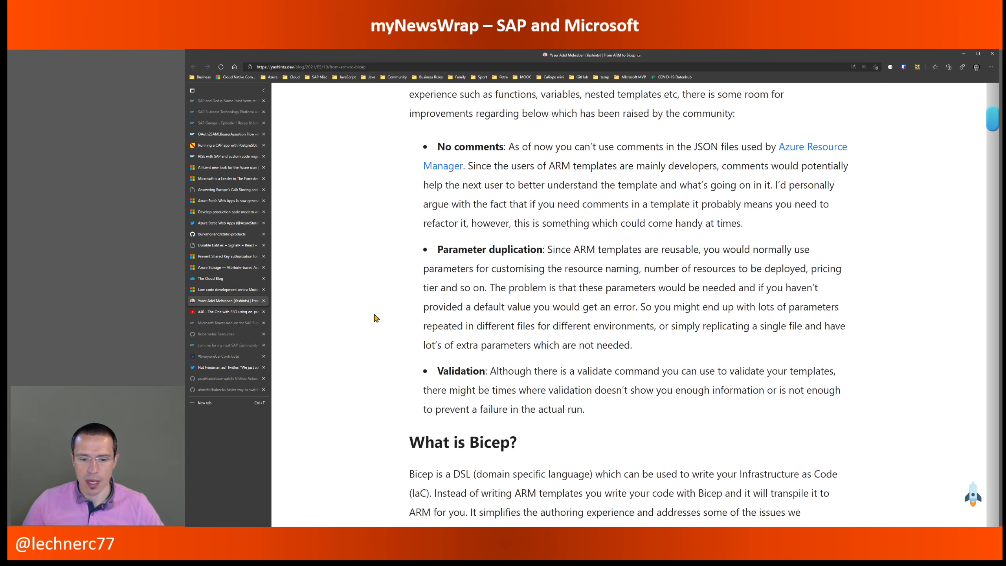
scroll("down", 3)
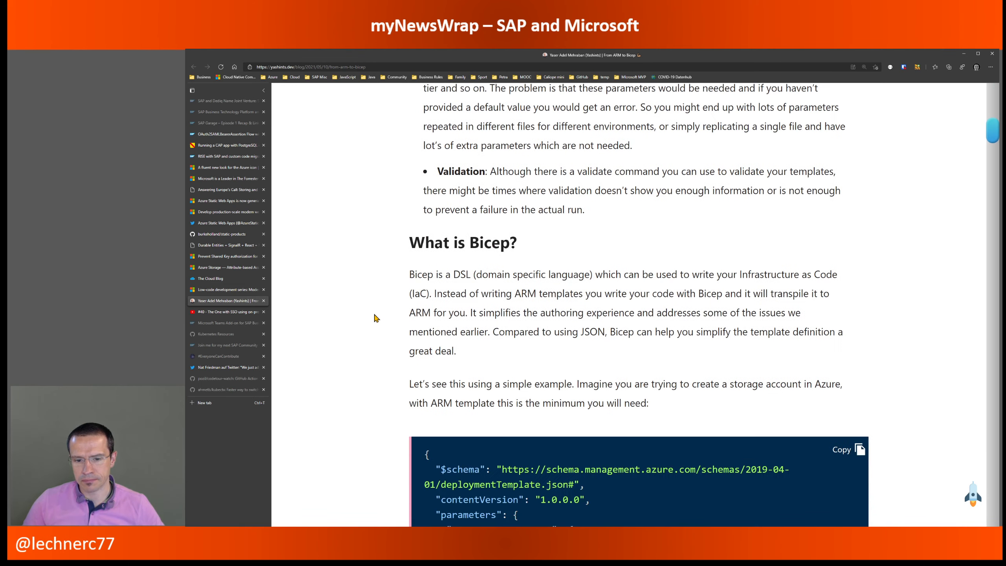
scroll("down", 3)
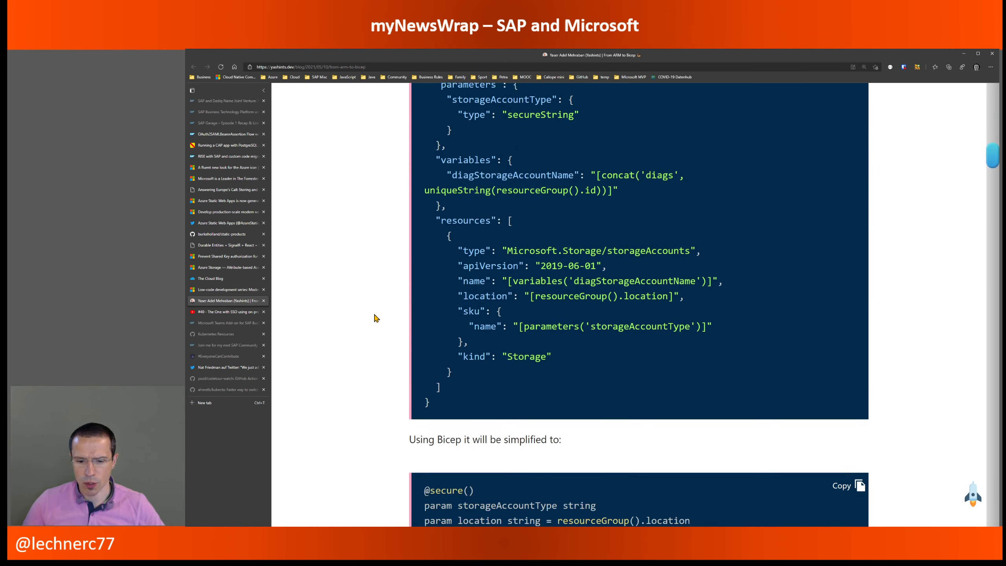
scroll("down", 3)
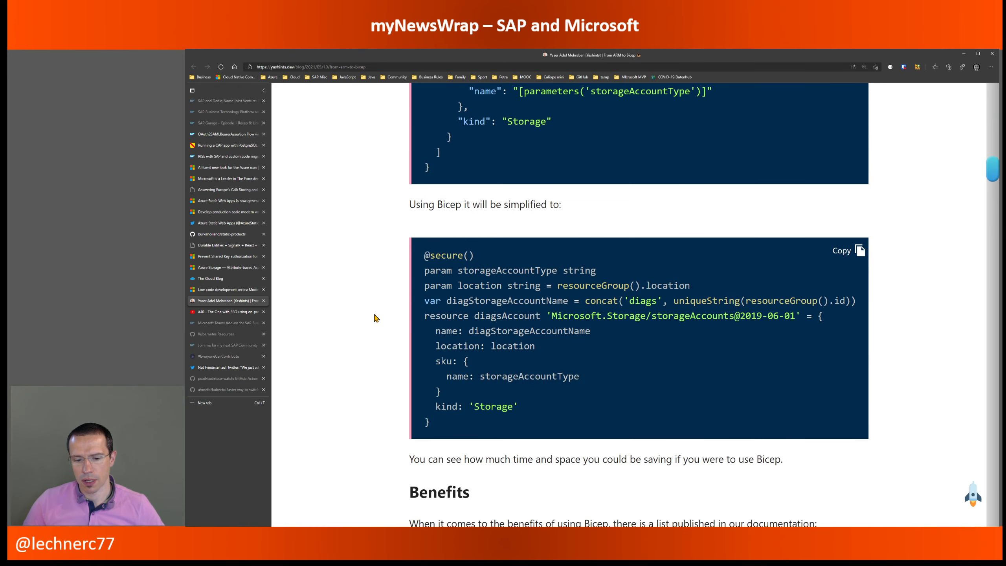
scroll("down", 3)
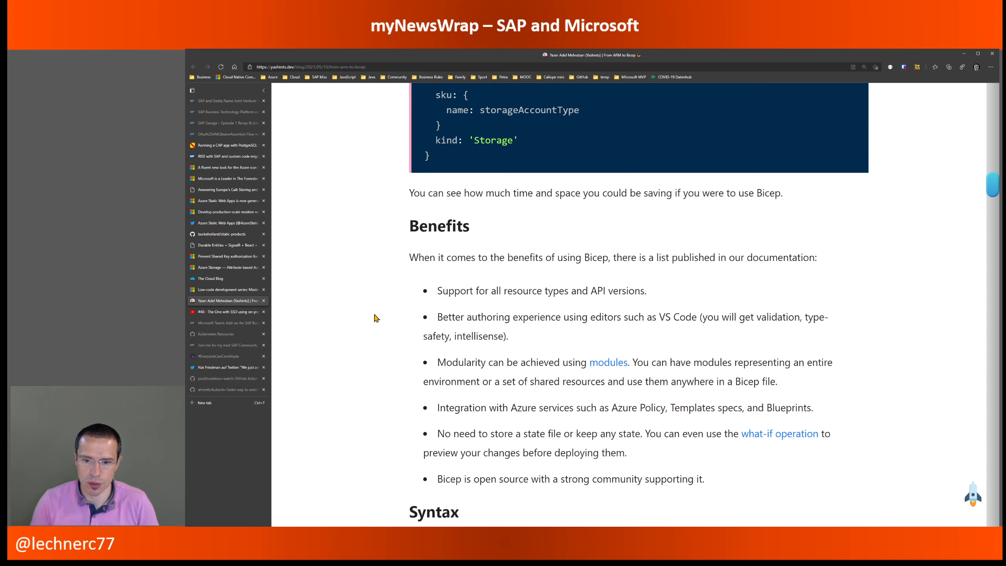
mouse_move(392, 302)
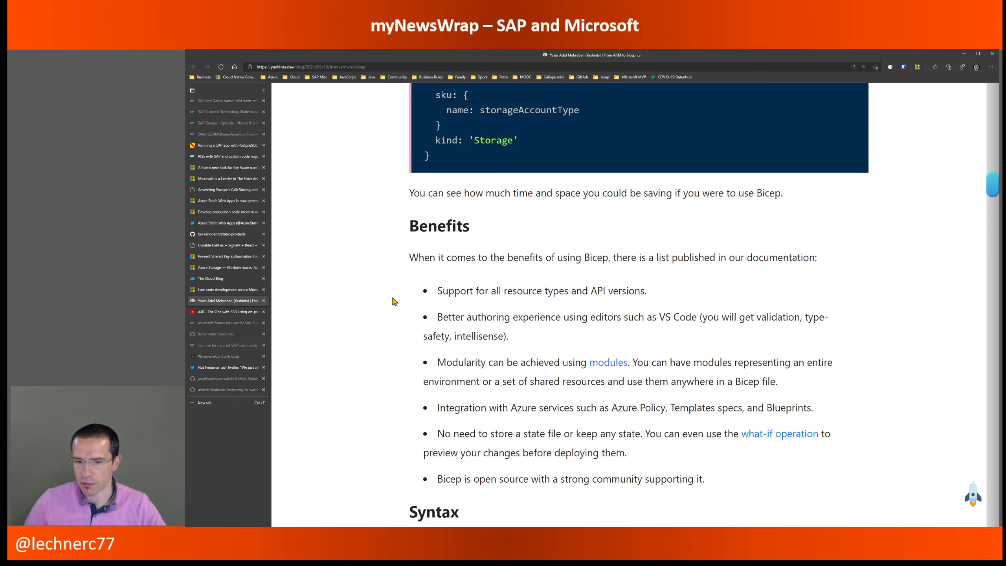
mouse_move(386, 293)
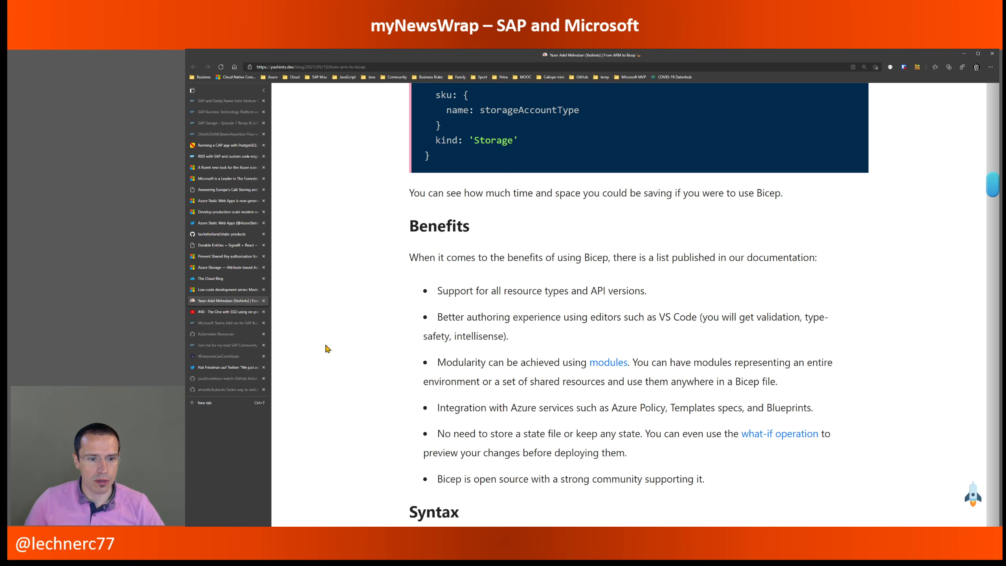
Show SAP on Azure Video Podcast episode #40 on SSO with the on-prem data gateway
left_click(228, 311)
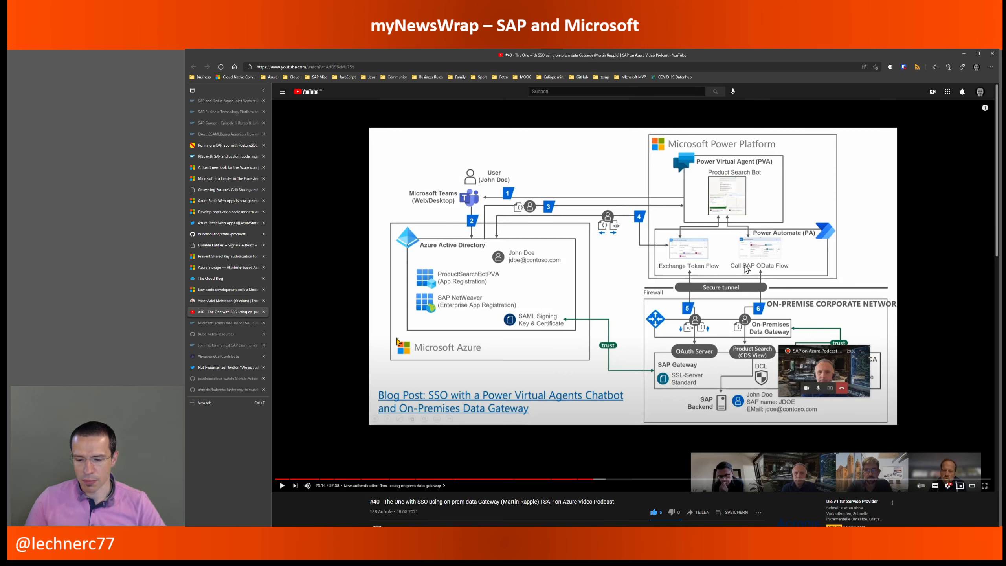
mouse_move(438, 435)
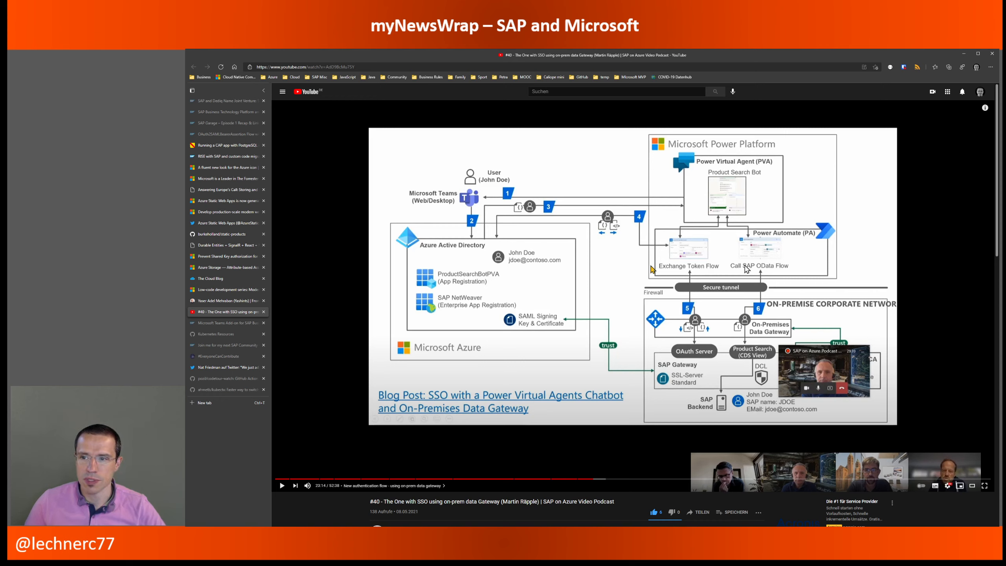
mouse_move(720, 347)
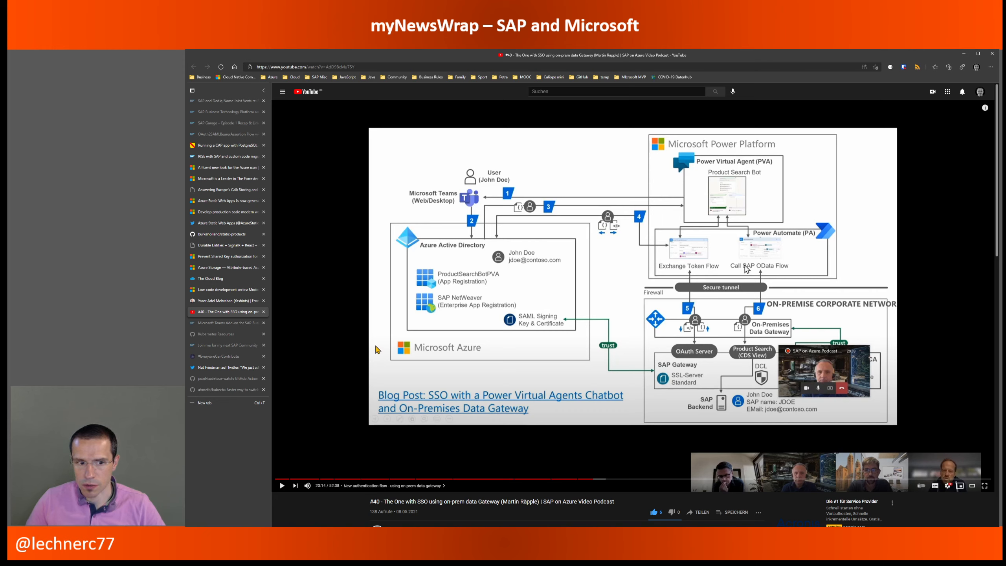
mouse_move(349, 321)
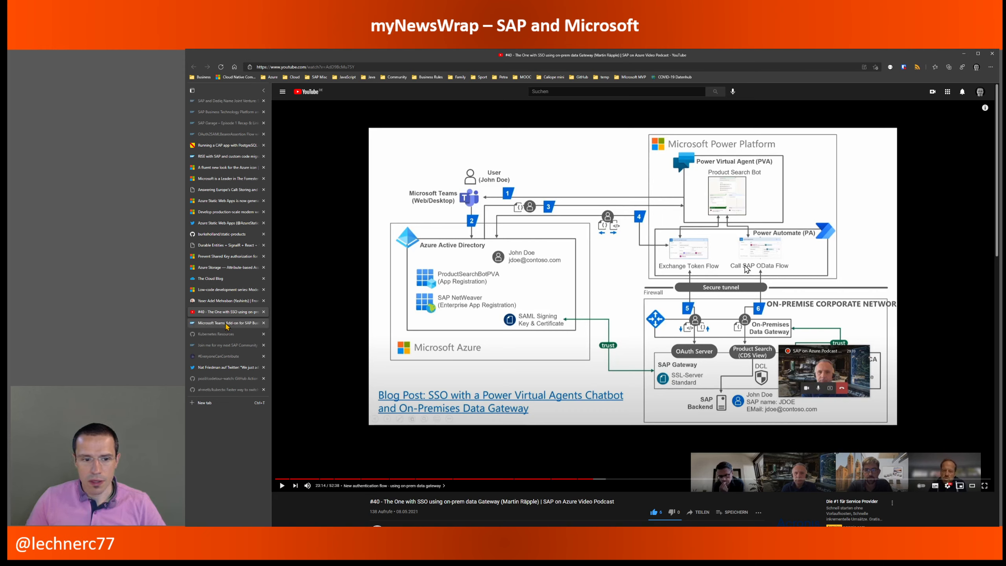
Show the SAP Community blog 'Microsoft Teams Add-on for SAP Business ByDesign Cloud ERP' at its introduction
left_click(224, 323)
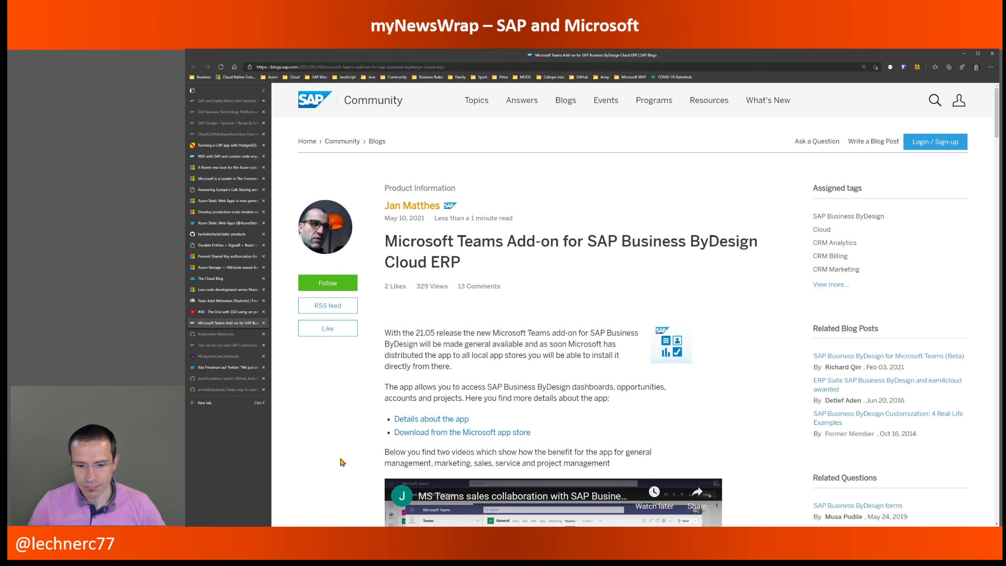
scroll("down", 3)
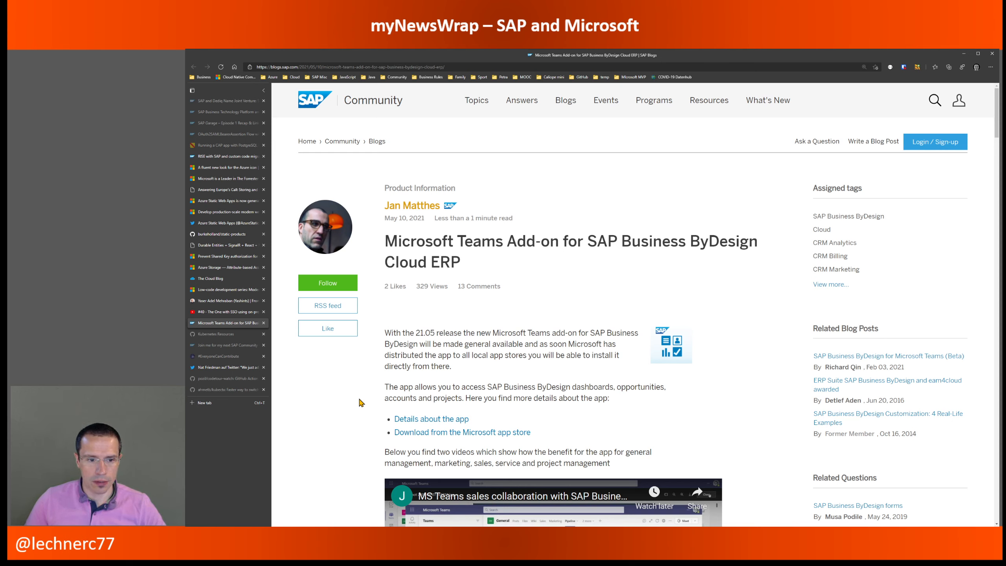
mouse_move(339, 373)
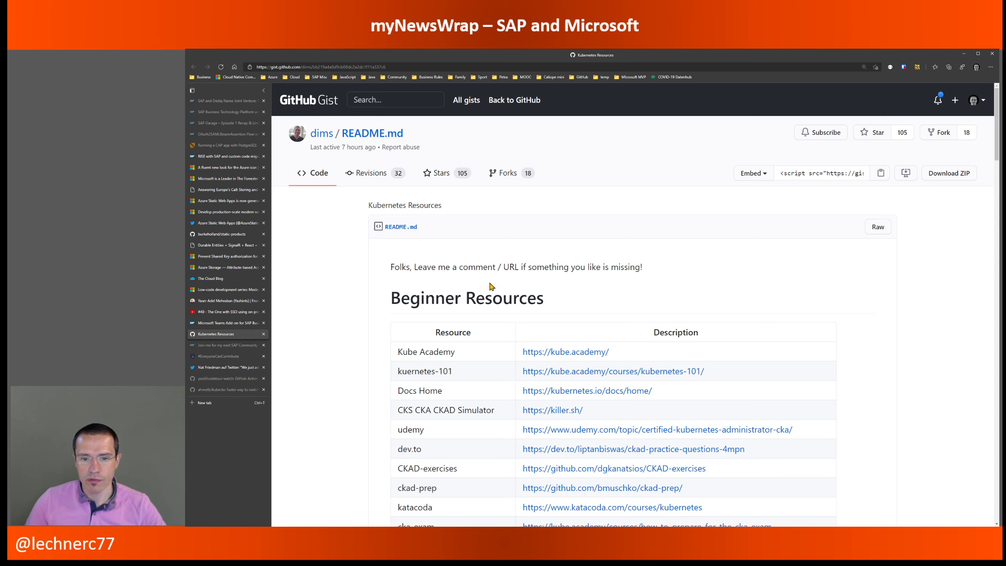
mouse_move(386, 307)
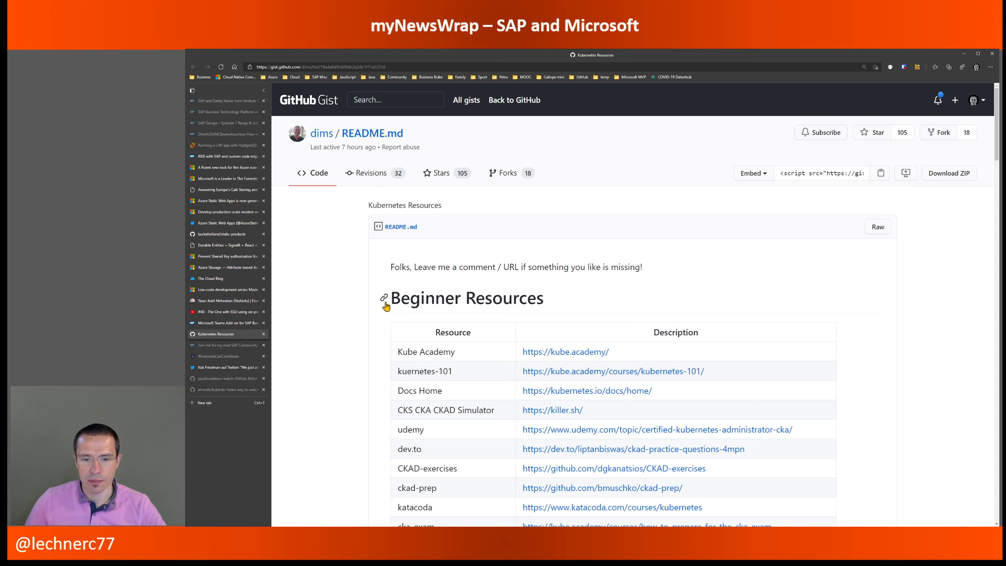
mouse_move(339, 354)
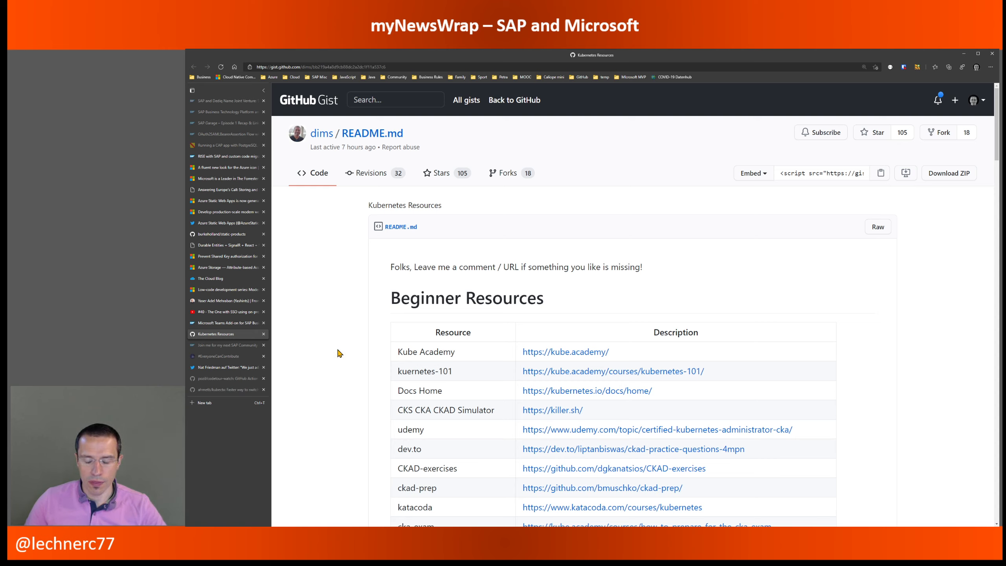
Scroll the dims 'Kubernetes Resources' gist down to its Beginner Resources table
scroll("down", 3)
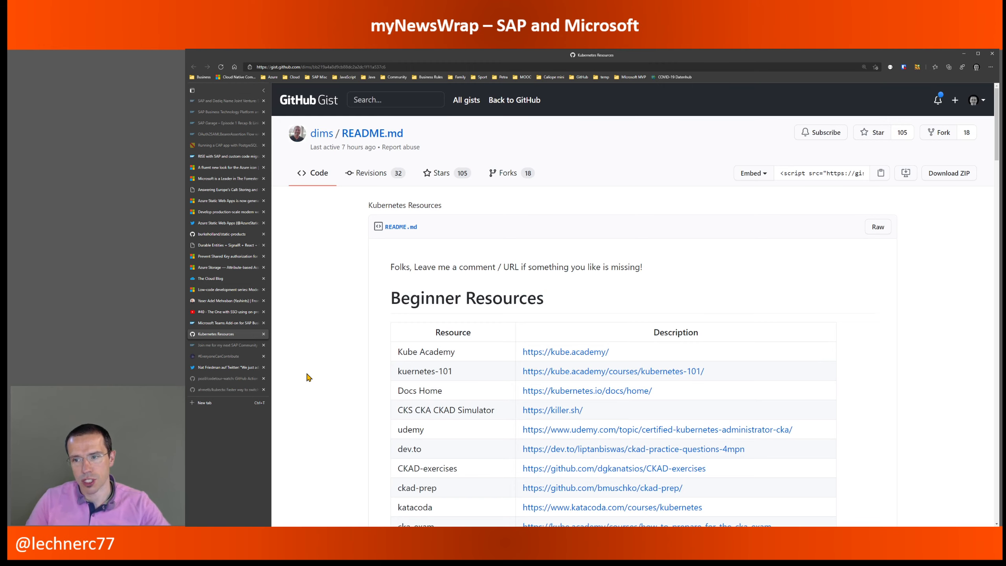
scroll("down", 3)
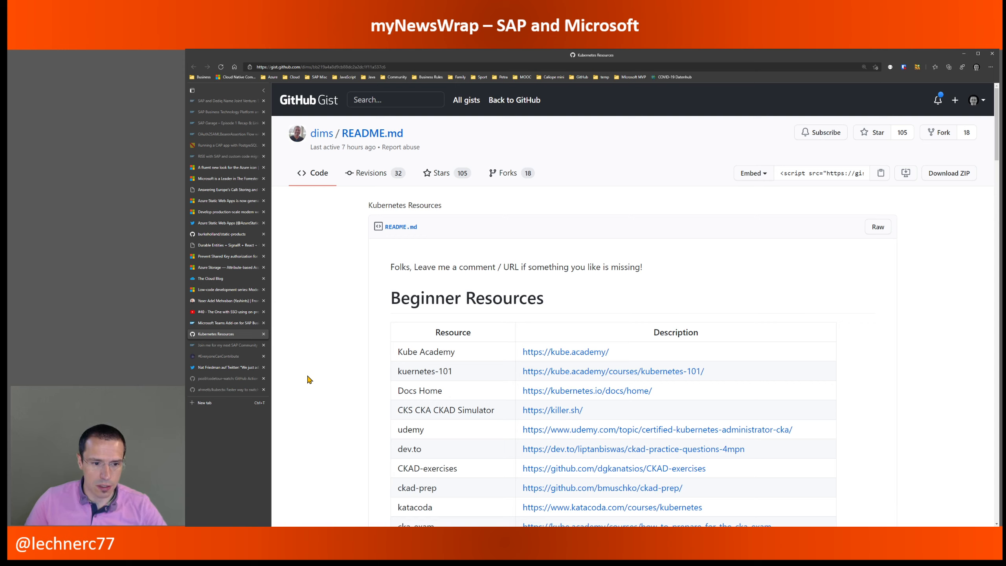
mouse_move(337, 386)
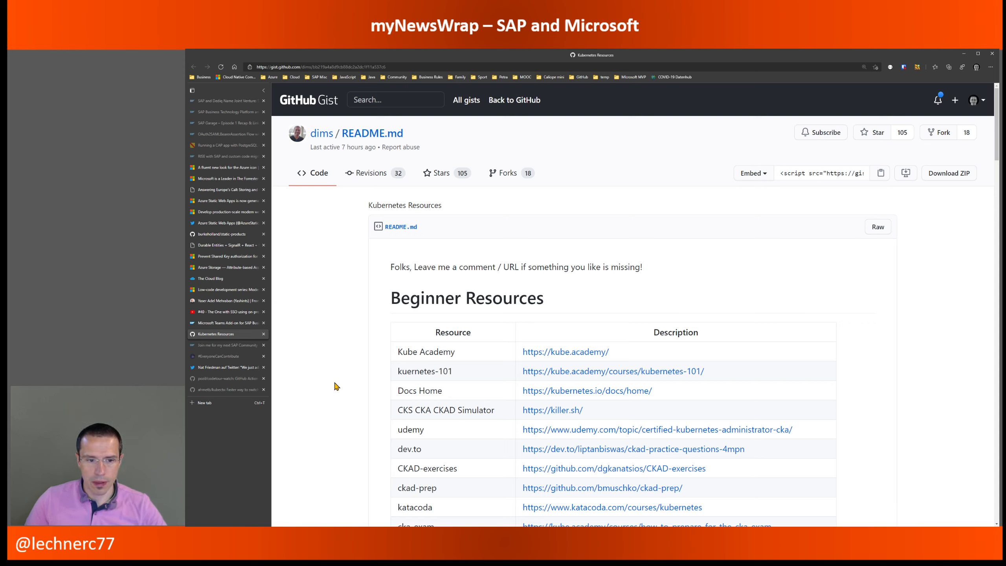
mouse_move(292, 350)
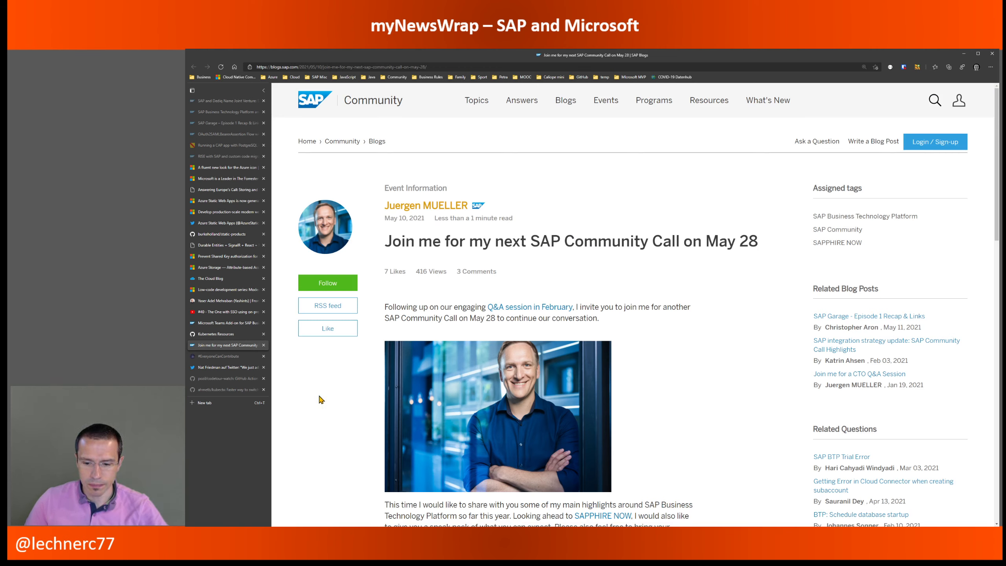
mouse_move(323, 405)
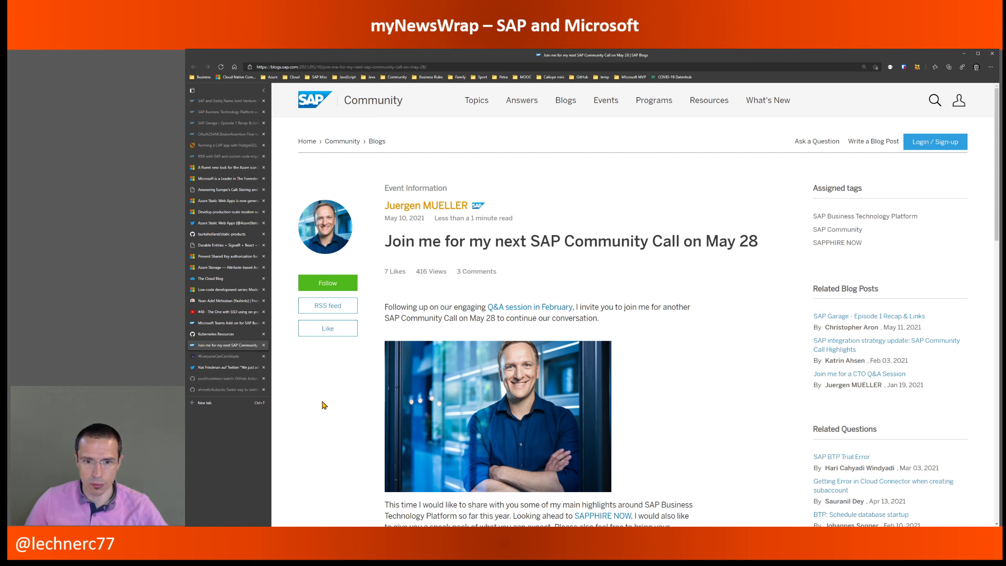
mouse_move(335, 413)
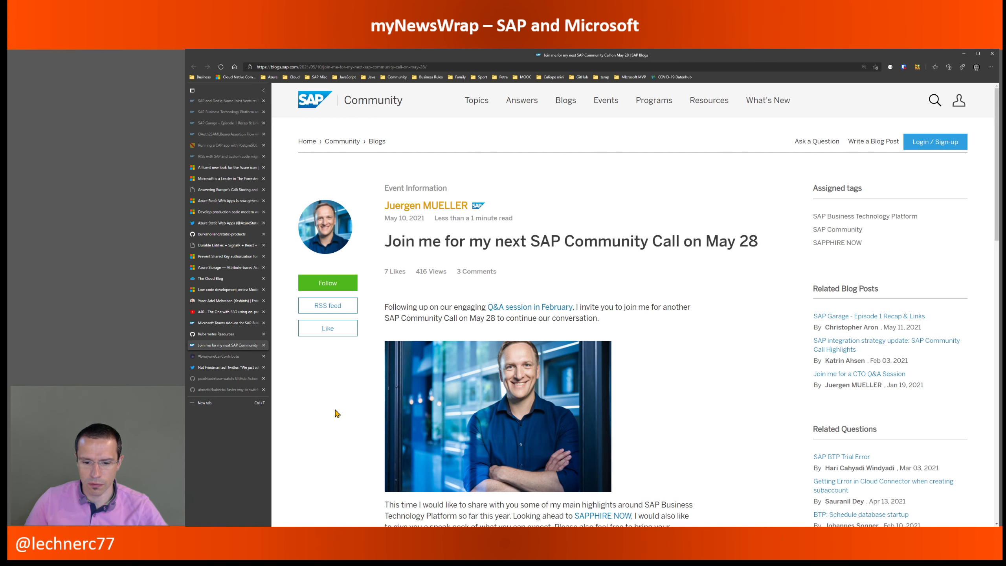
Scroll through Juergen Mueller's SAP Community Call post for May 28
scroll("down", 3)
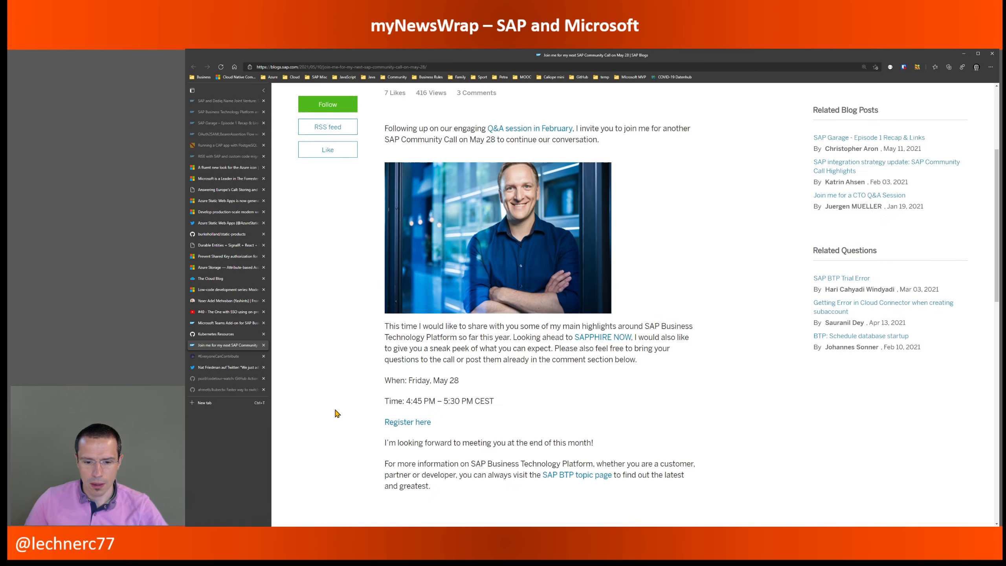
scroll("down", 3)
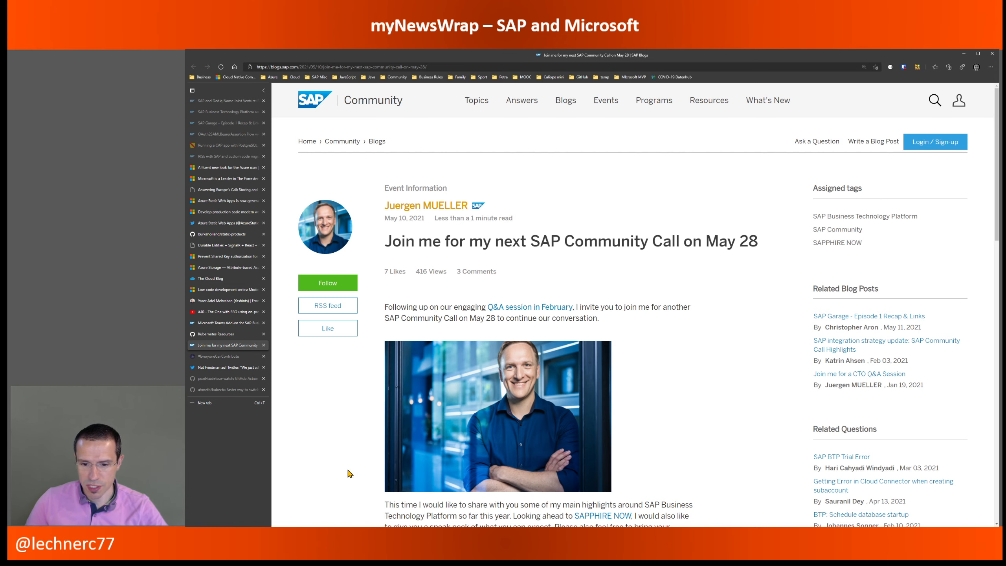
scroll("down", 3)
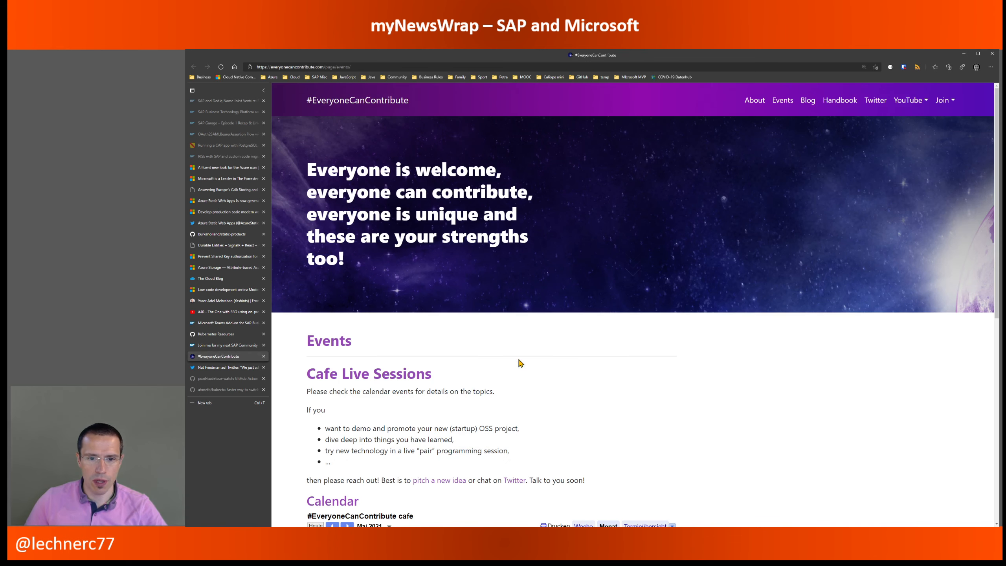
mouse_move(626, 398)
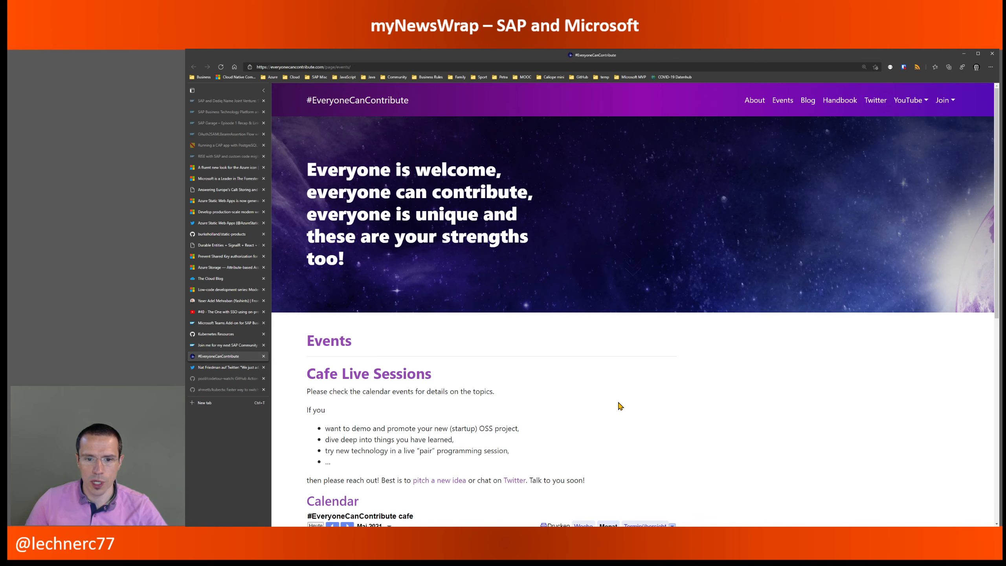
Scroll the #EveryoneCanContribute Events page through the May 2021 Cafe Live Sessions calendar
scroll("down", 3)
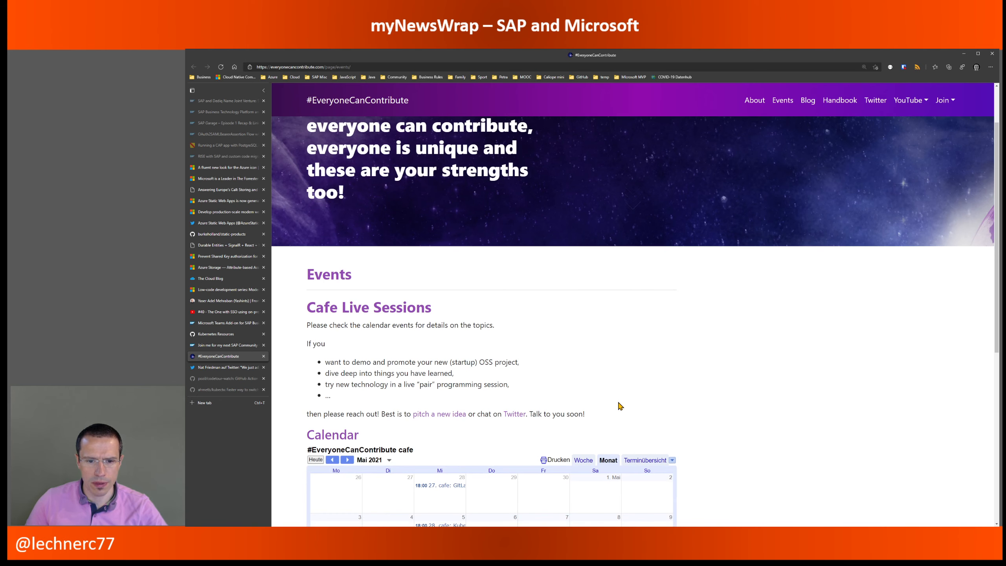
scroll("down", 3)
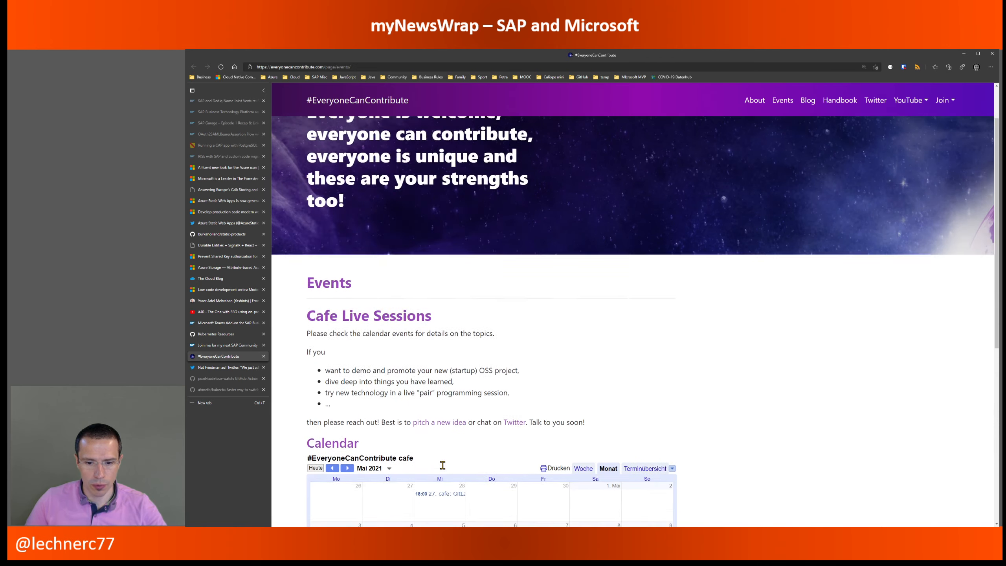
scroll("down", 3)
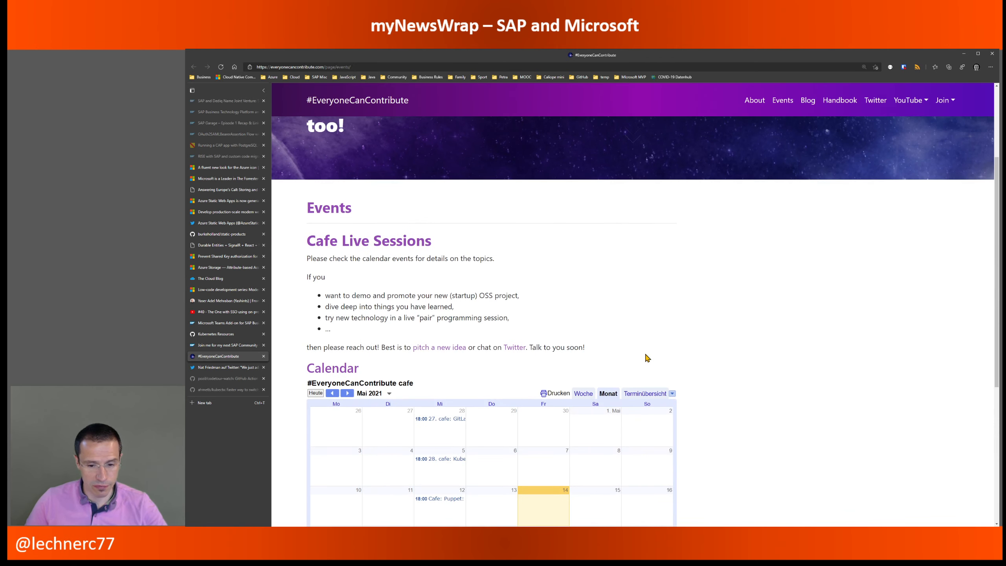
scroll("down", 3)
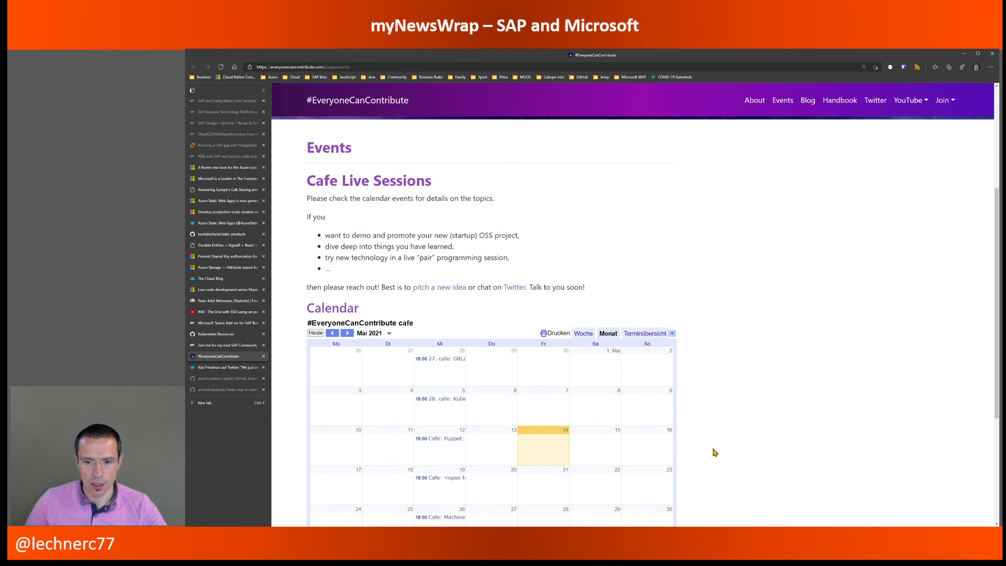
scroll("down", 3)
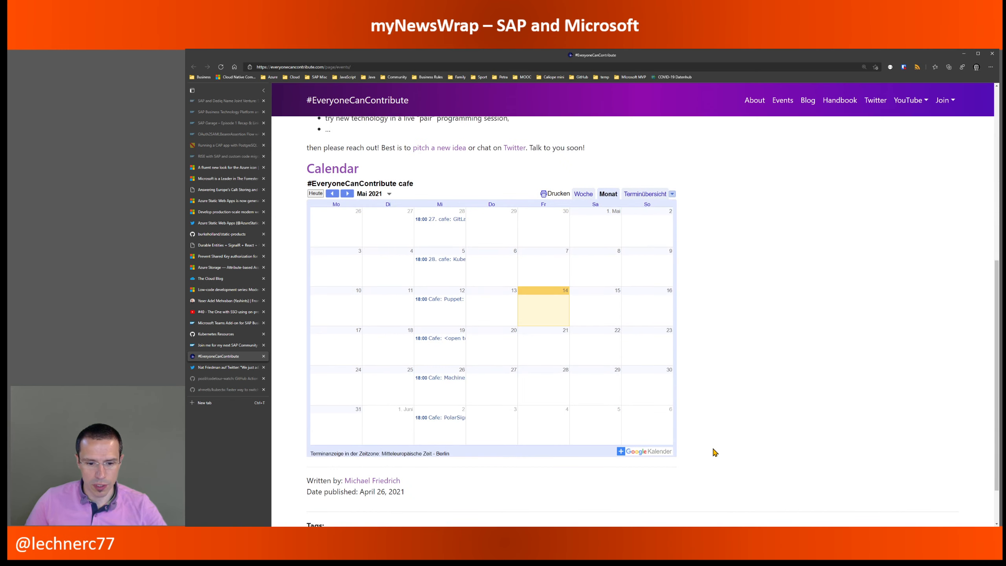
scroll("up", 3)
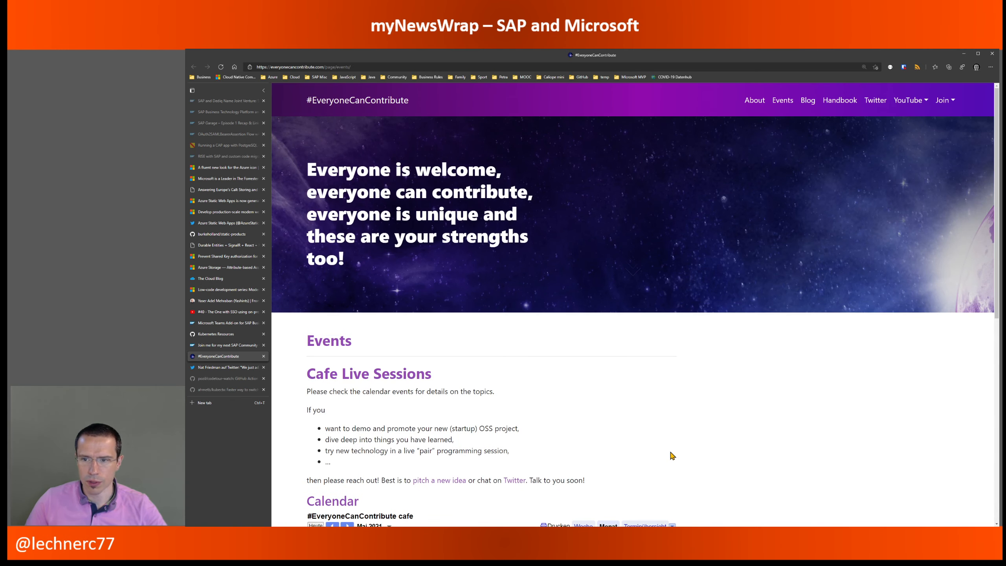
scroll("down", 3)
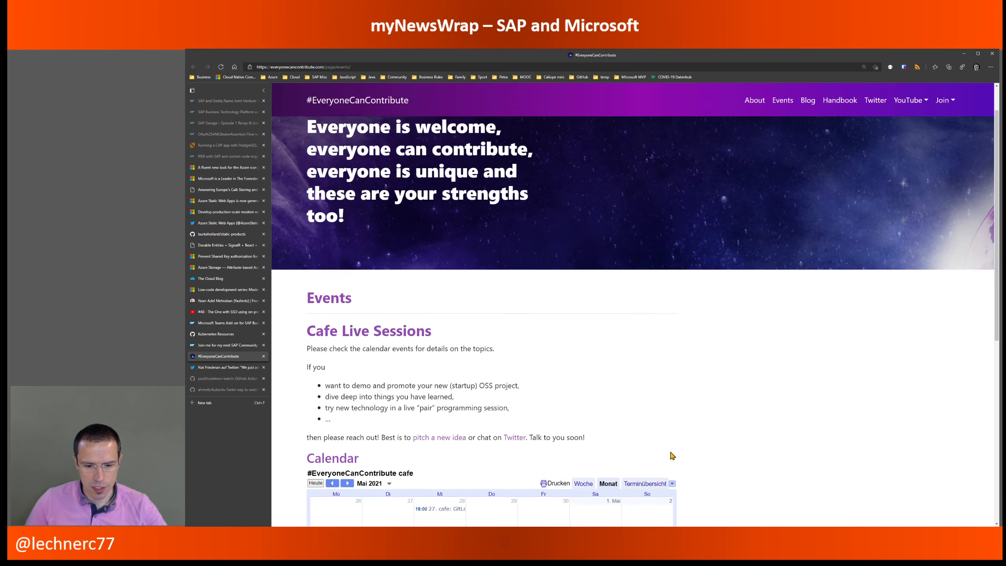
scroll("down", 3)
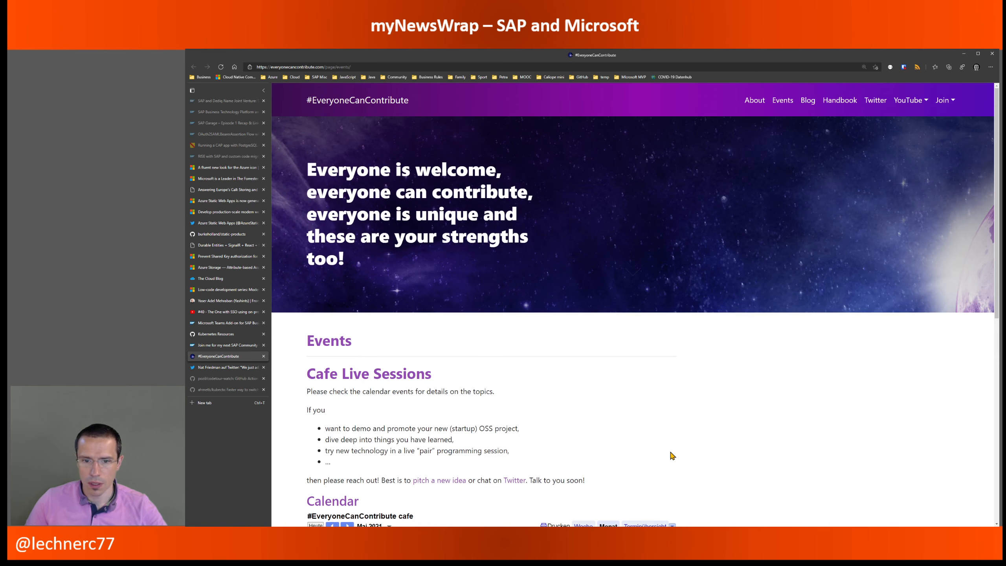
mouse_move(649, 444)
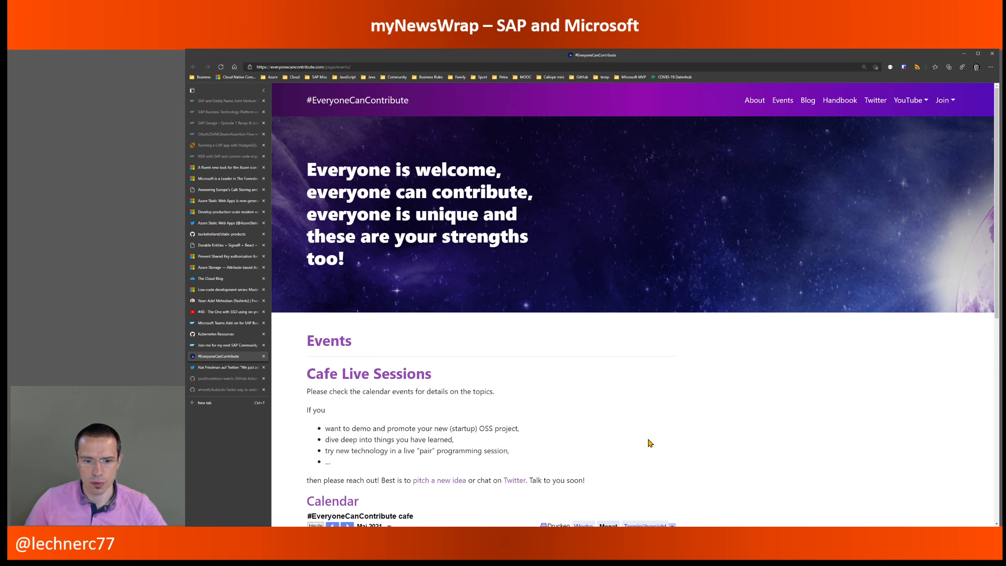
mouse_move(626, 435)
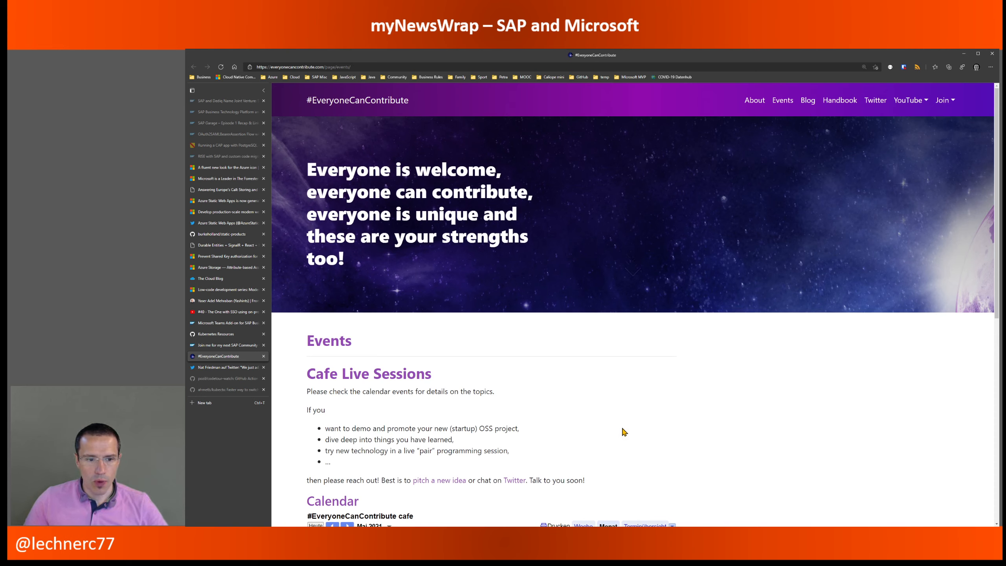
mouse_move(591, 414)
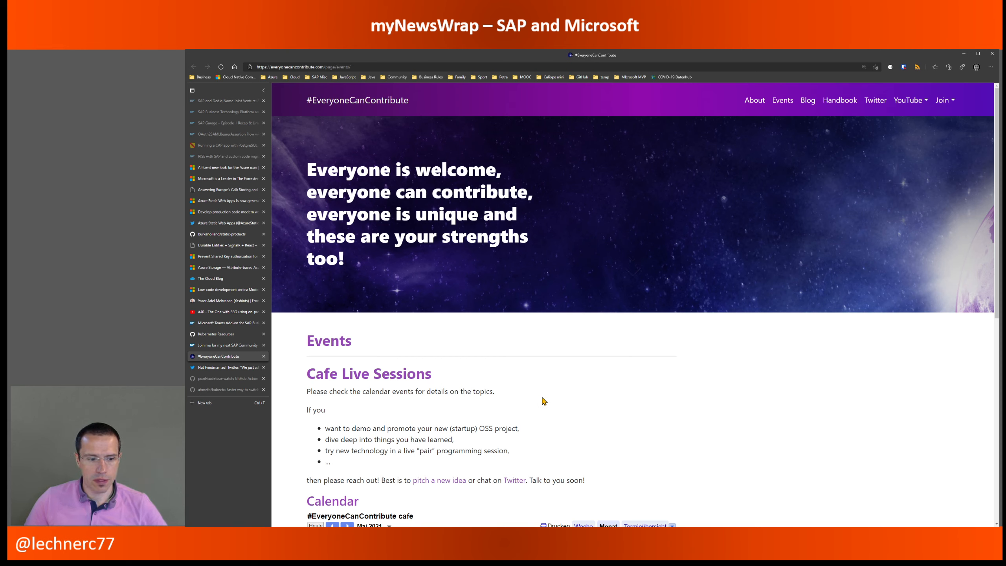
mouse_move(456, 401)
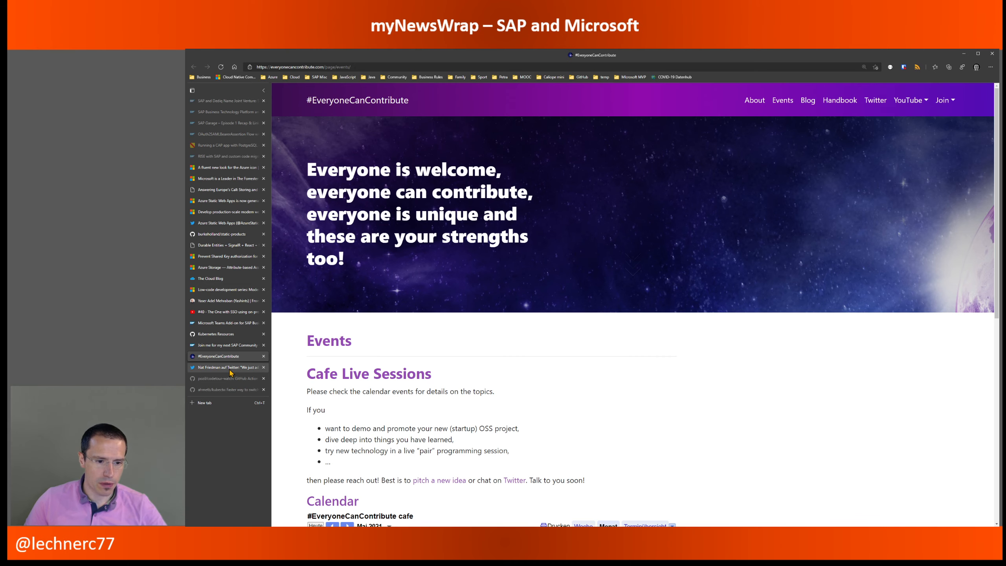
Switch to Nat Friedman's tweet about the GitHub code-block Copy button
left_click(226, 367)
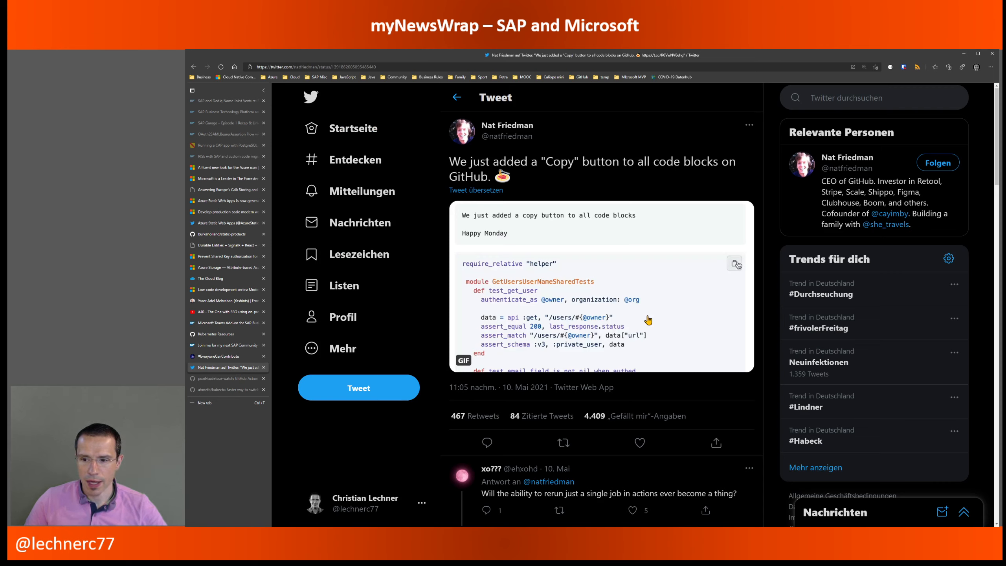
mouse_move(642, 348)
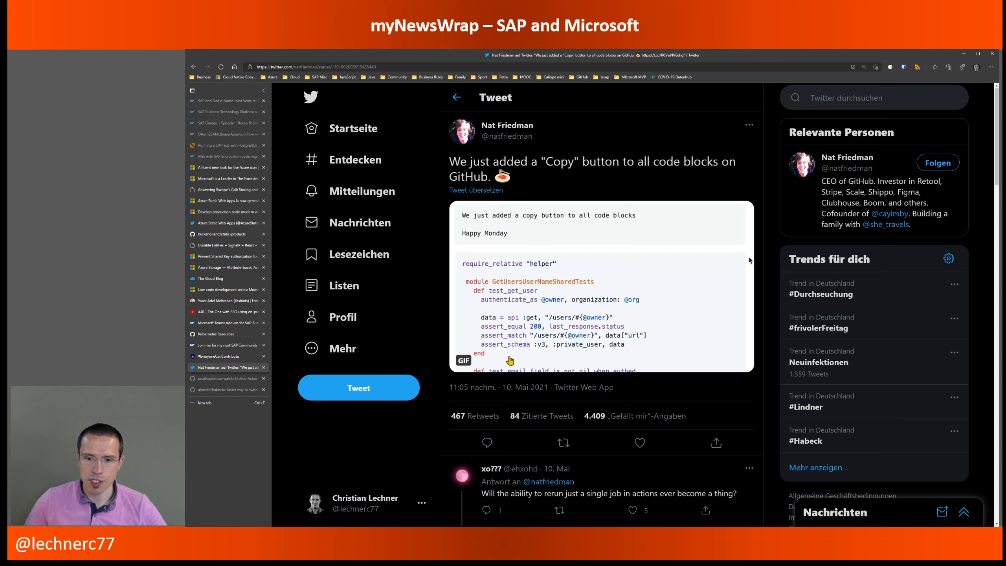
Show the static-products README code blocks, then return to the Copy-button tweet
left_click(735, 263)
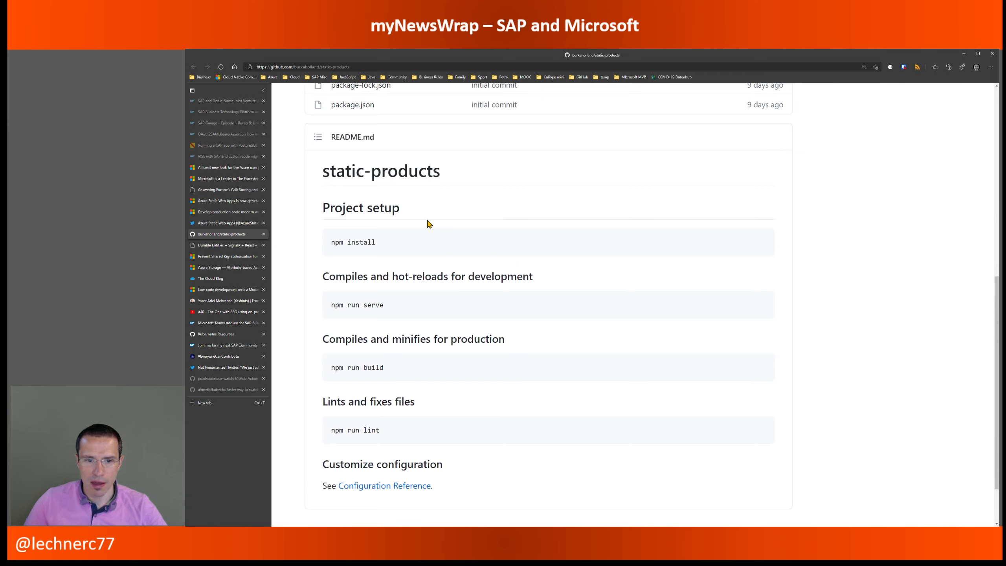
mouse_move(729, 253)
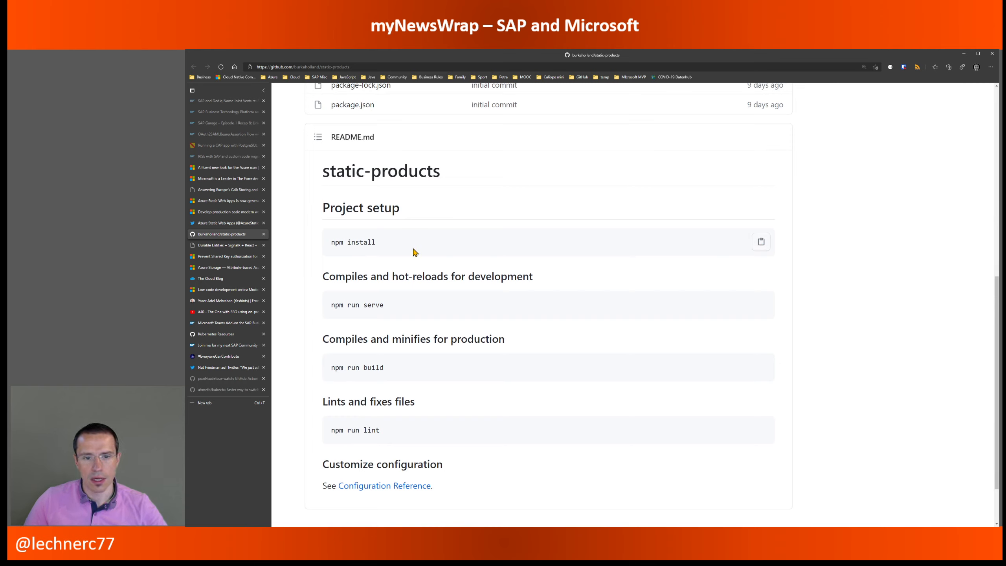
mouse_move(443, 320)
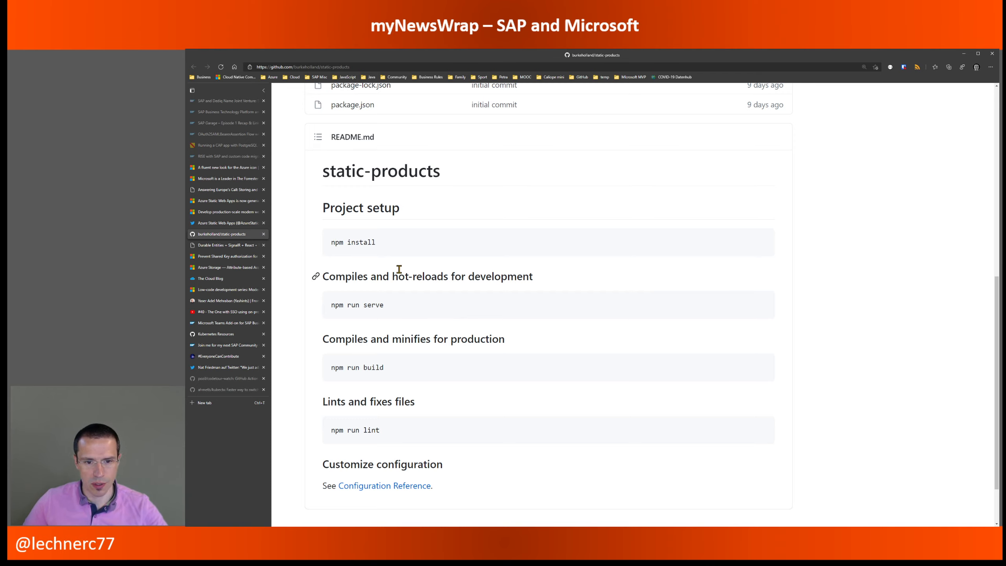
mouse_move(366, 324)
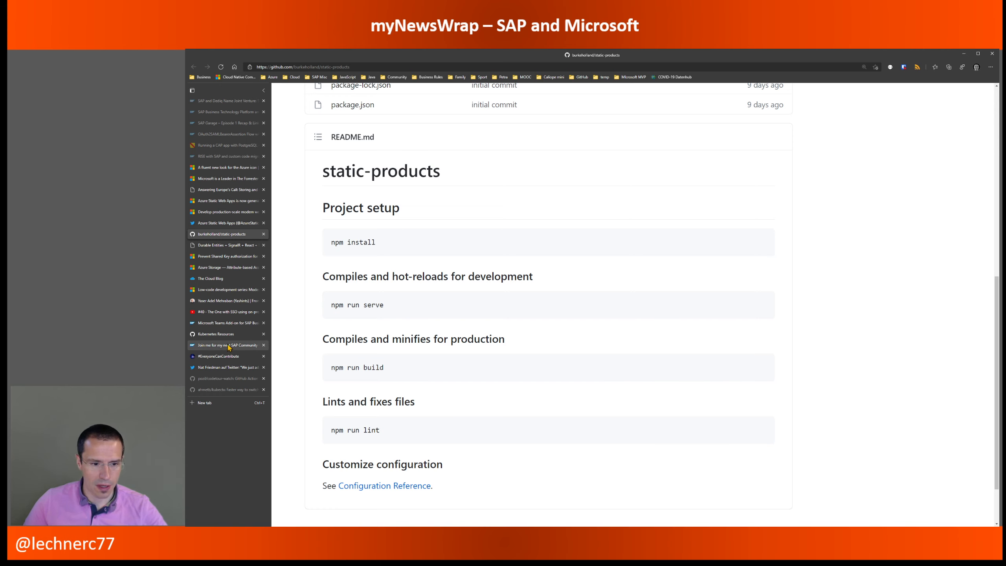
left_click(224, 367)
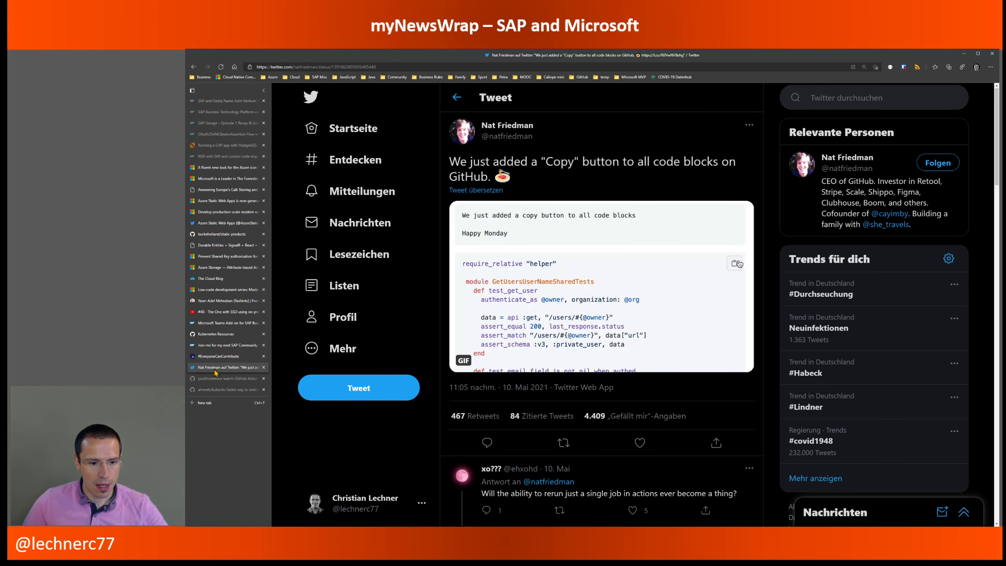
left_click(224, 378)
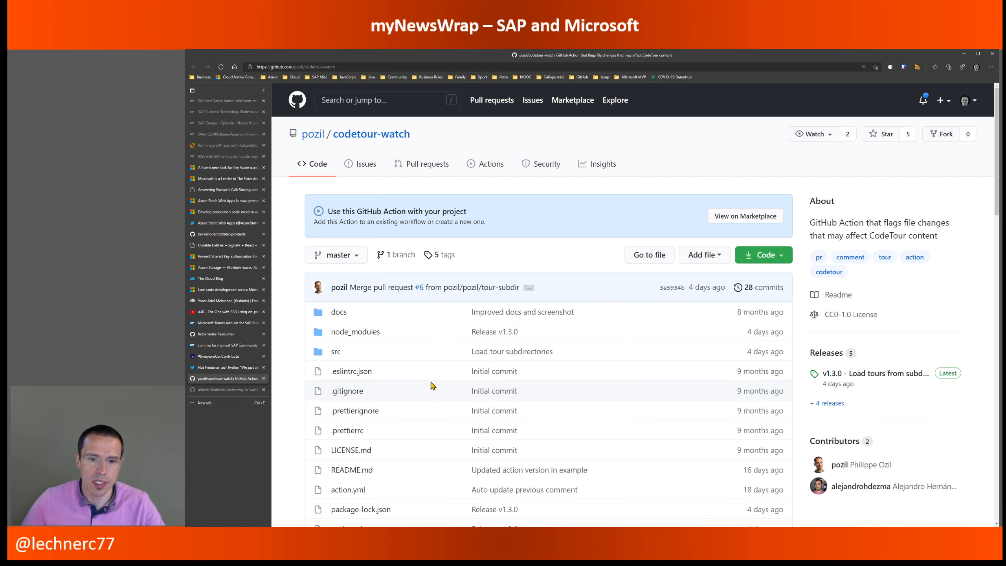
Scroll the codetour-watch README down to the example PR comment on CodeTour impact
scroll("down", 3)
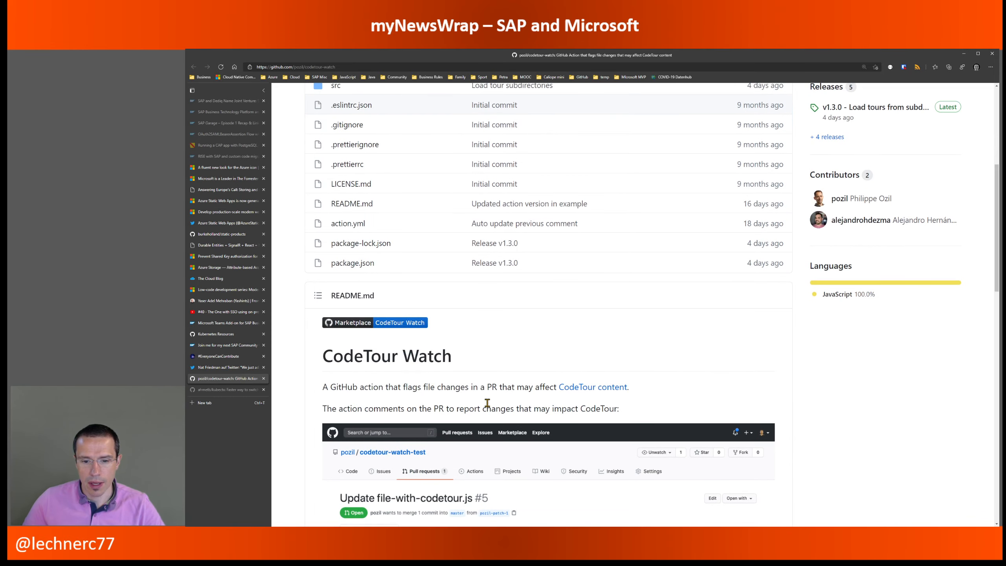
scroll("down", 3)
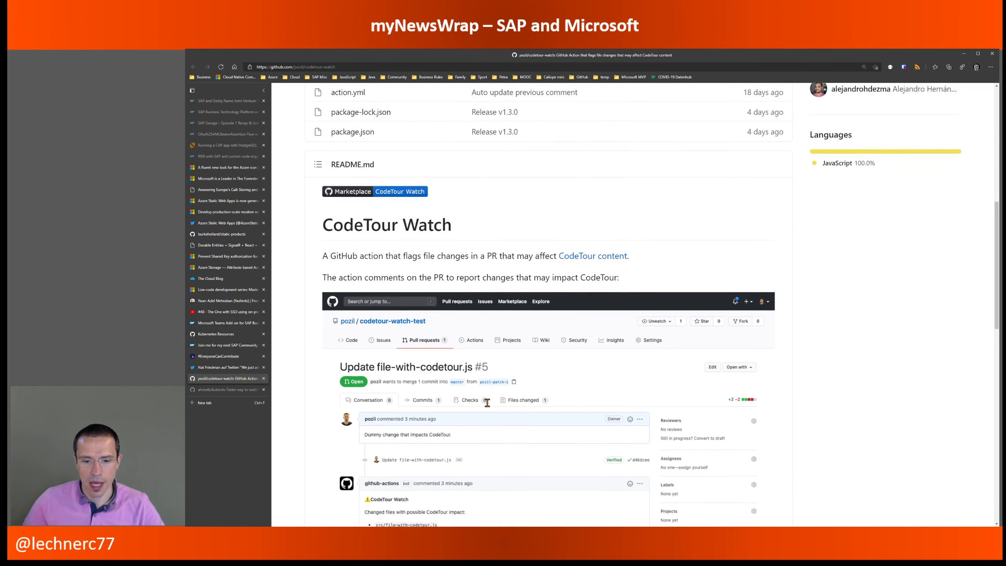
scroll("down", 3)
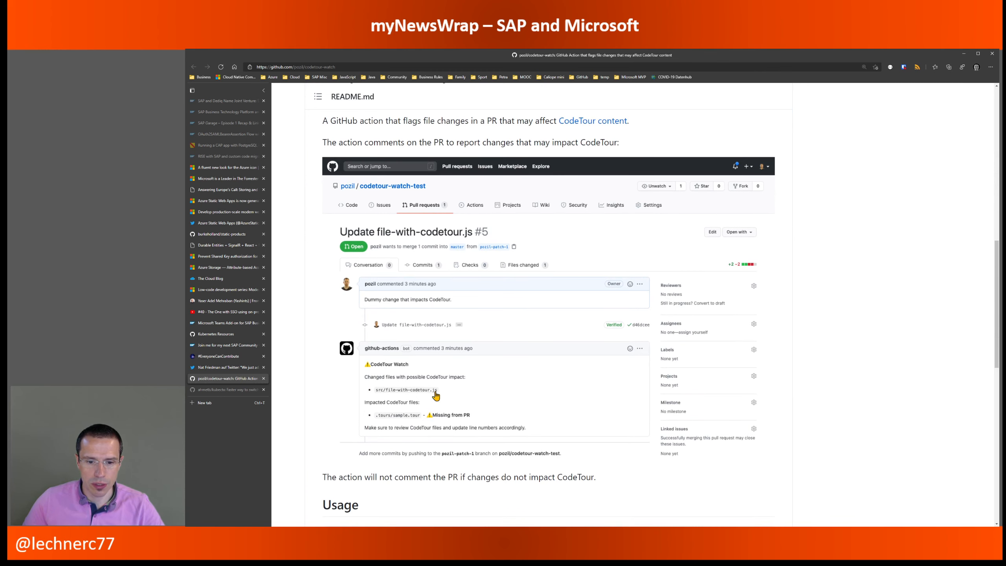
mouse_move(429, 469)
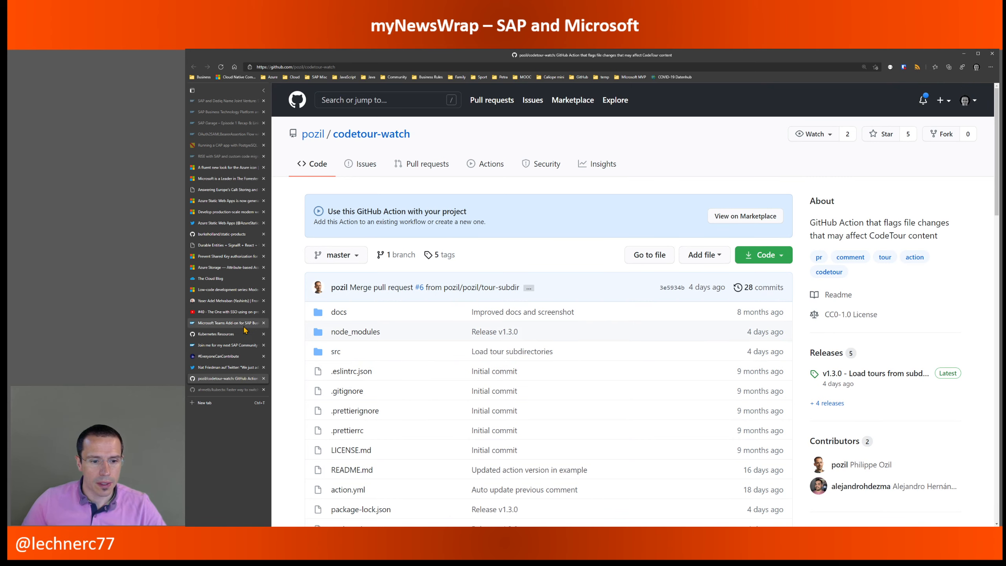
mouse_move(224, 390)
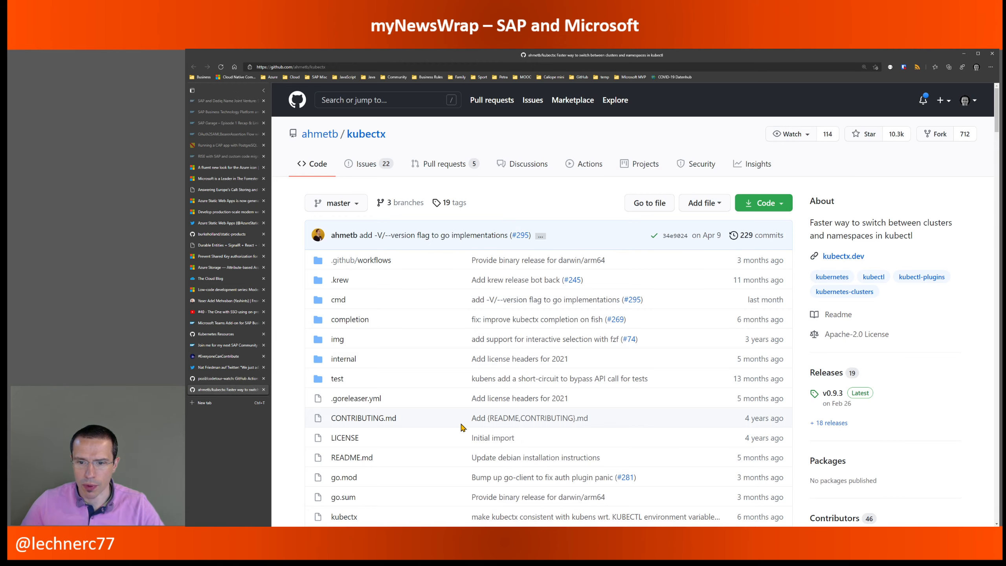
Scroll the ahmetb/kubectx page to its README on kubectx and kubens
scroll("down", 3)
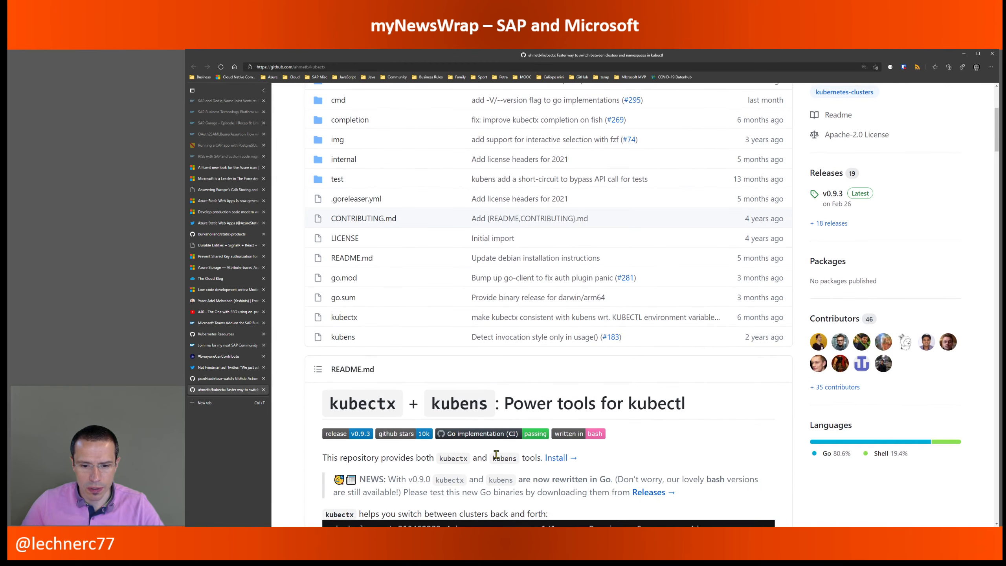
mouse_move(667, 449)
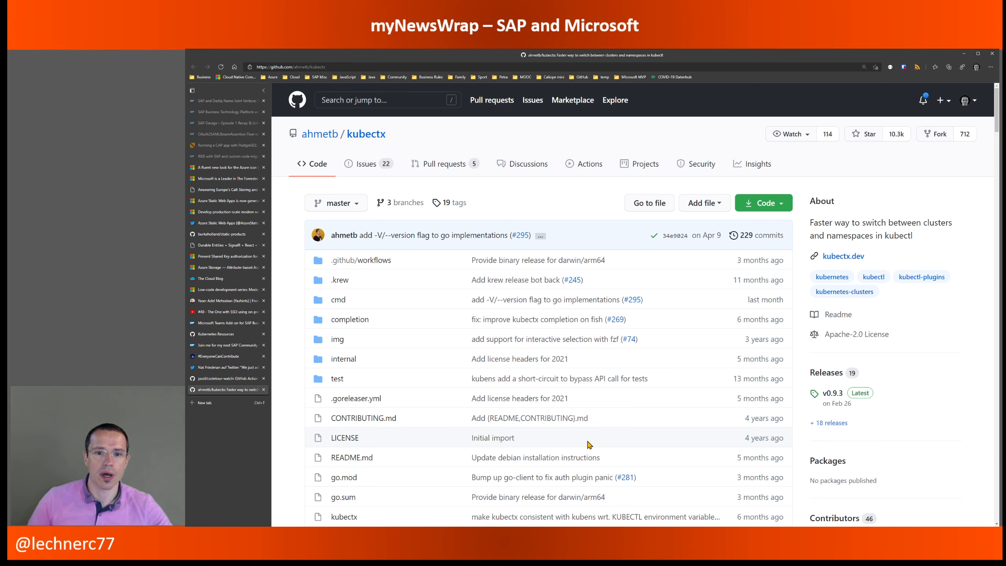
mouse_move(502, 395)
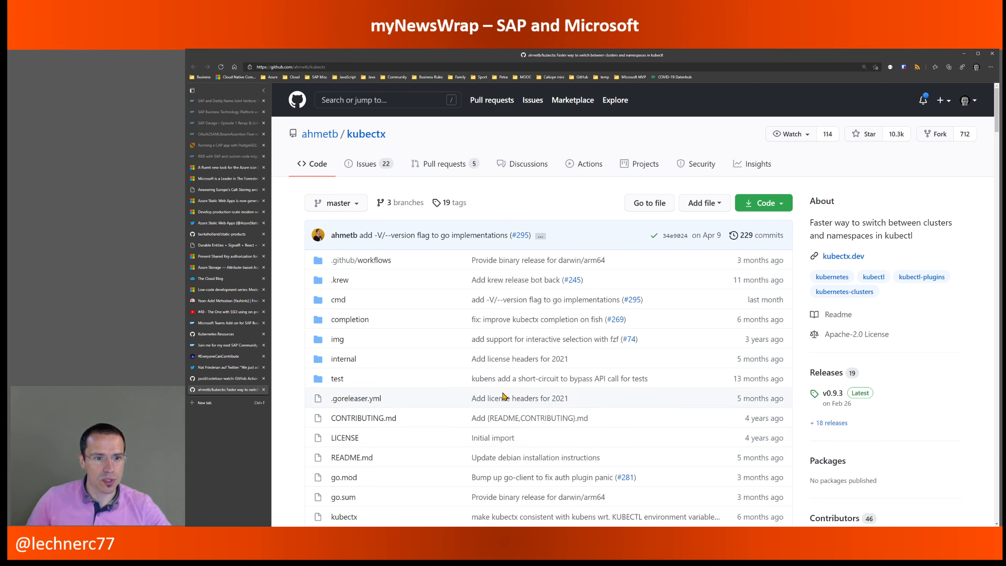
mouse_move(504, 397)
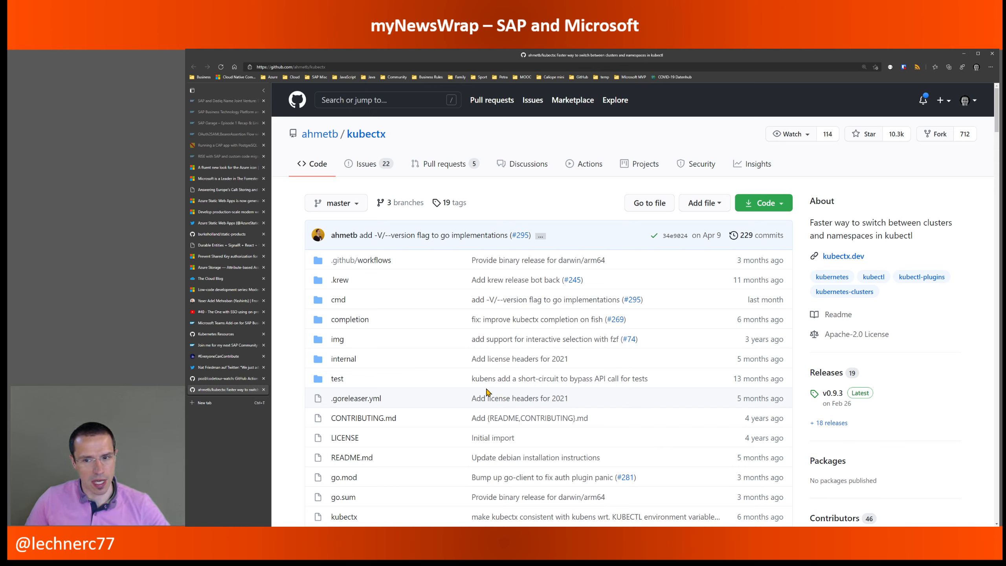
mouse_move(476, 372)
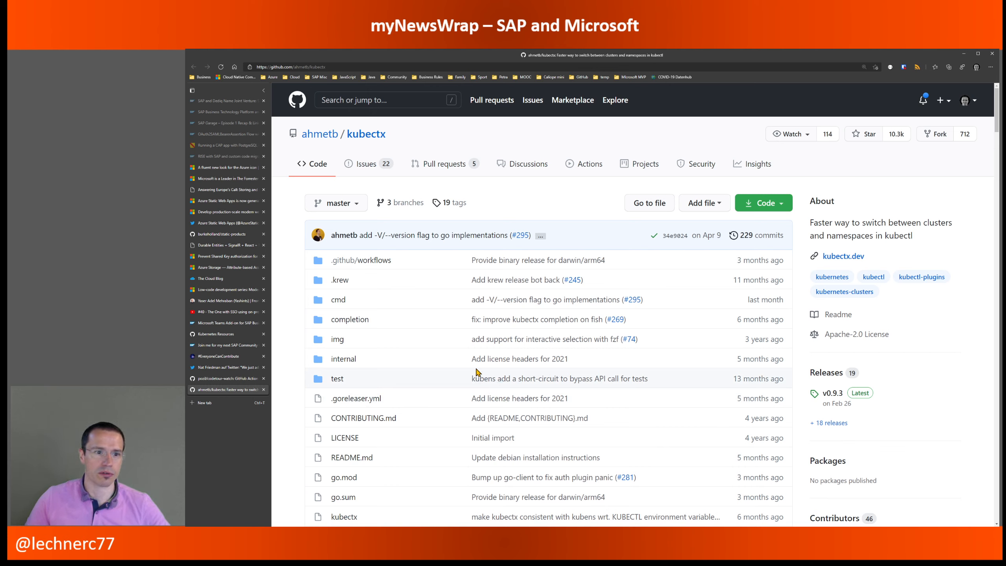